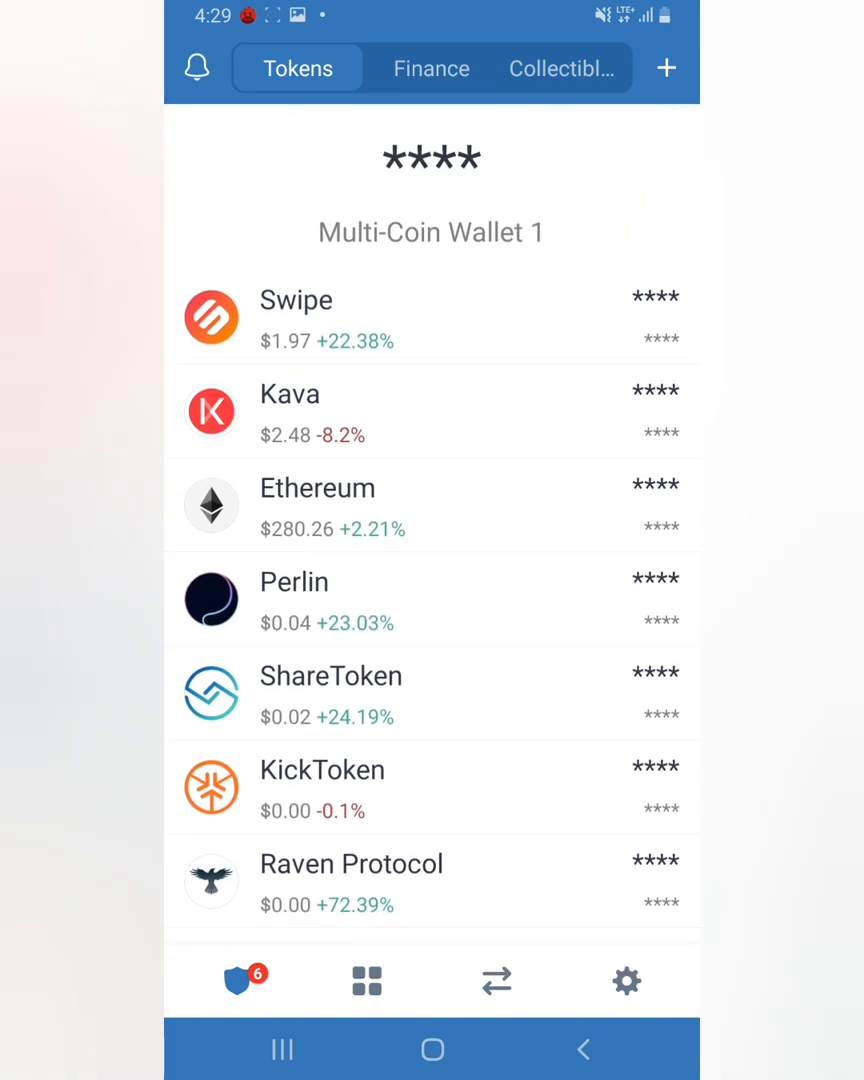
Step: Open the Uniswap Exchange DApp from the DApp browser's Exchanges list
{"action": "scroll", "scroll_direction": "down", "scroll_amount": 3}
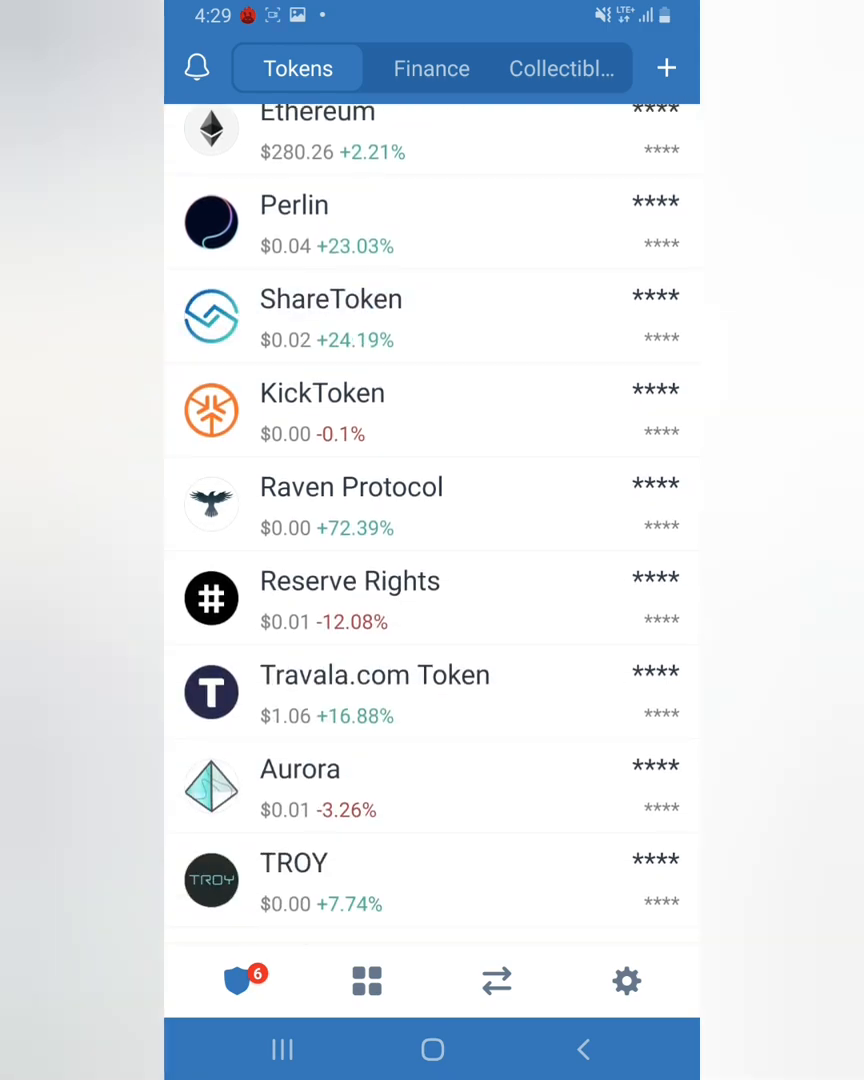
{"action": "scroll", "scroll_direction": "down", "scroll_amount": 3}
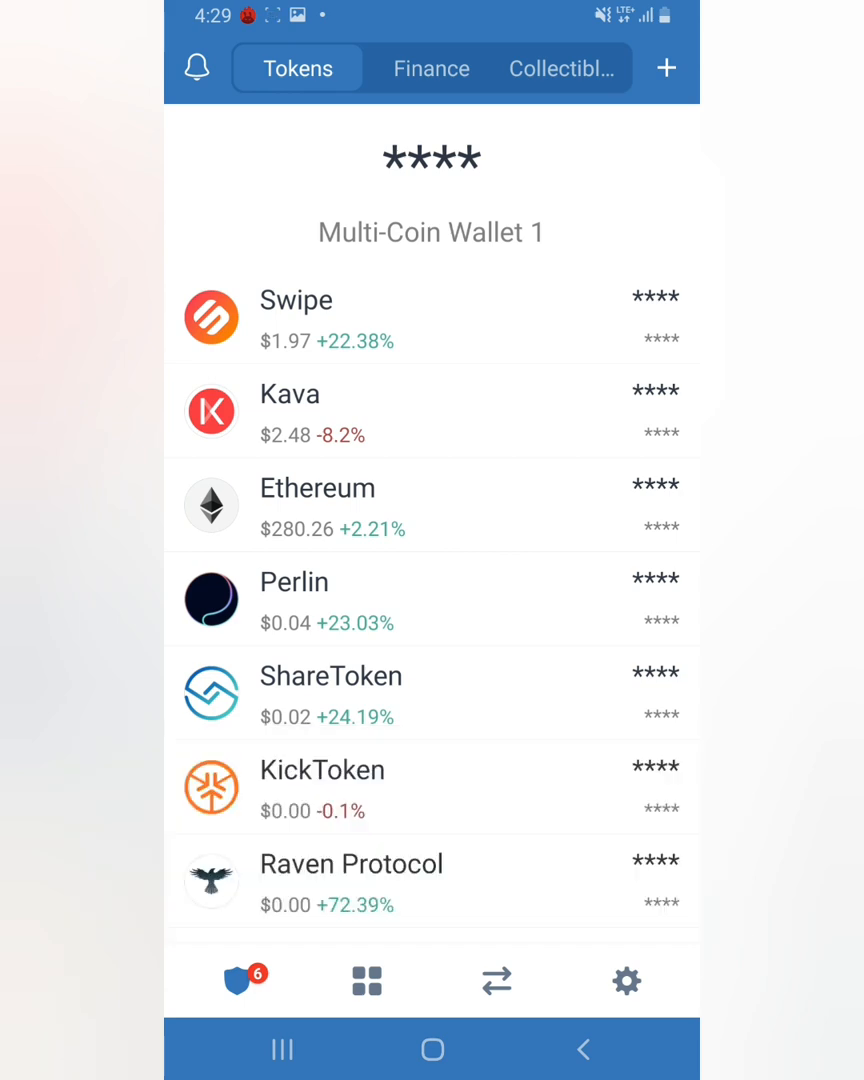
{"action": "left_click", "coordinate": [366, 980]}
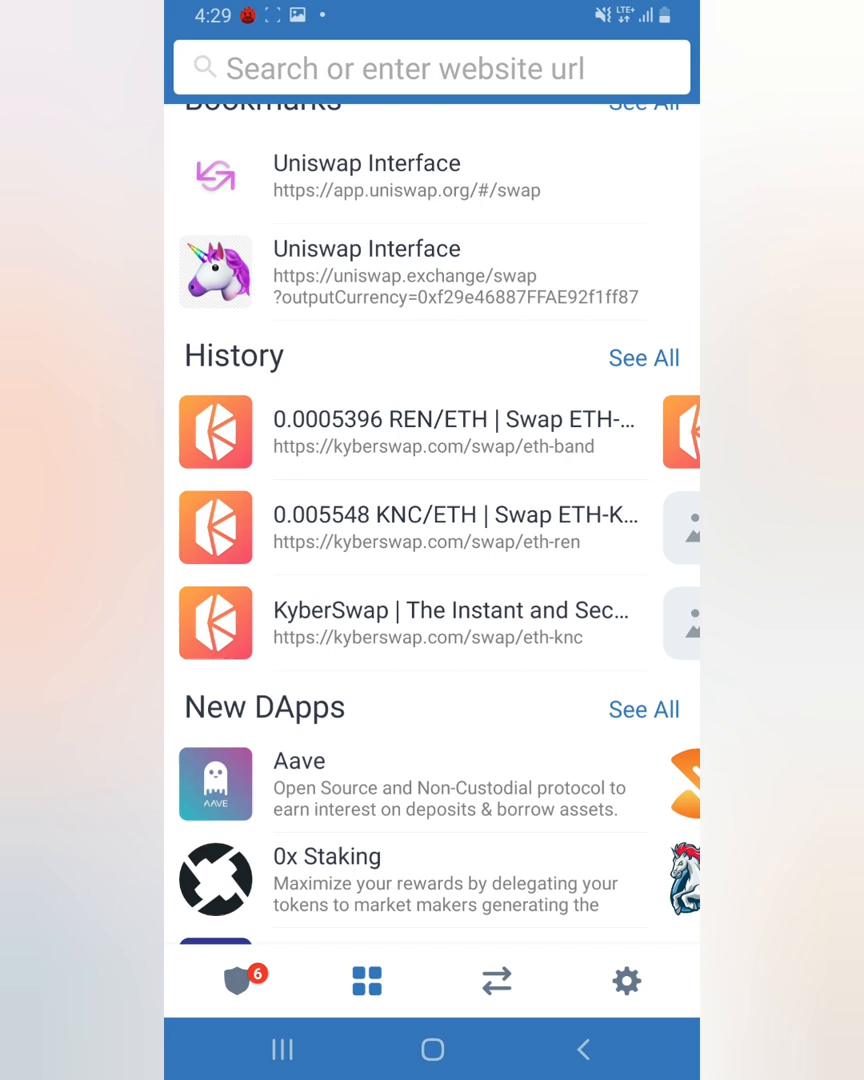
{"action": "scroll", "scroll_direction": "up", "scroll_amount": 3}
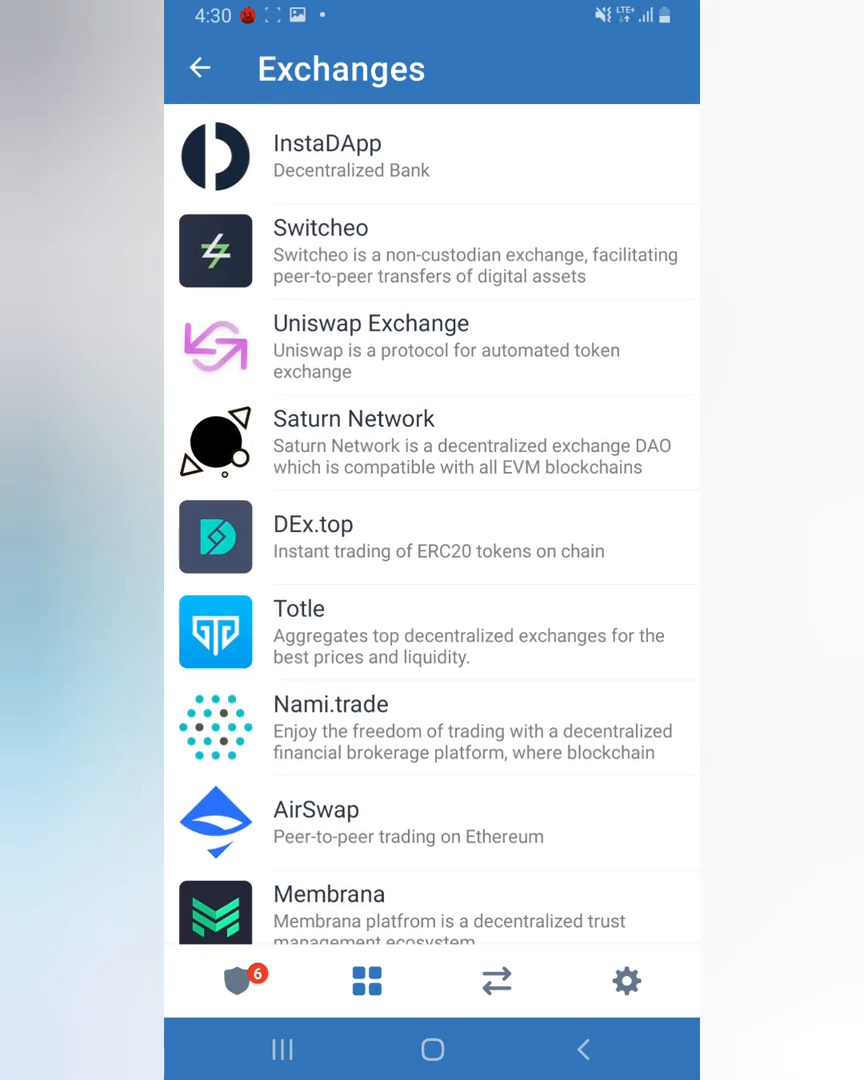
{"action": "left_click", "coordinate": [435, 347]}
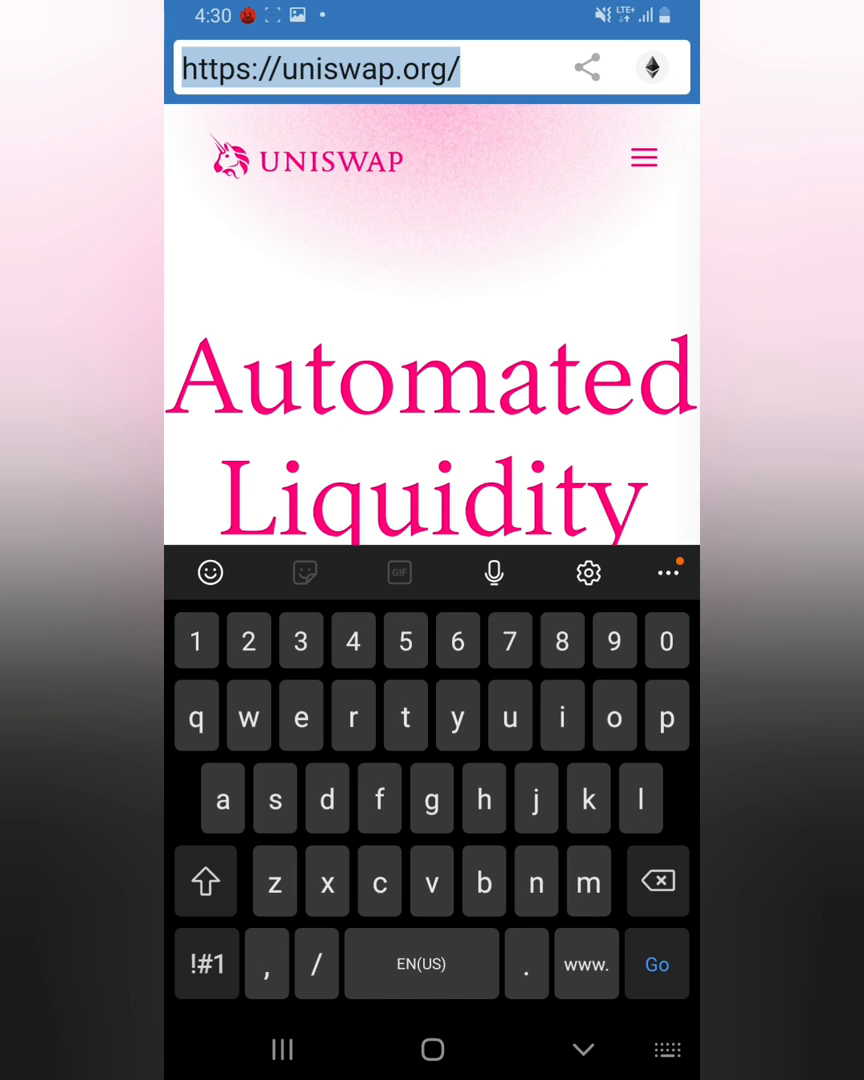
Step: Search Google for 'dext token' from the wallet browser's address bar
{"action": "type", "text": "d"}
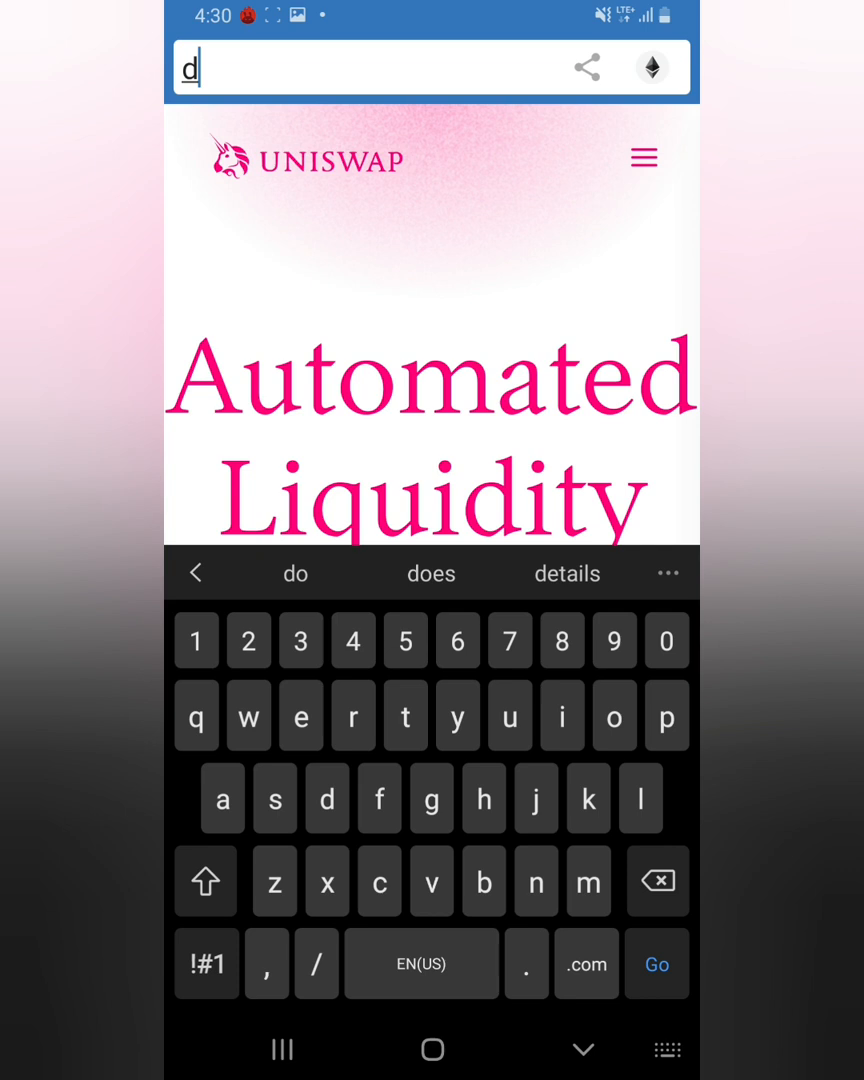
{"action": "type", "text": "ext"}
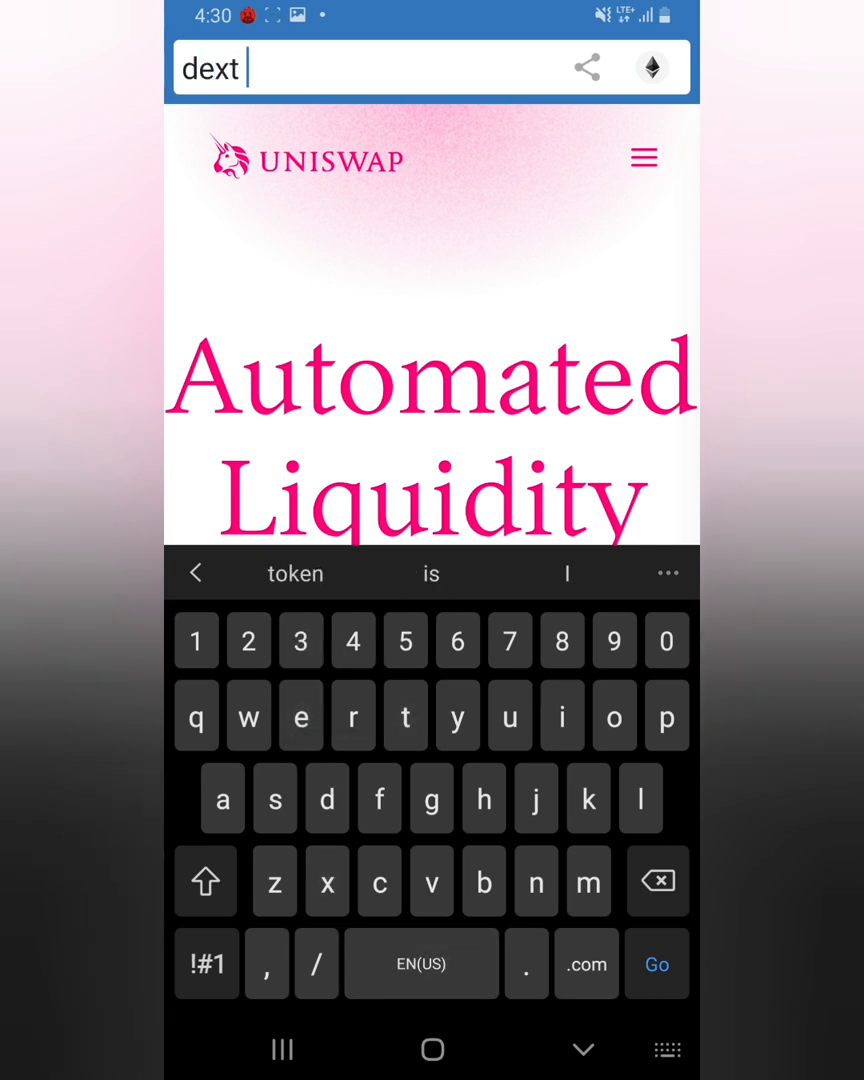
{"action": "type", "text": "token"}
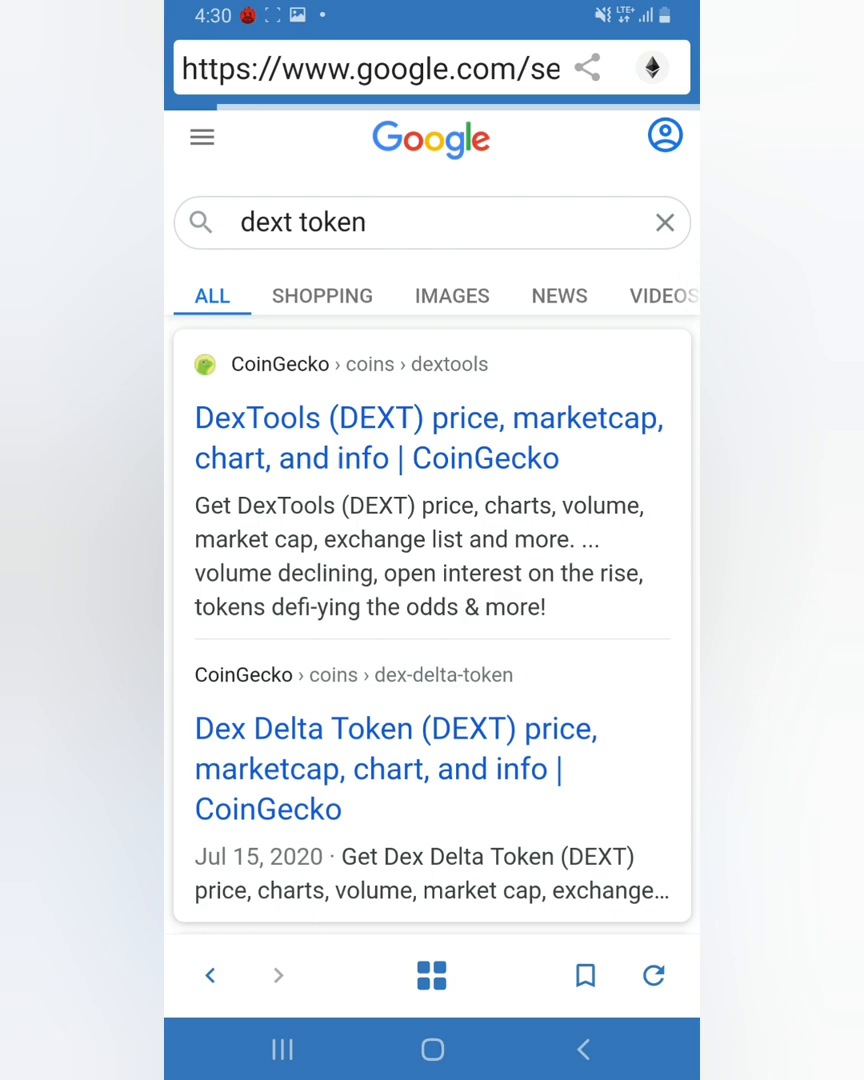
Step: Open CoinGecko's DexTools (DEXT) page and scroll its Markets list to Uniswap (v2)
{"action": "left_click", "coordinate": [428, 429]}
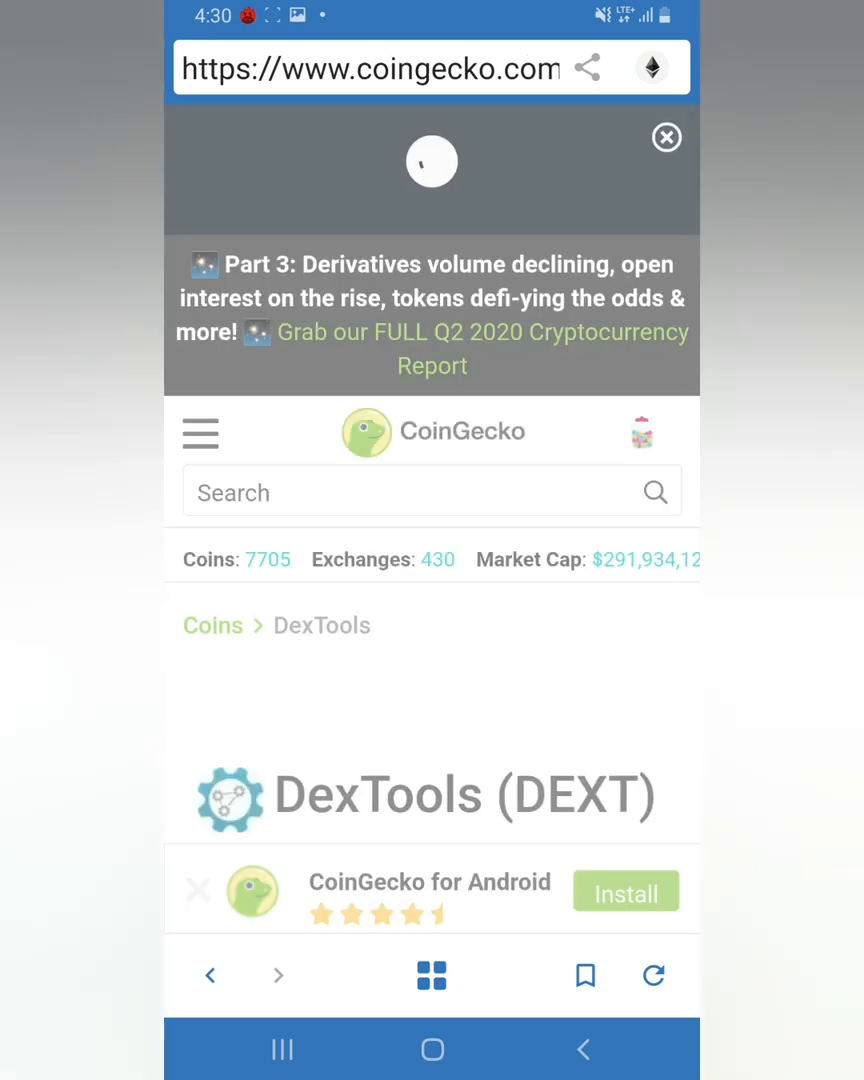
{"action": "scroll", "scroll_direction": "down", "scroll_amount": 3}
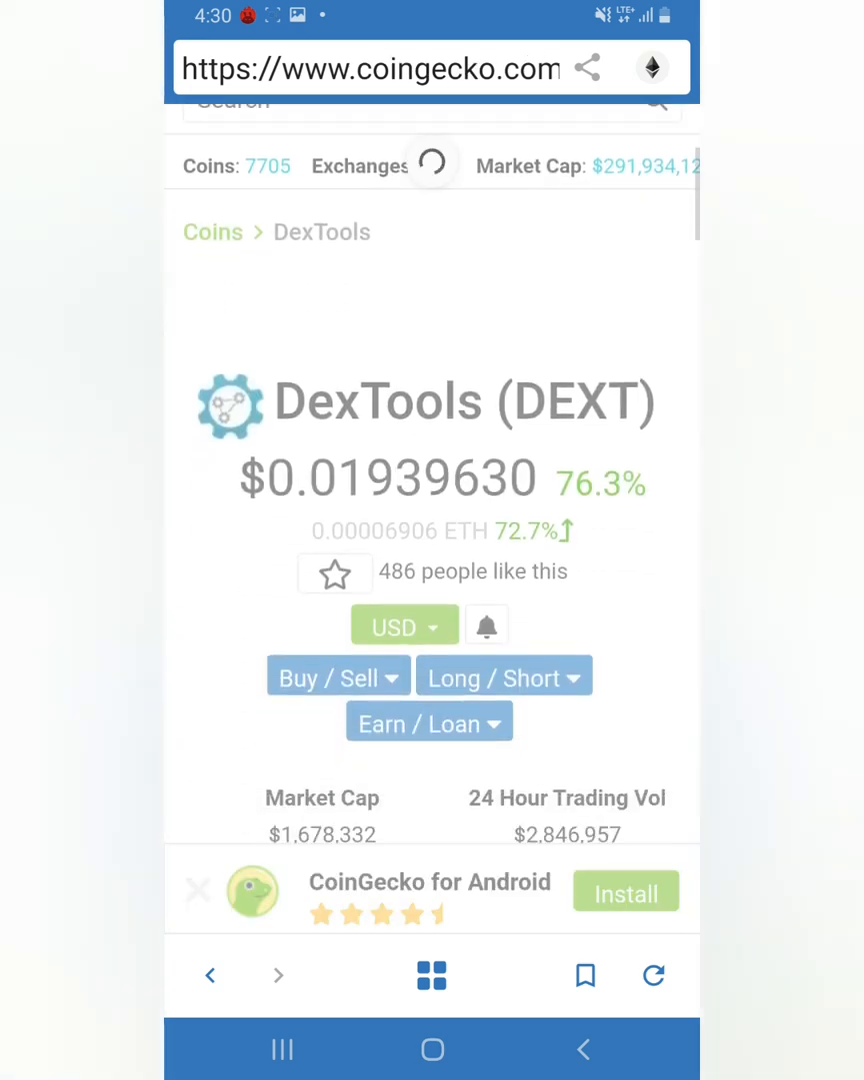
{"action": "scroll", "scroll_direction": "down", "scroll_amount": 3}
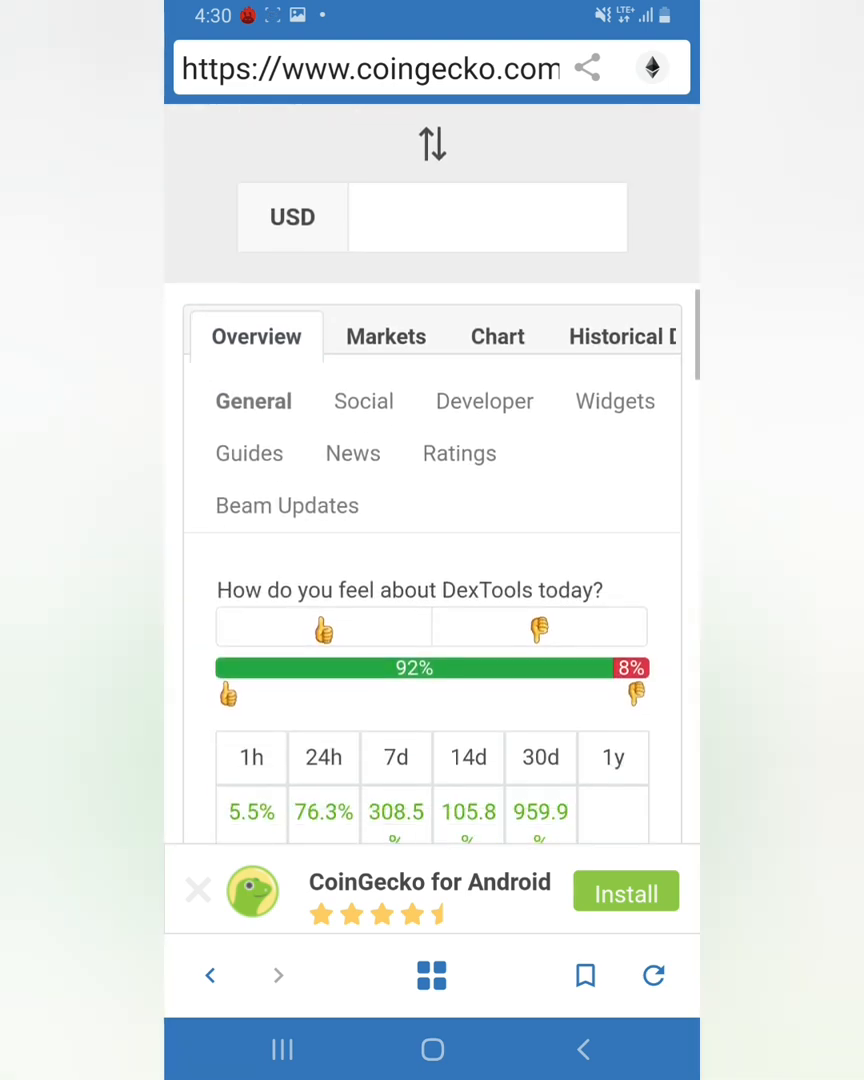
{"action": "left_click", "coordinate": [386, 336]}
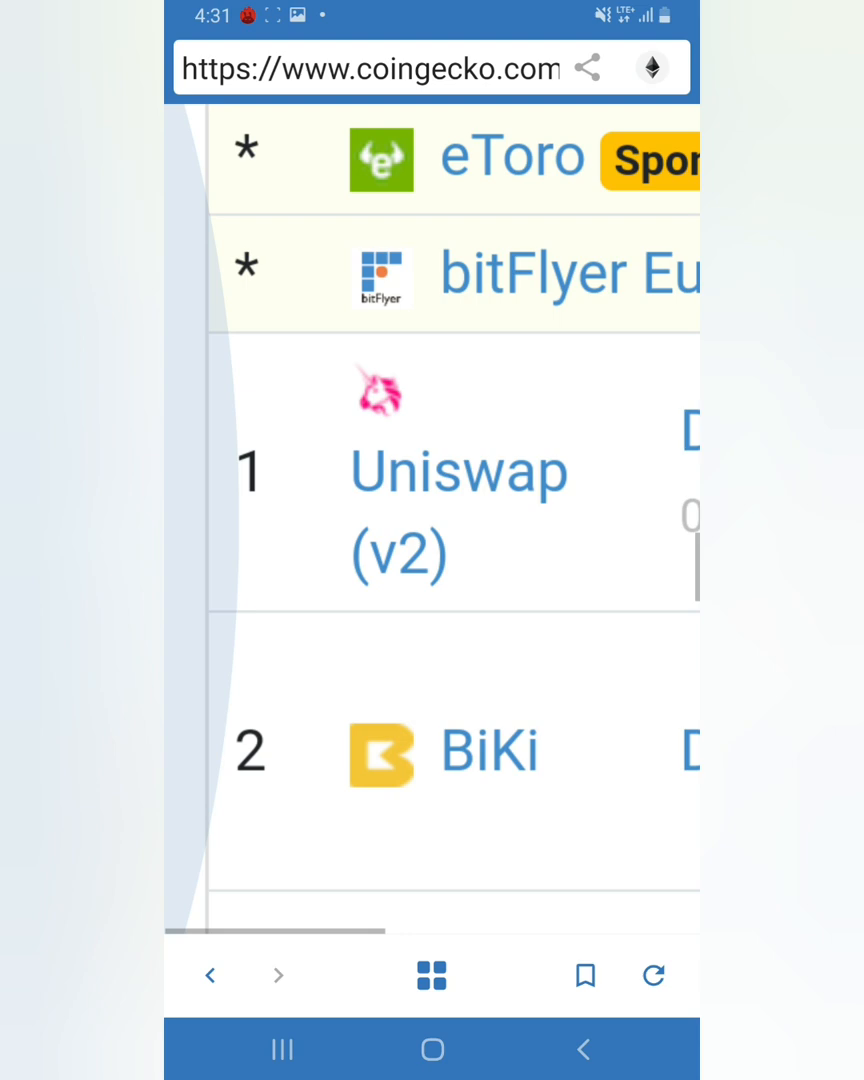
{"action": "scroll", "scroll_direction": "up", "scroll_amount": 3}
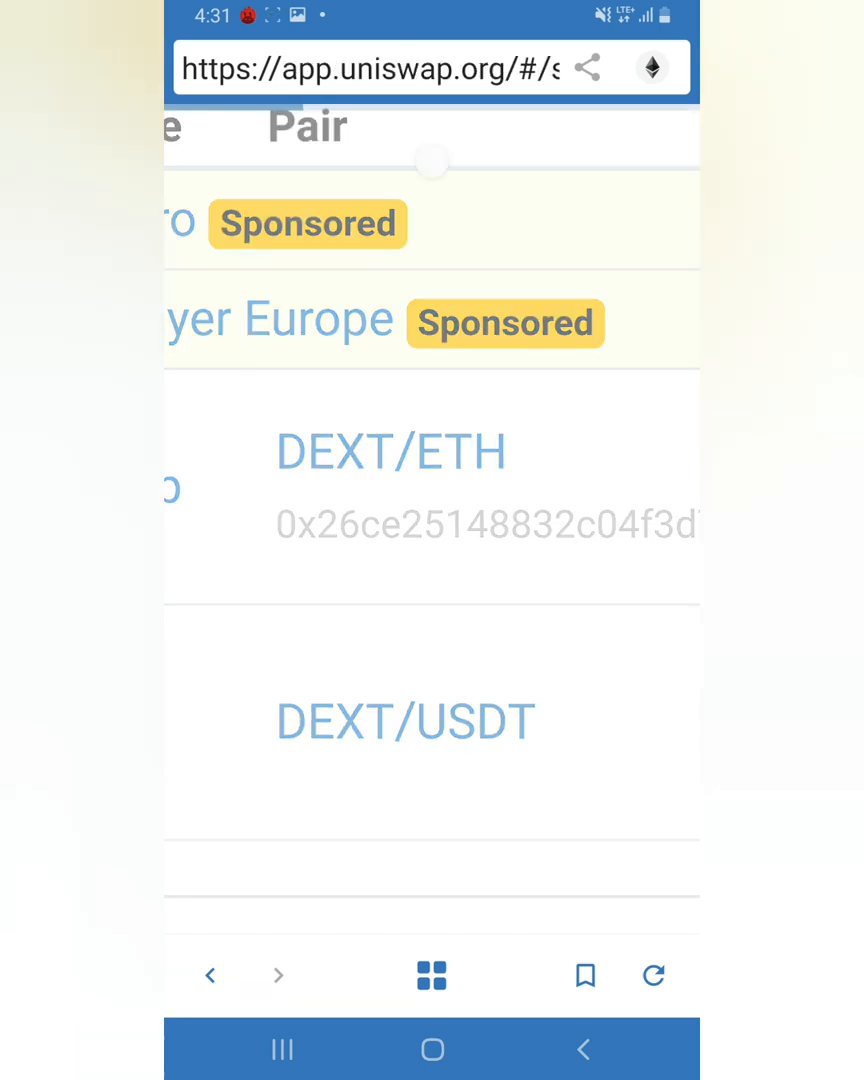
Step: Open the DEXT/ETH pair on Uniswap and enter 200 DEXT to receive
{"action": "left_click", "coordinate": [391, 451]}
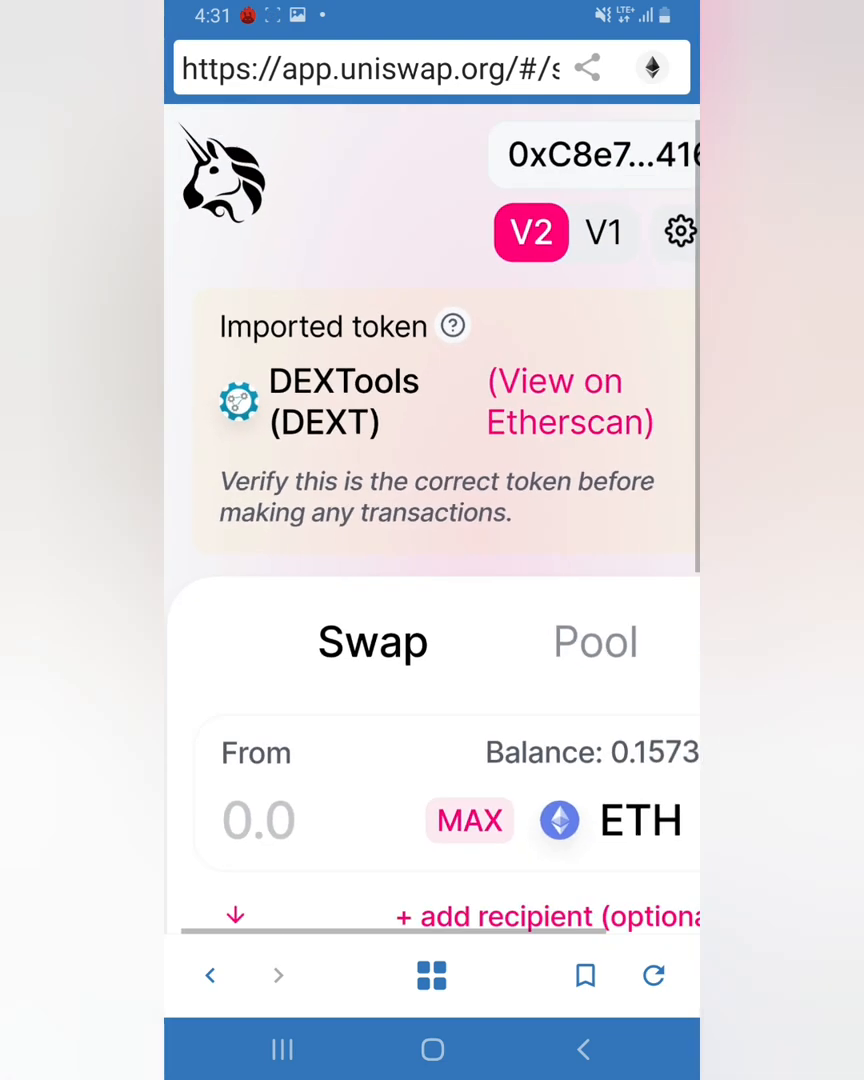
{"action": "scroll", "scroll_direction": "down", "scroll_amount": 3}
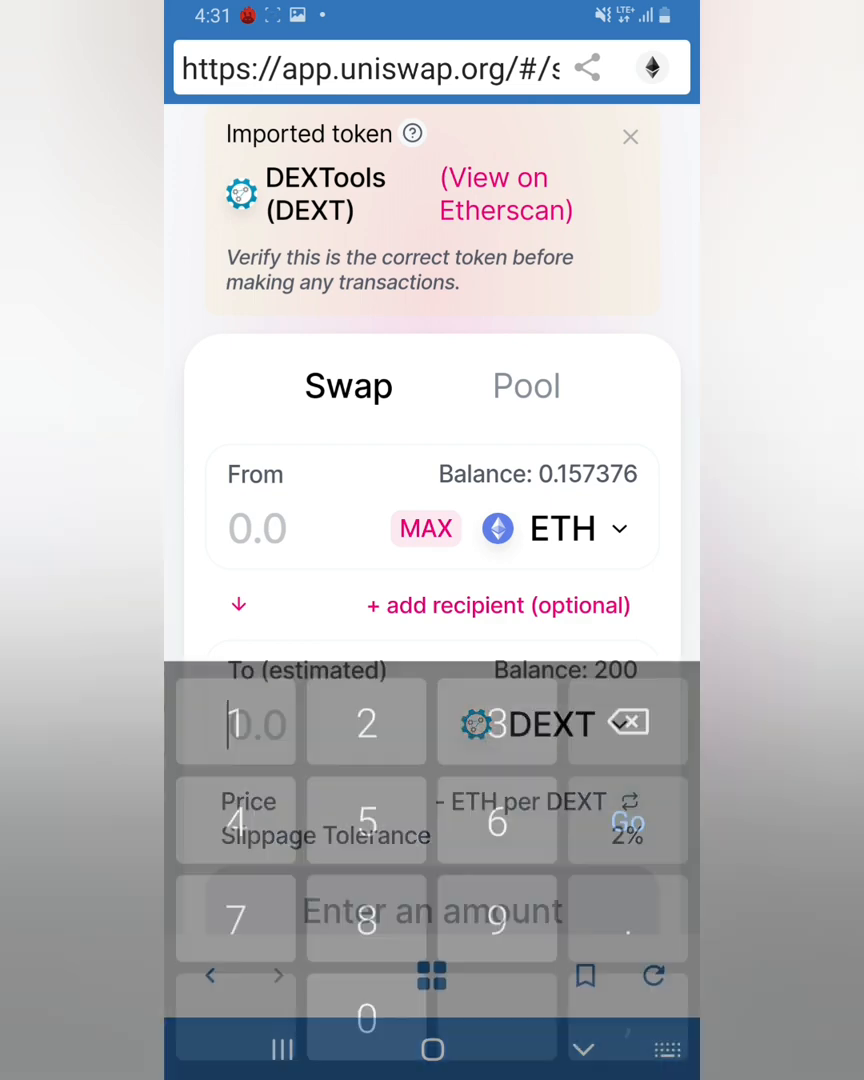
{"action": "left_click", "coordinate": [630, 136]}
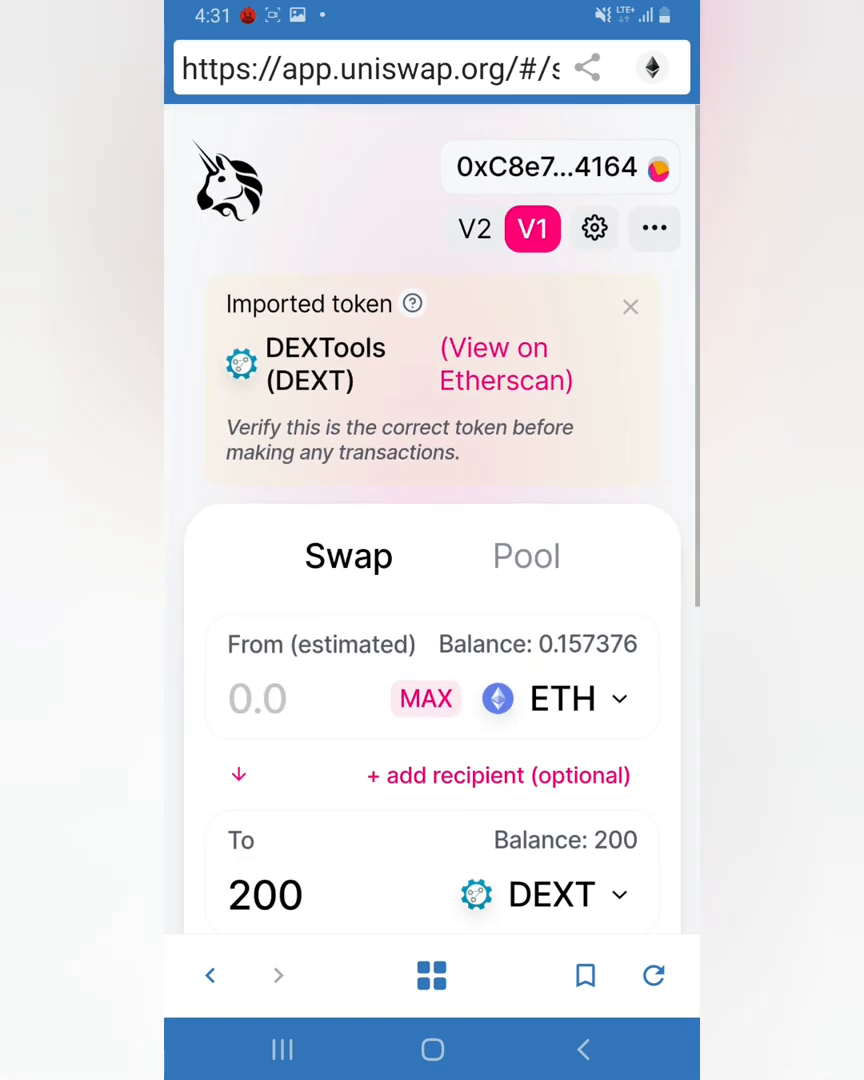
Step: Compare V1 and V2 routes, keep V2 quoting about 0.0136 ETH, and open settings
{"action": "left_click", "coordinate": [474, 229]}
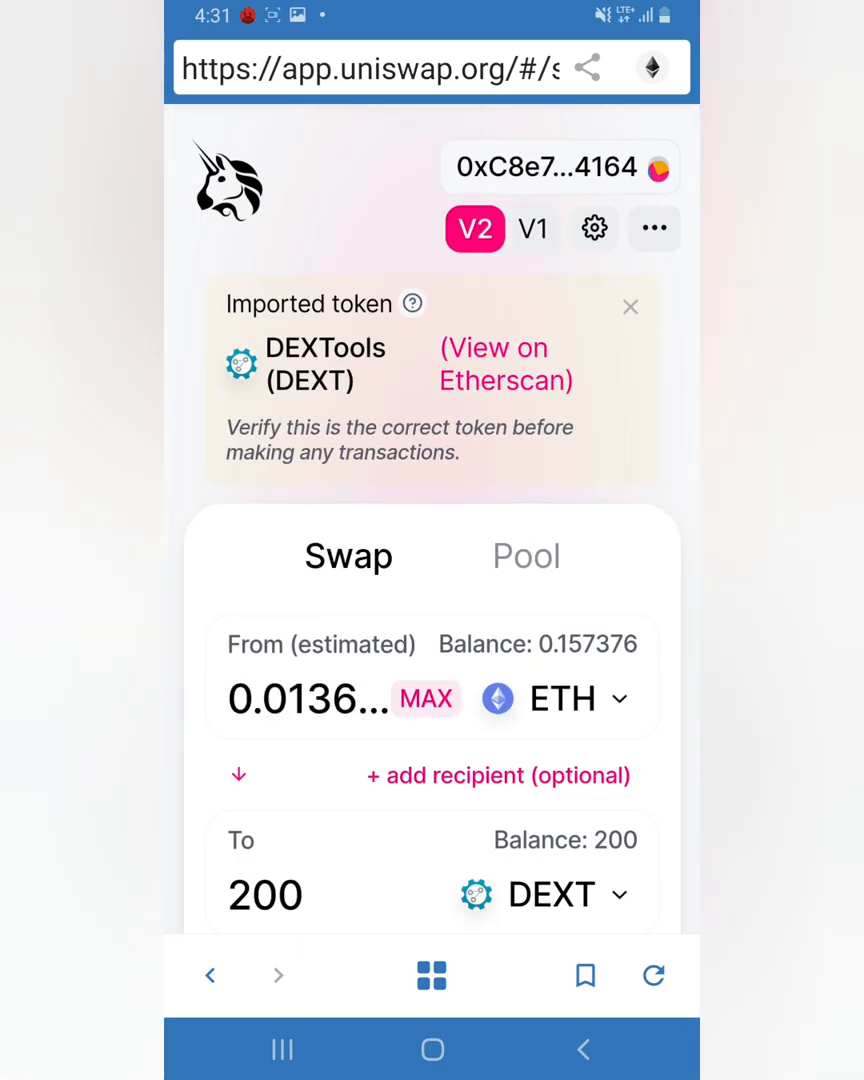
{"action": "left_click", "coordinate": [533, 229]}
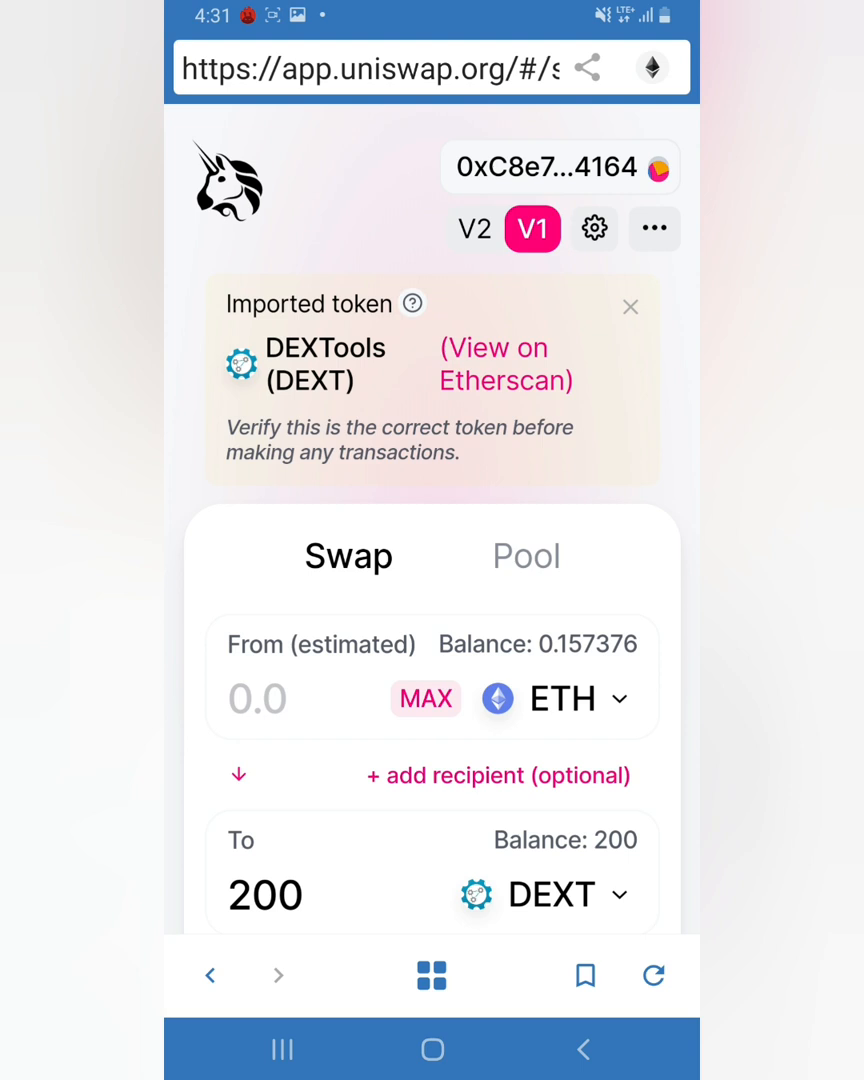
{"action": "left_click", "coordinate": [474, 229]}
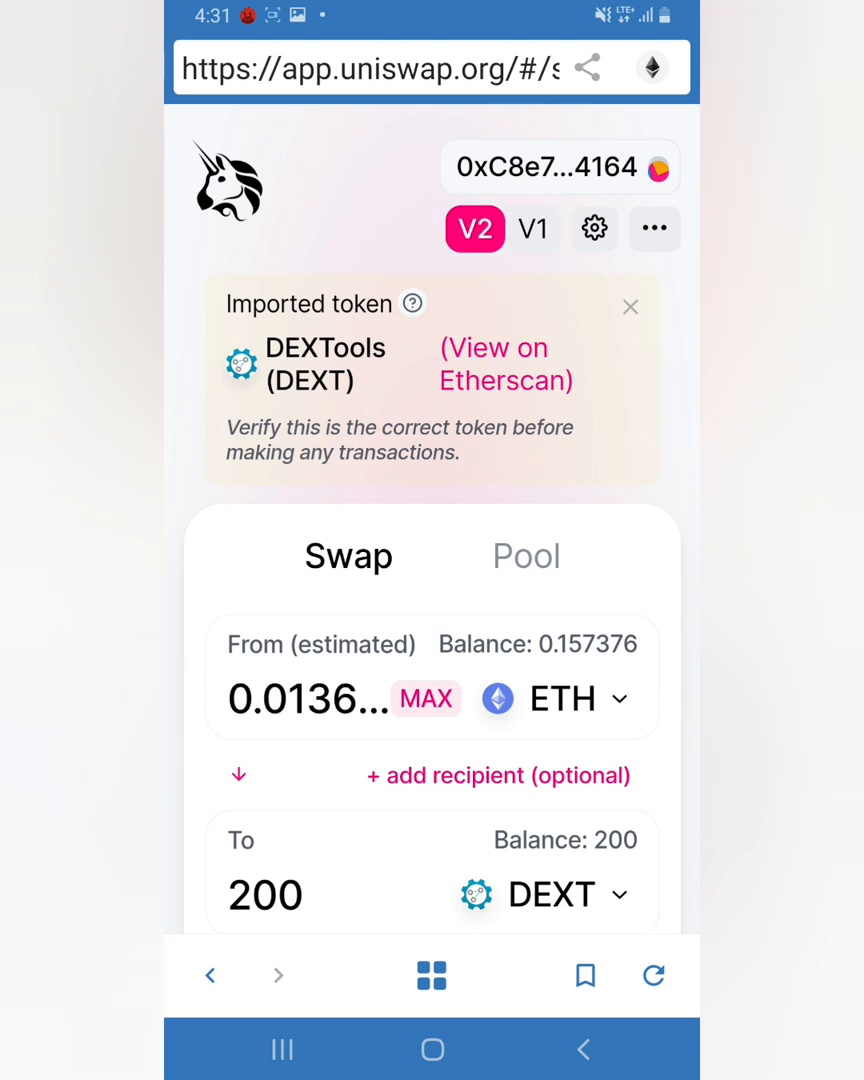
{"action": "left_click", "coordinate": [594, 229]}
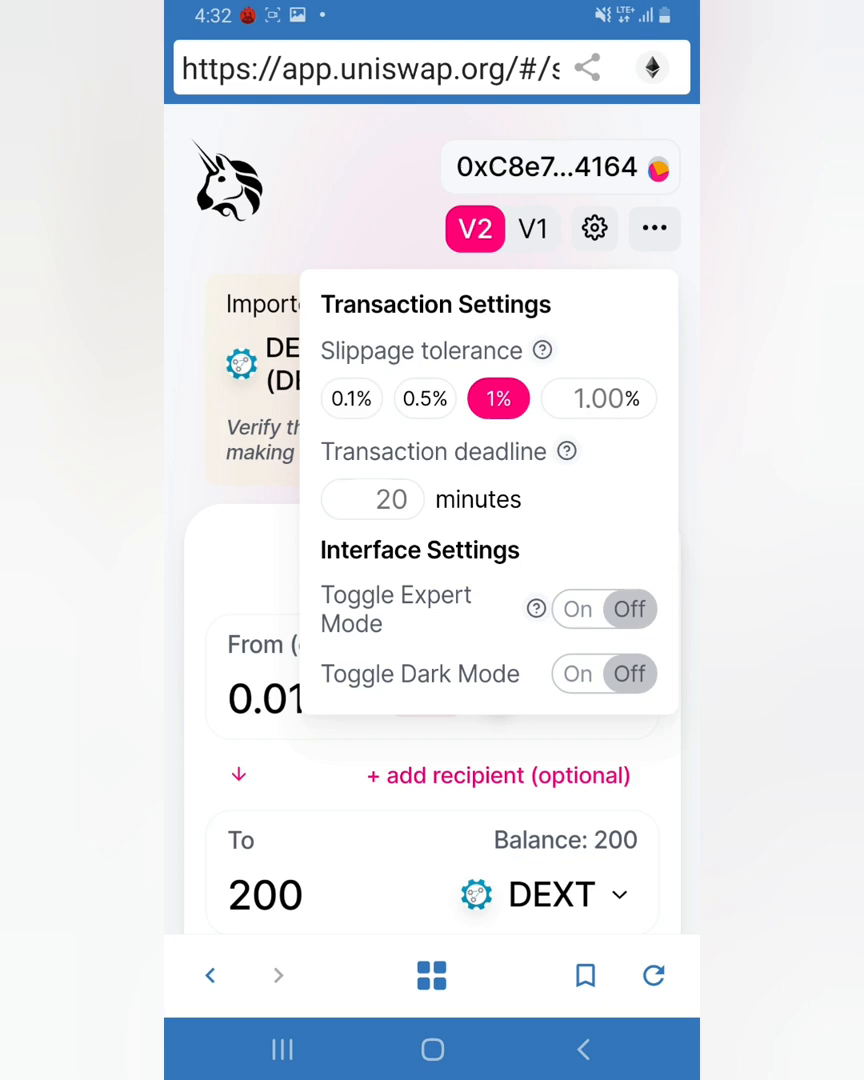
Step: Set a custom 5% slippage tolerance in Uniswap's transaction settings
{"action": "left_click", "coordinate": [599, 398]}
{"action": "type", "text": "2"}
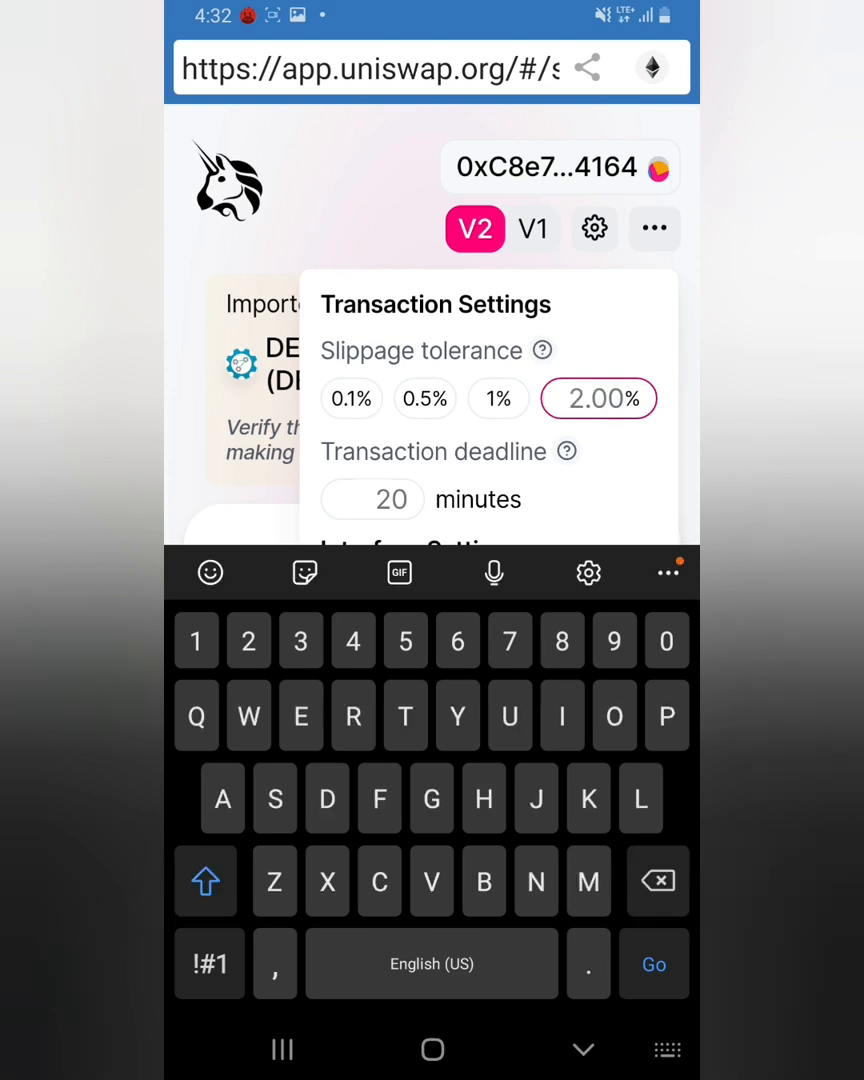
{"action": "type", "text": "5"}
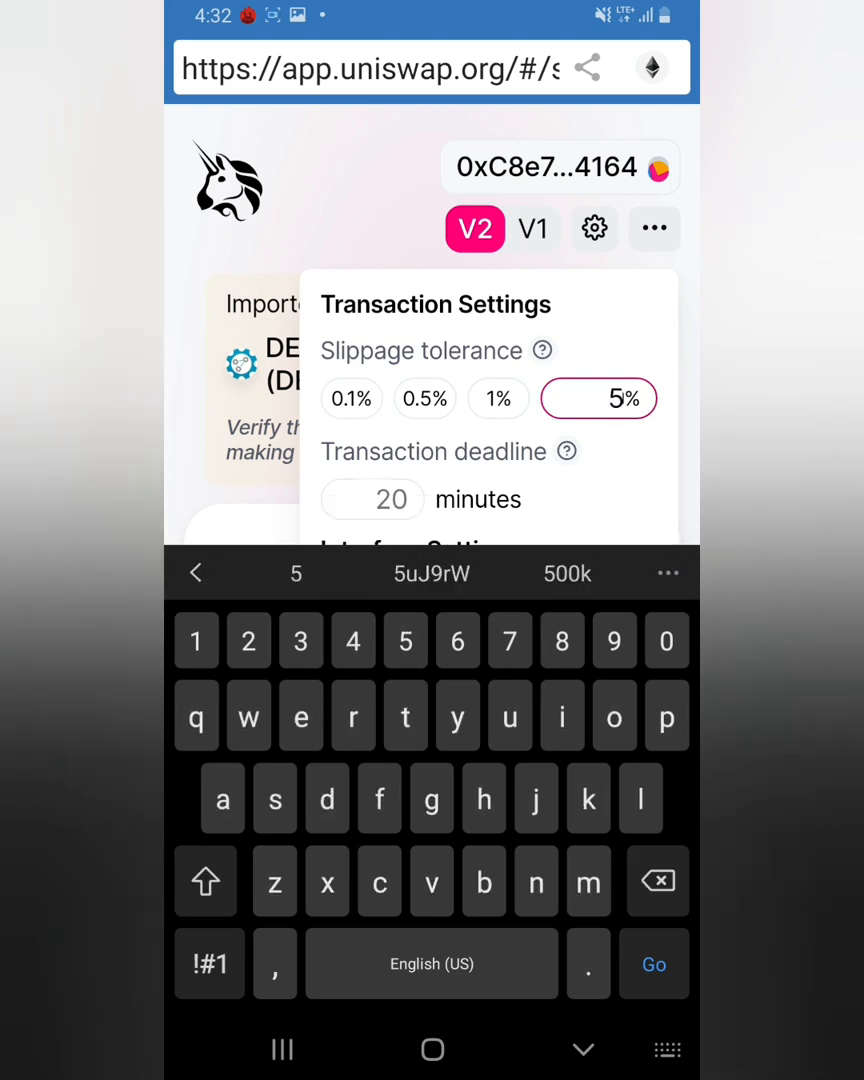
{"action": "type", "text": "0"}
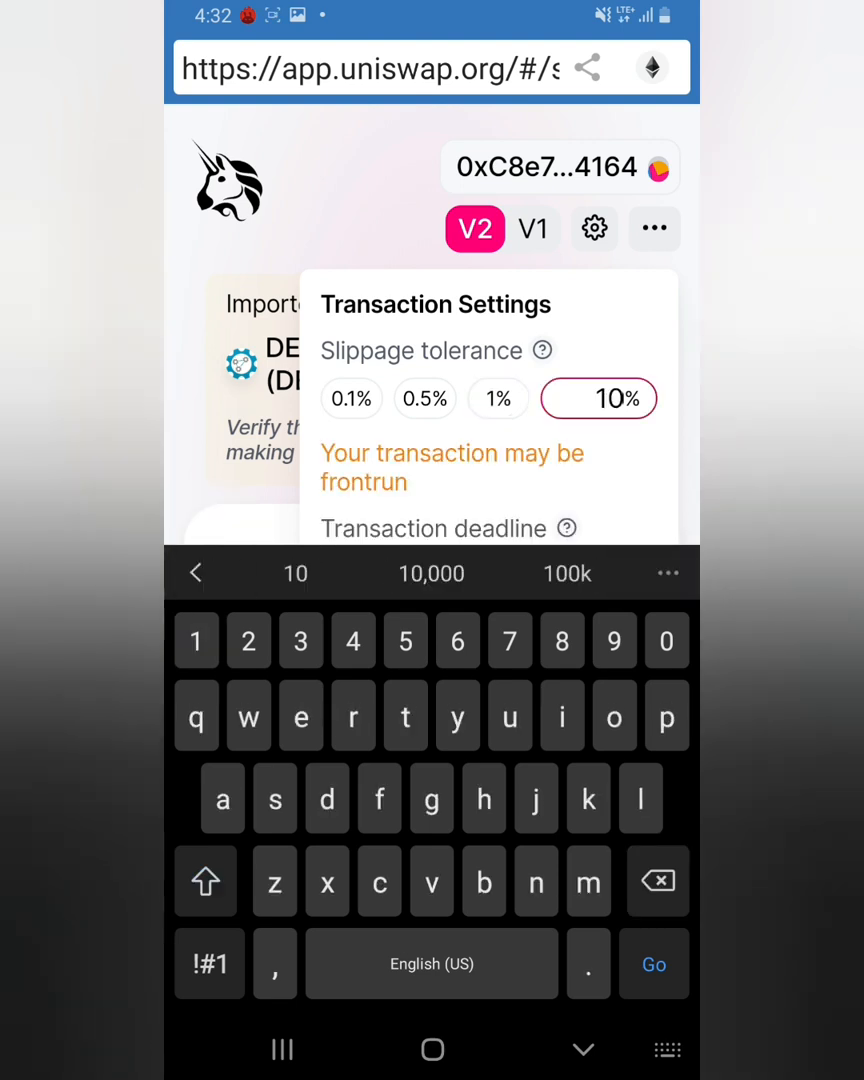
{"action": "left_click", "coordinate": [498, 398]}
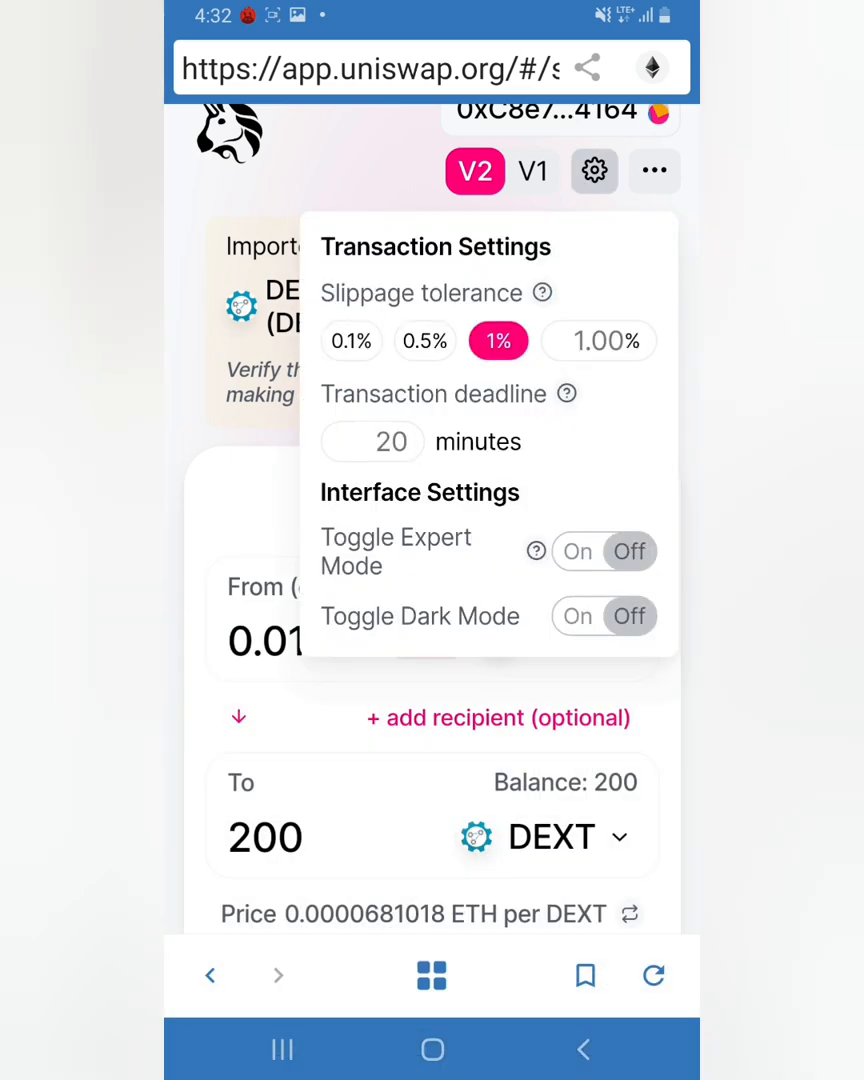
{"action": "left_click", "coordinate": [598, 341]}
{"action": "type", "text": "5"}
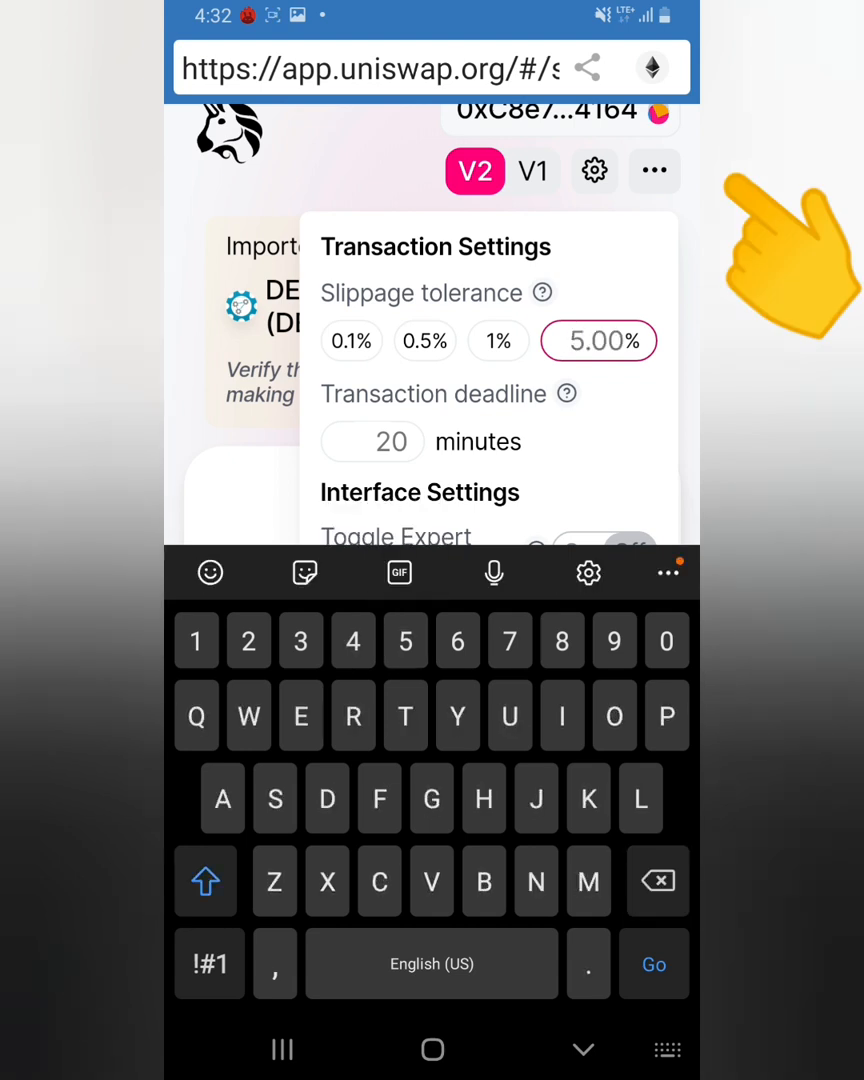
{"action": "left_click", "coordinate": [498, 341]}
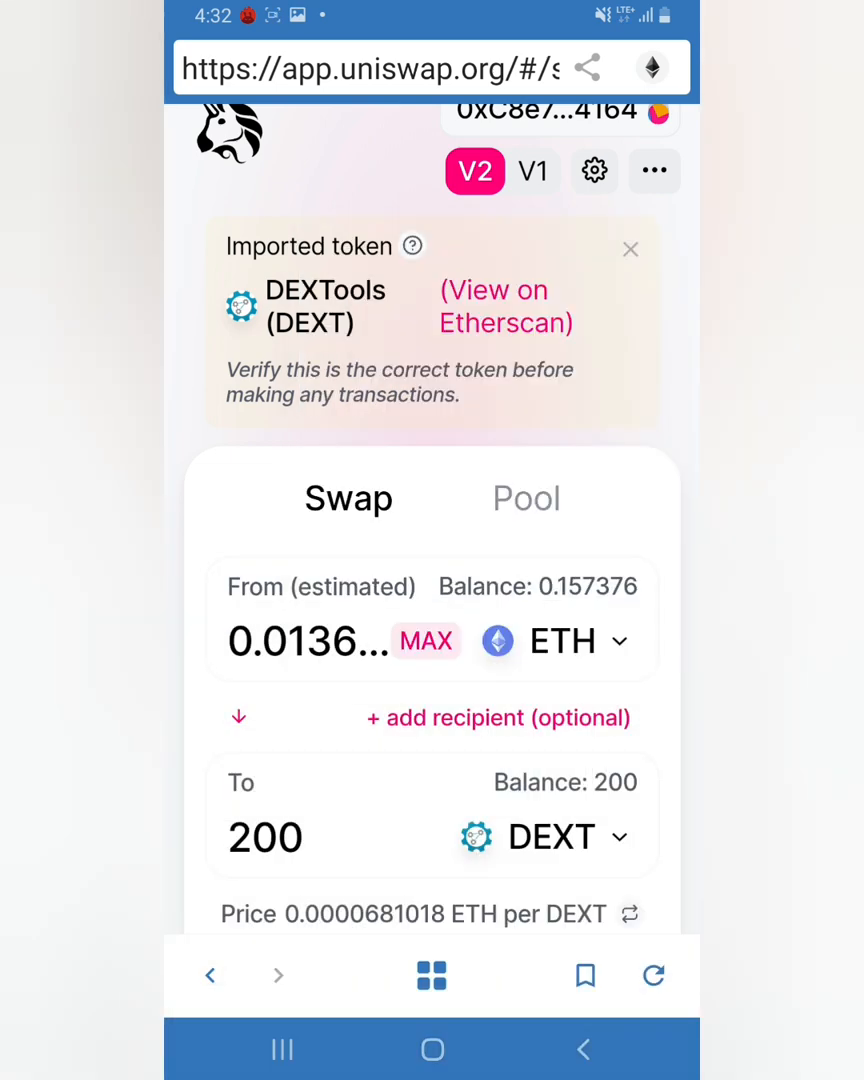
{"action": "left_click", "coordinate": [594, 170]}
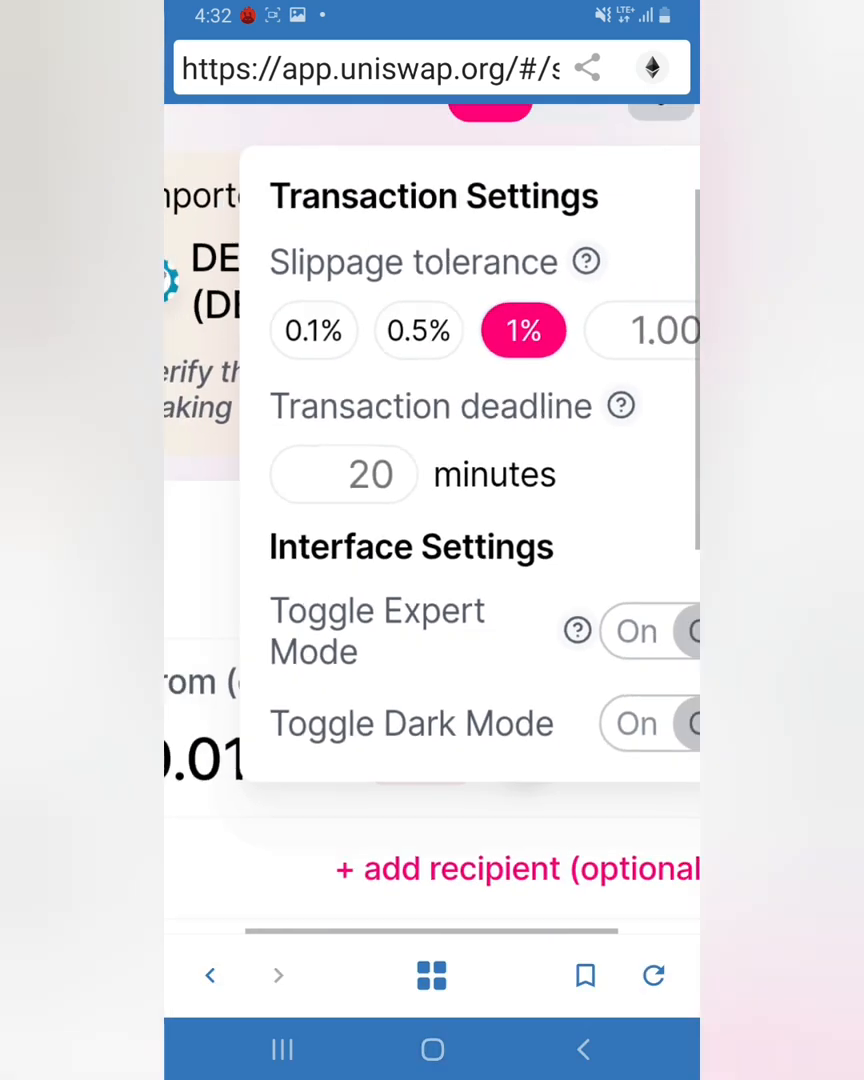
{"action": "left_click", "coordinate": [617, 406]}
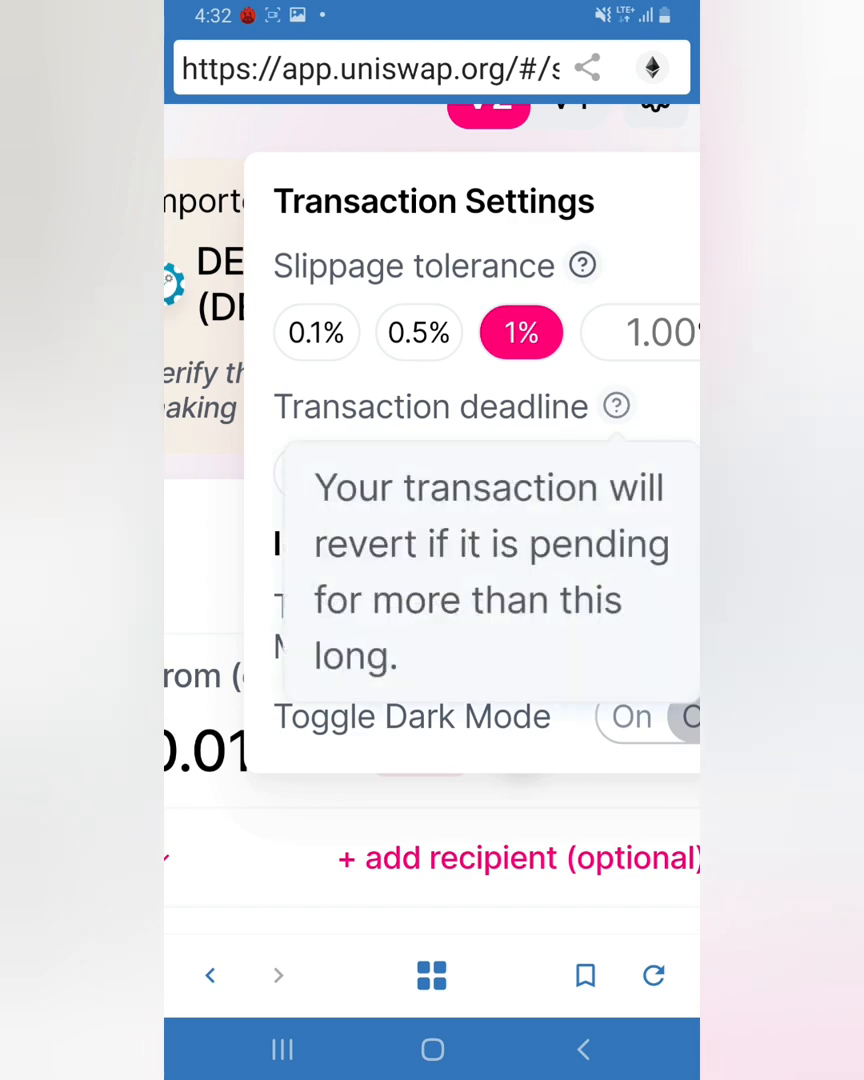
{"action": "scroll", "scroll_direction": "down", "scroll_amount": 3}
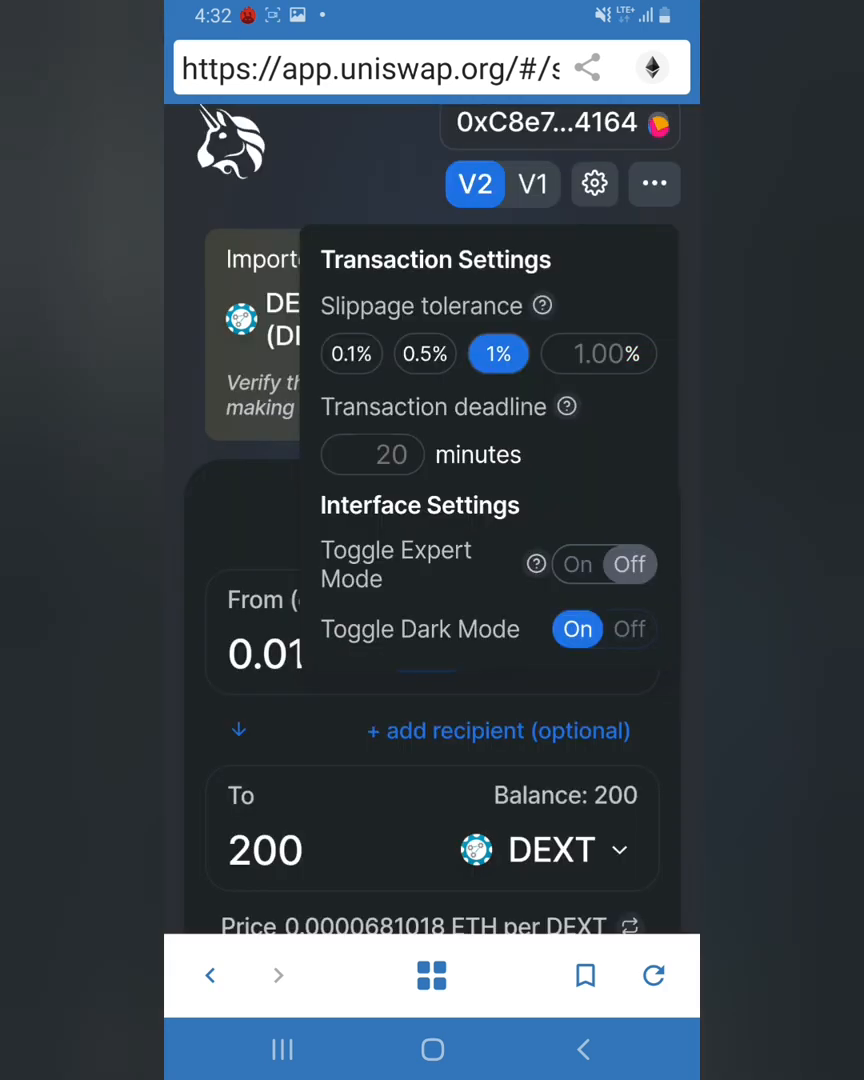
{"action": "left_click", "coordinate": [577, 629]}
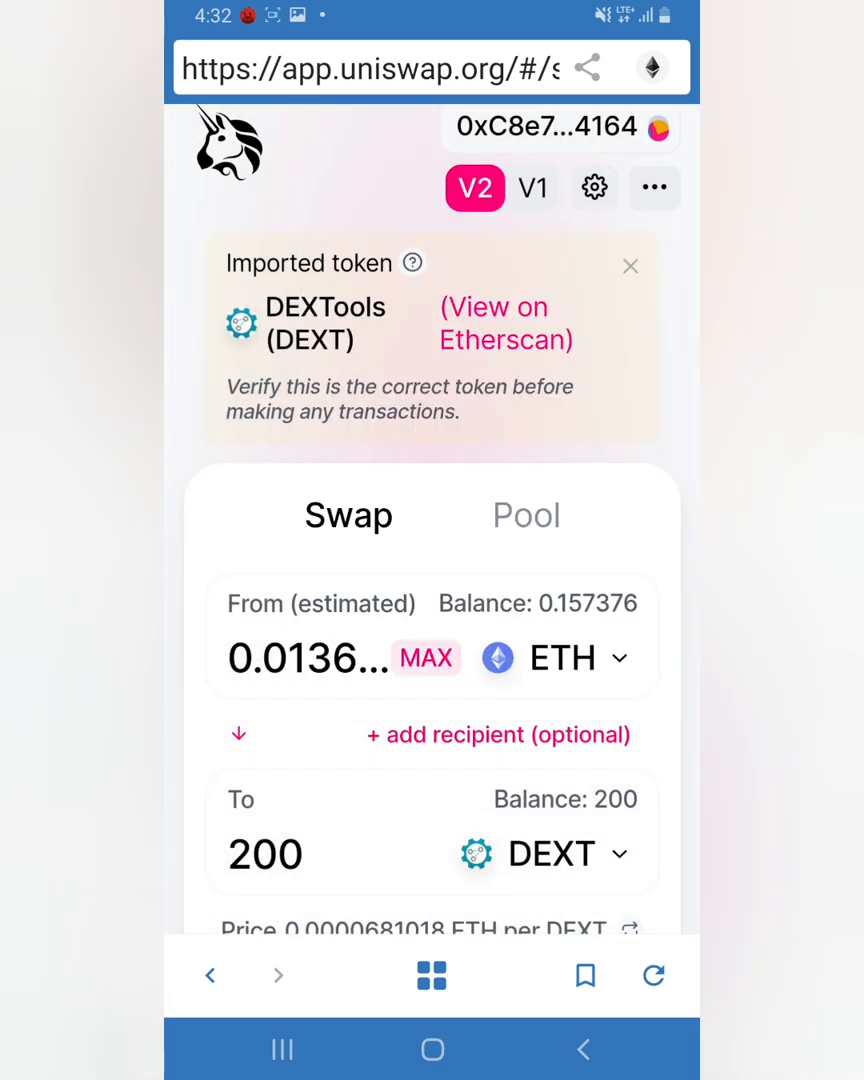
{"action": "scroll", "scroll_direction": "down", "scroll_amount": 3}
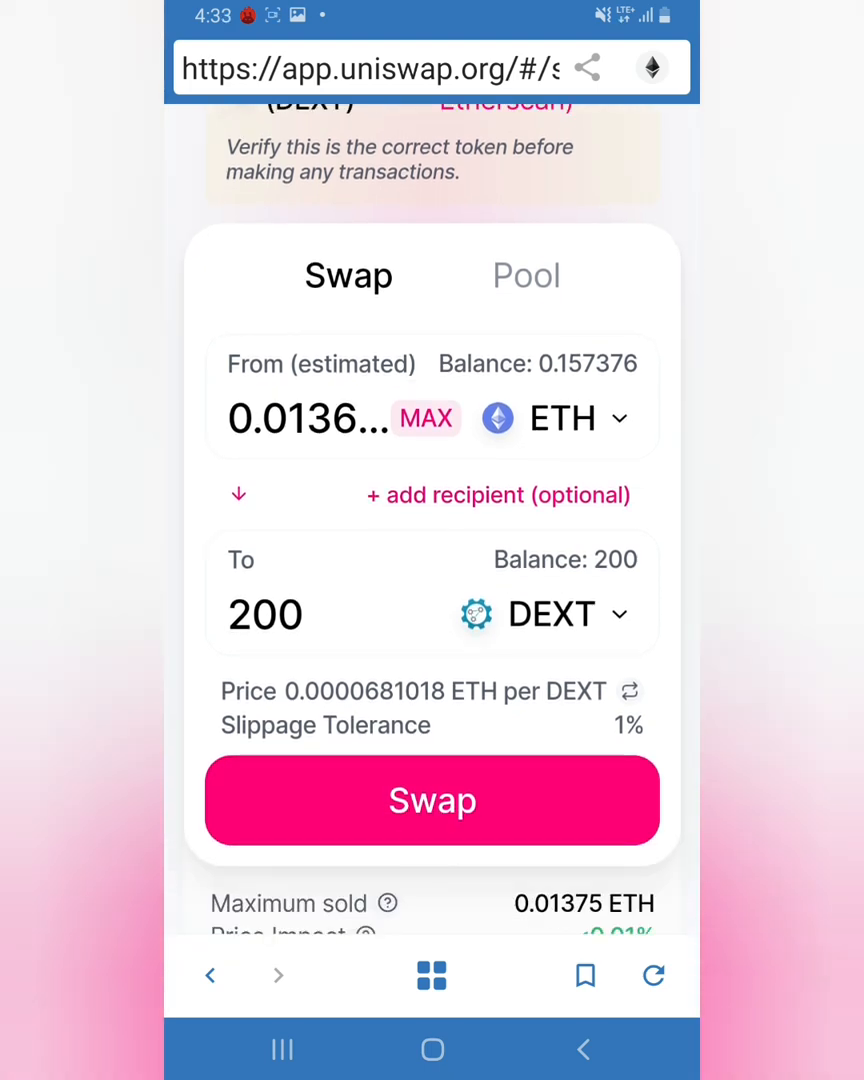
Step: Review and confirm the 0.0136203 ETH for 200 DEXT swap, approving it in Trust Wallet
{"action": "left_click", "coordinate": [432, 800]}
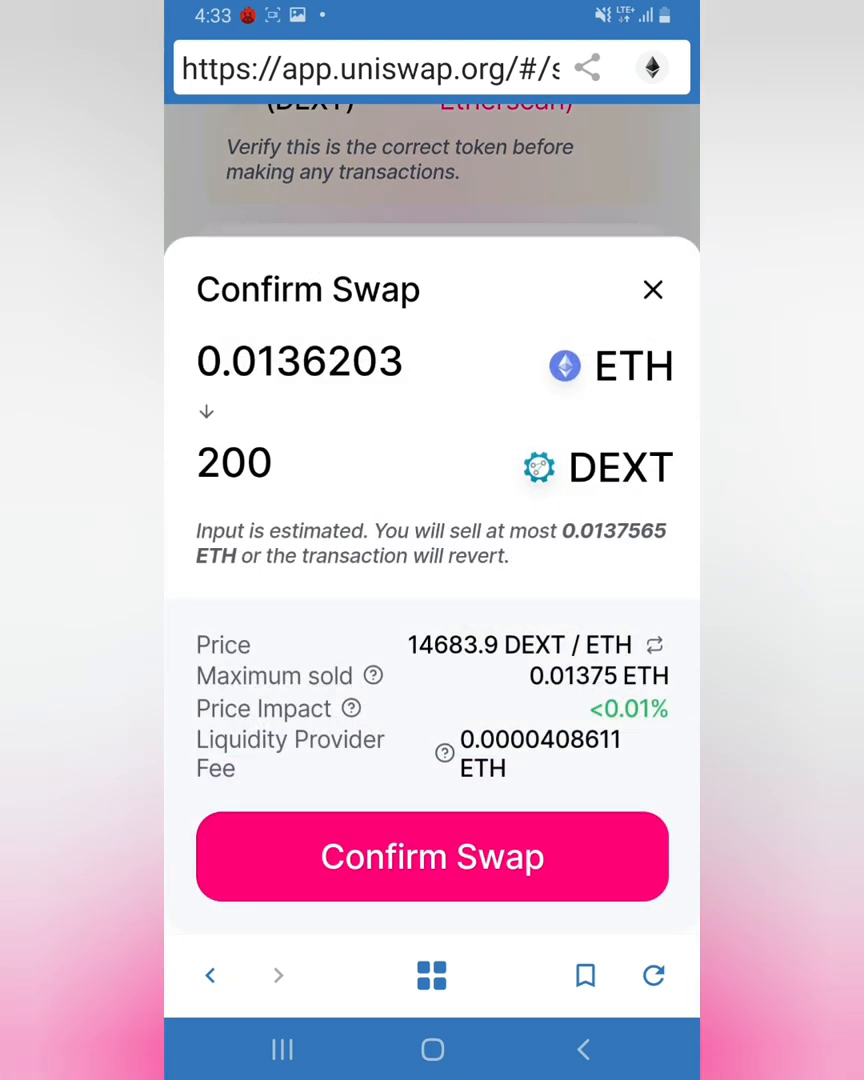
{"action": "left_click", "coordinate": [652, 290]}
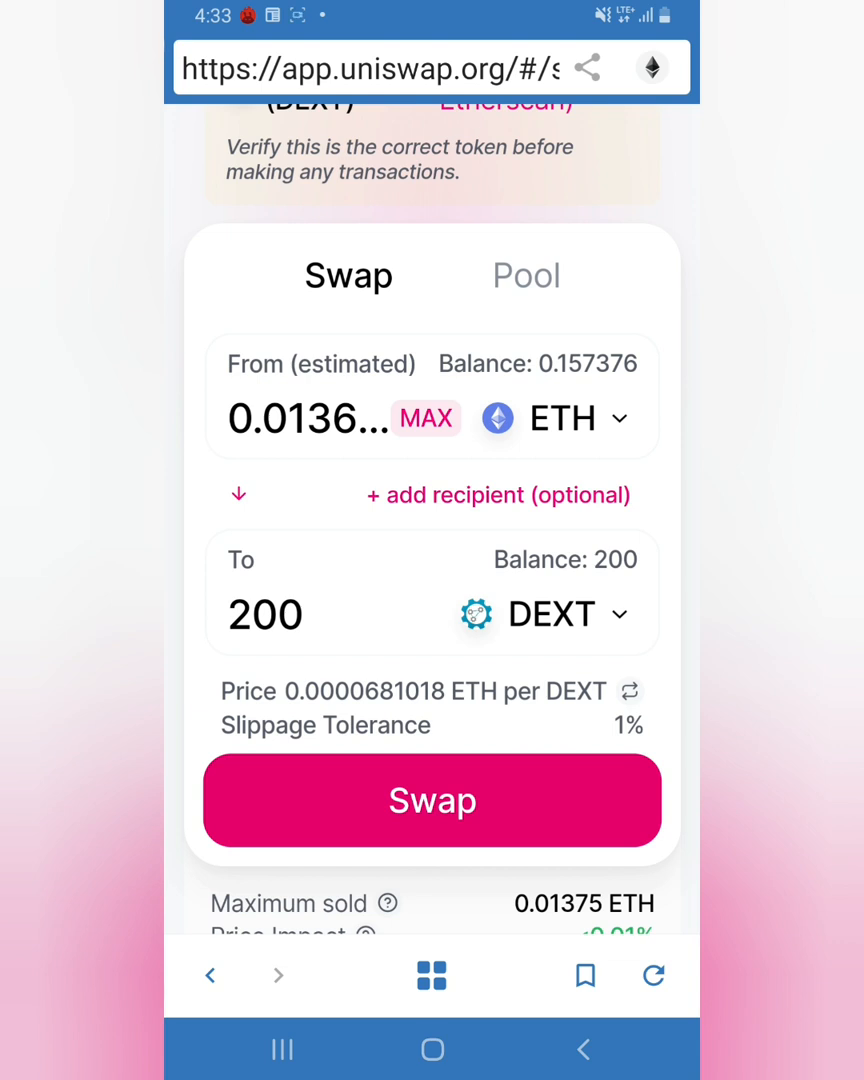
{"action": "scroll", "scroll_direction": "up", "scroll_amount": 3}
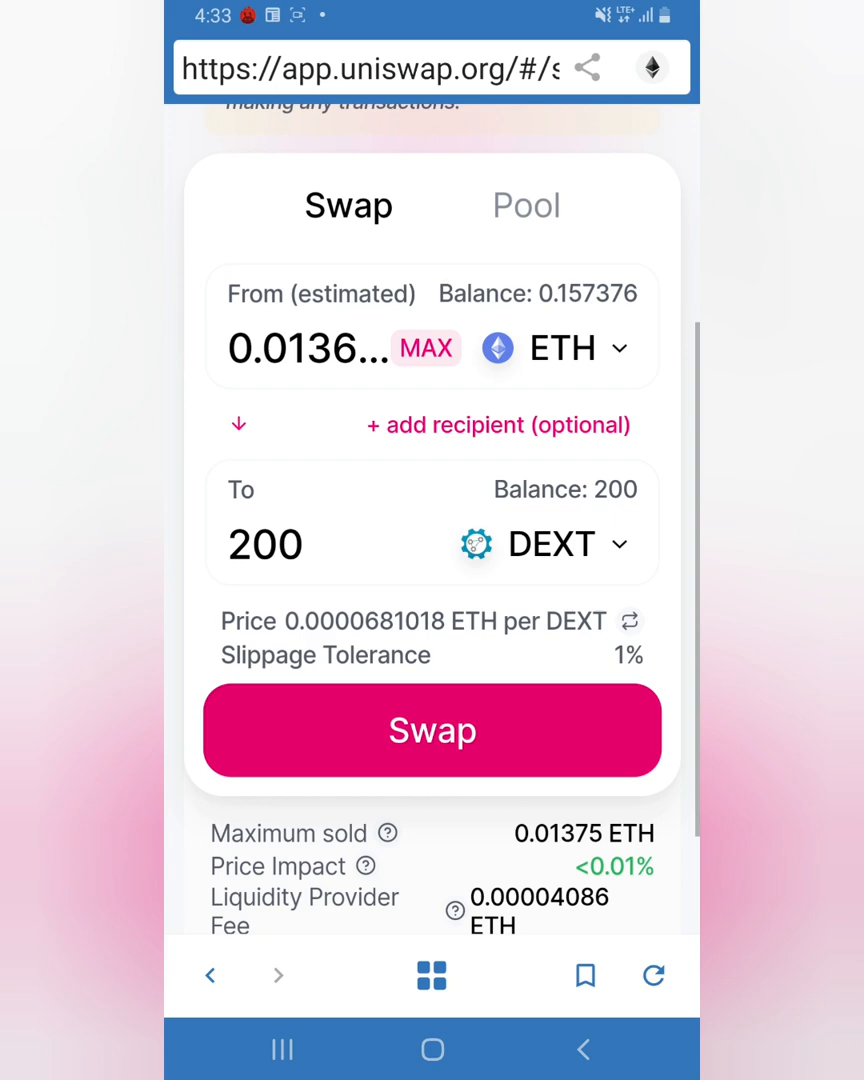
{"action": "left_click", "coordinate": [432, 730]}
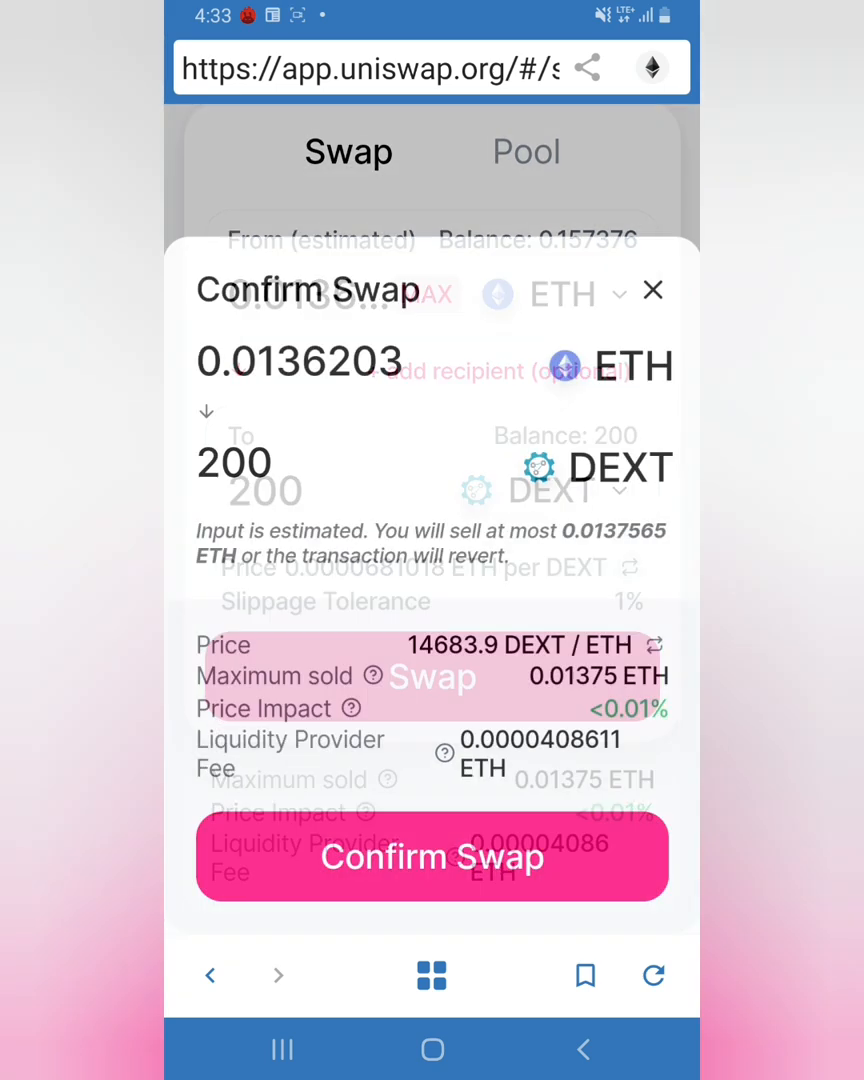
{"action": "left_click", "coordinate": [432, 857]}
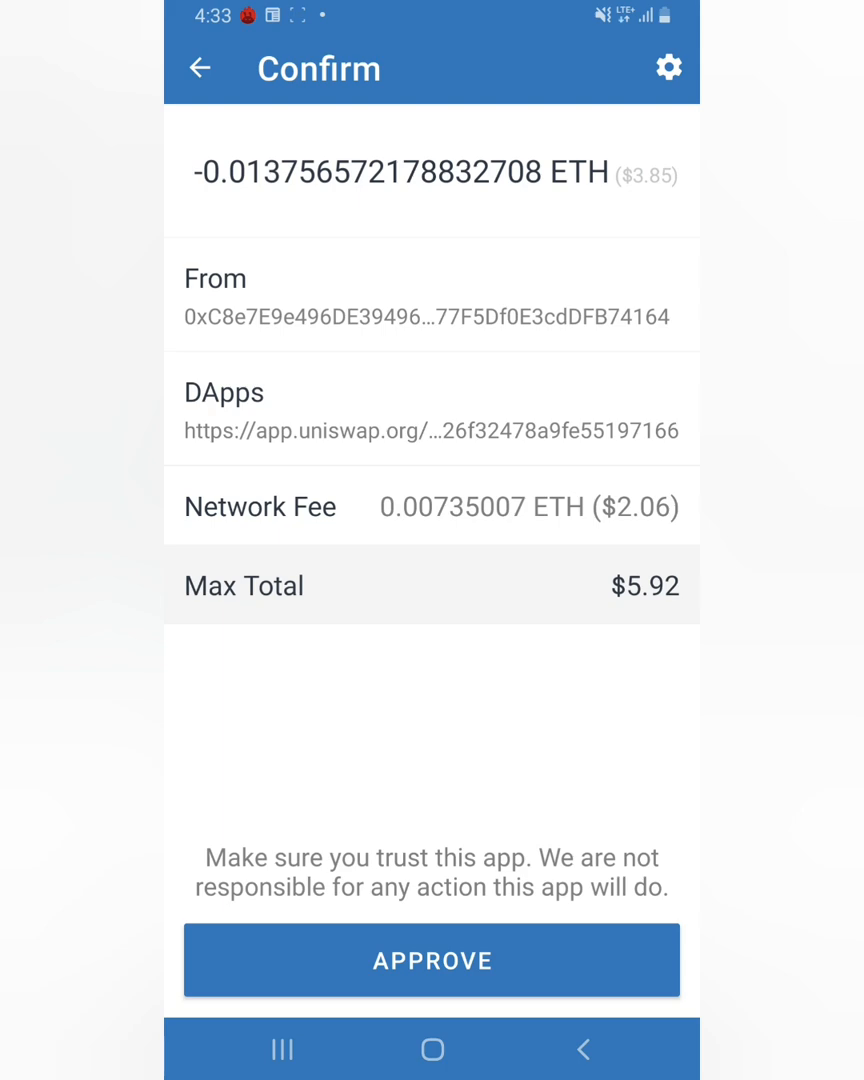
{"action": "left_click", "coordinate": [432, 960]}
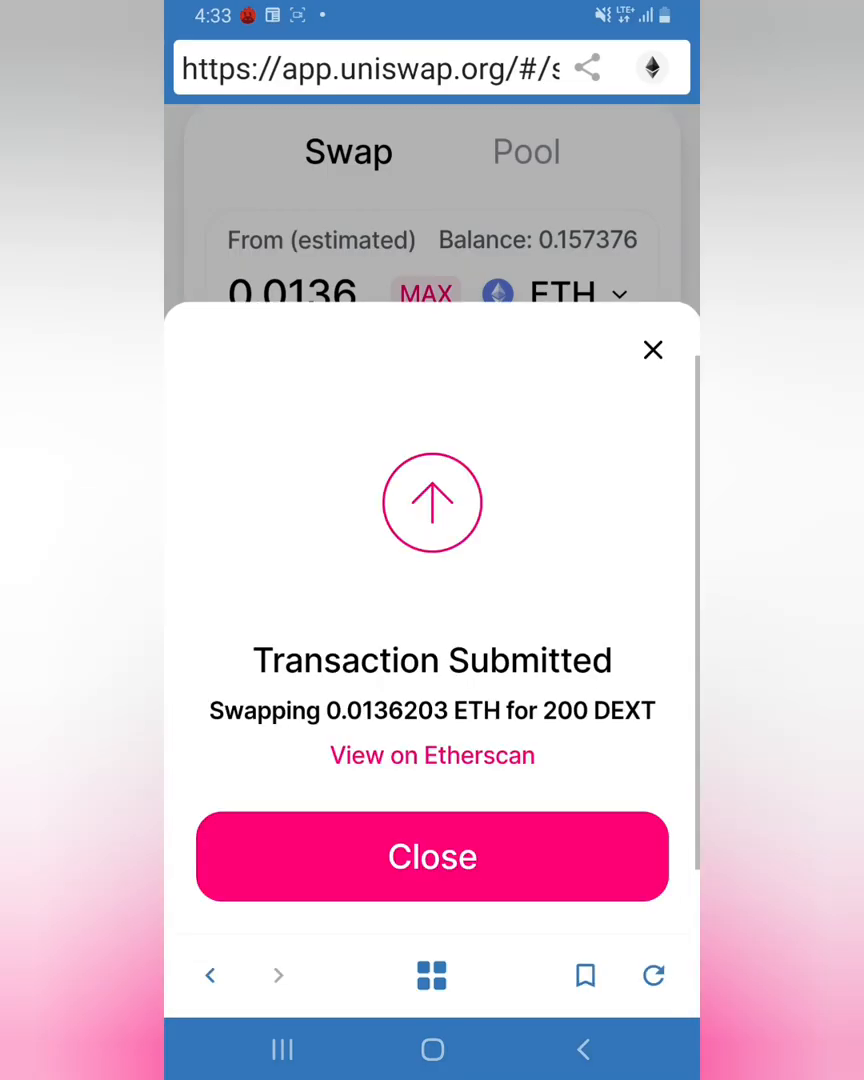
Step: Dismiss the Transaction Submitted notice for the 200 DEXT swap
{"action": "left_click", "coordinate": [432, 856]}
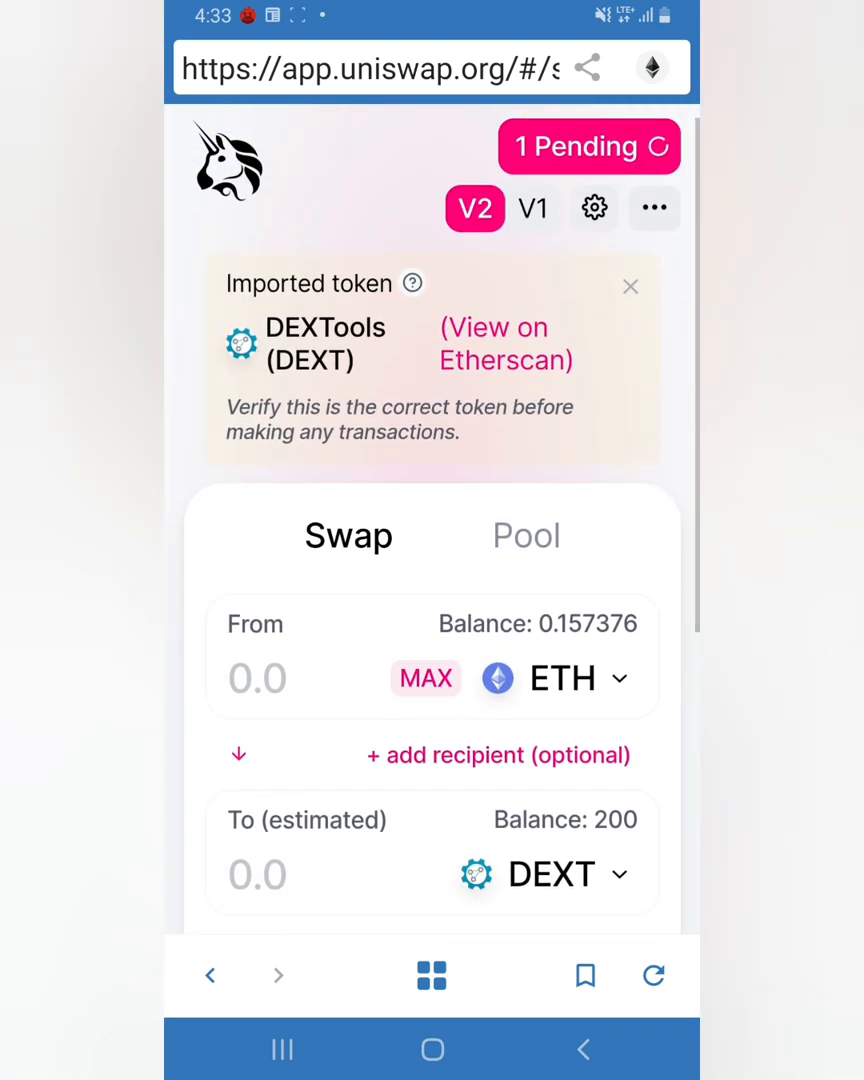
{"action": "scroll", "scroll_direction": "down", "scroll_amount": 3}
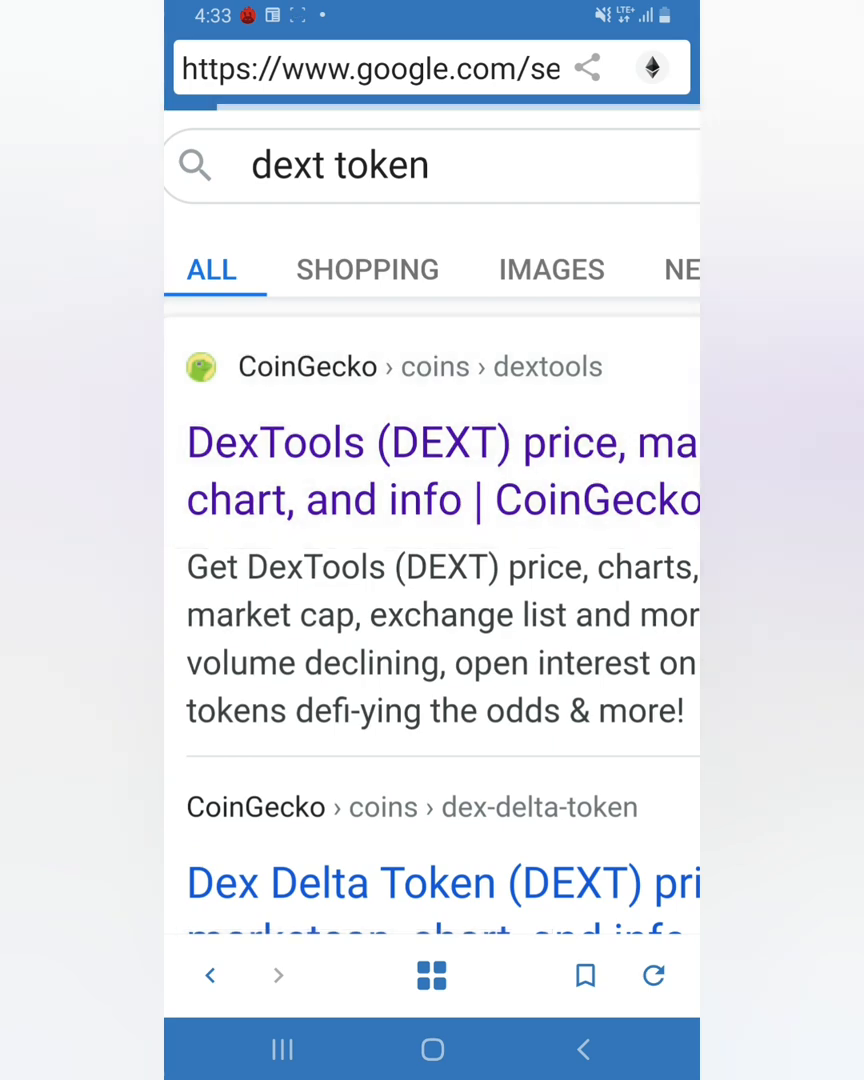
Step: Open CoinGecko's DexTools page and follow its etherscan.io Explorers link
{"action": "left_click", "coordinate": [440, 470]}
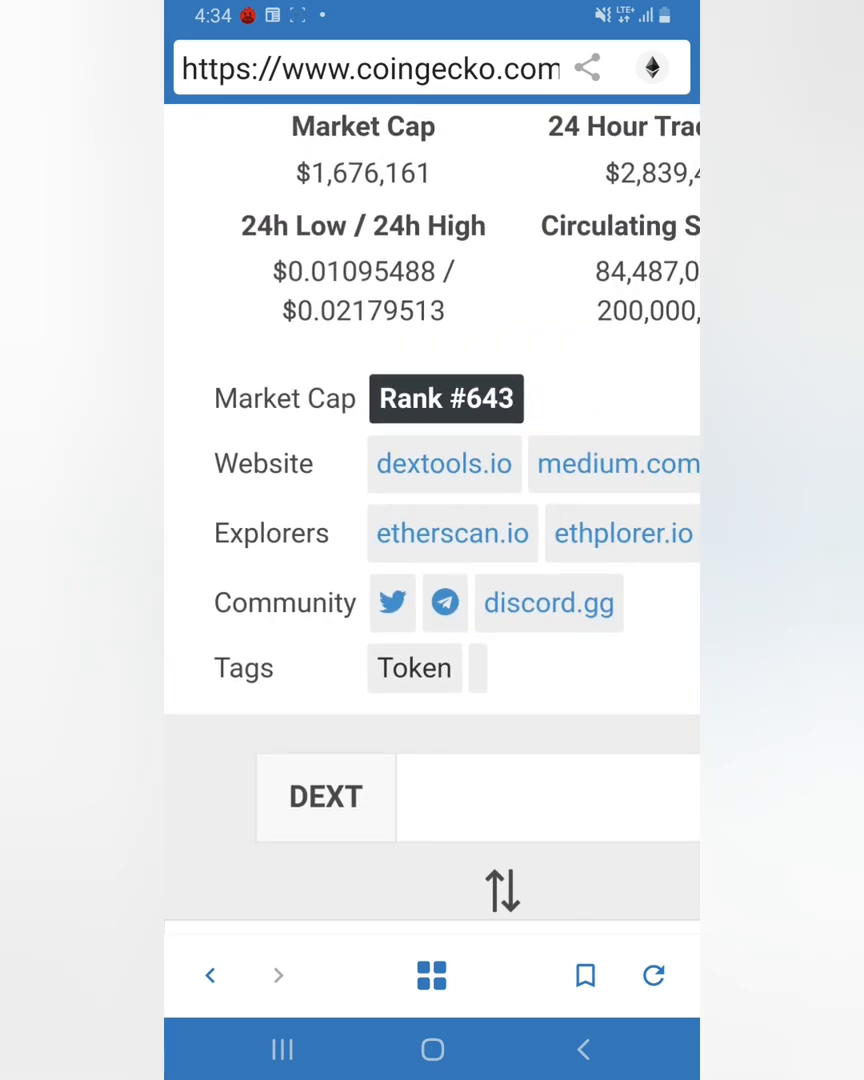
{"action": "left_click", "coordinate": [452, 532]}
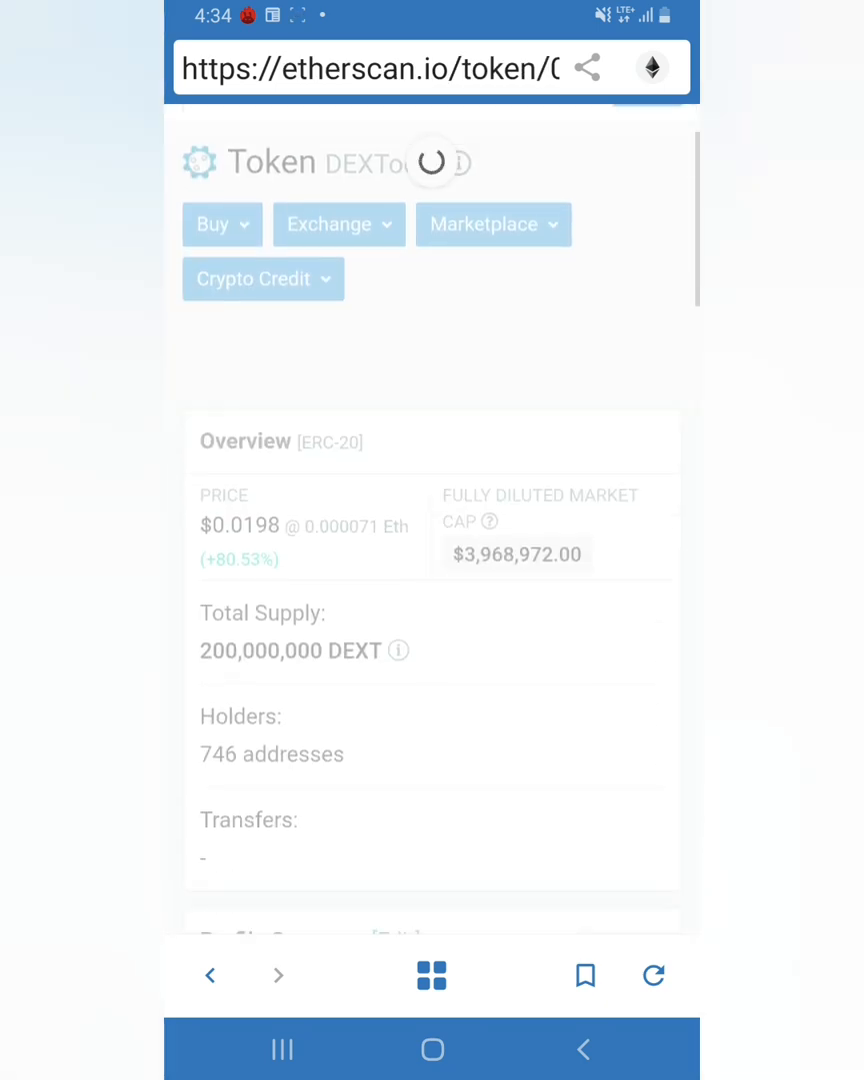
Step: Copy the DEXT contract address from Etherscan's Profile Summary, then go back to the token list
{"action": "scroll", "scroll_direction": "down", "scroll_amount": 3}
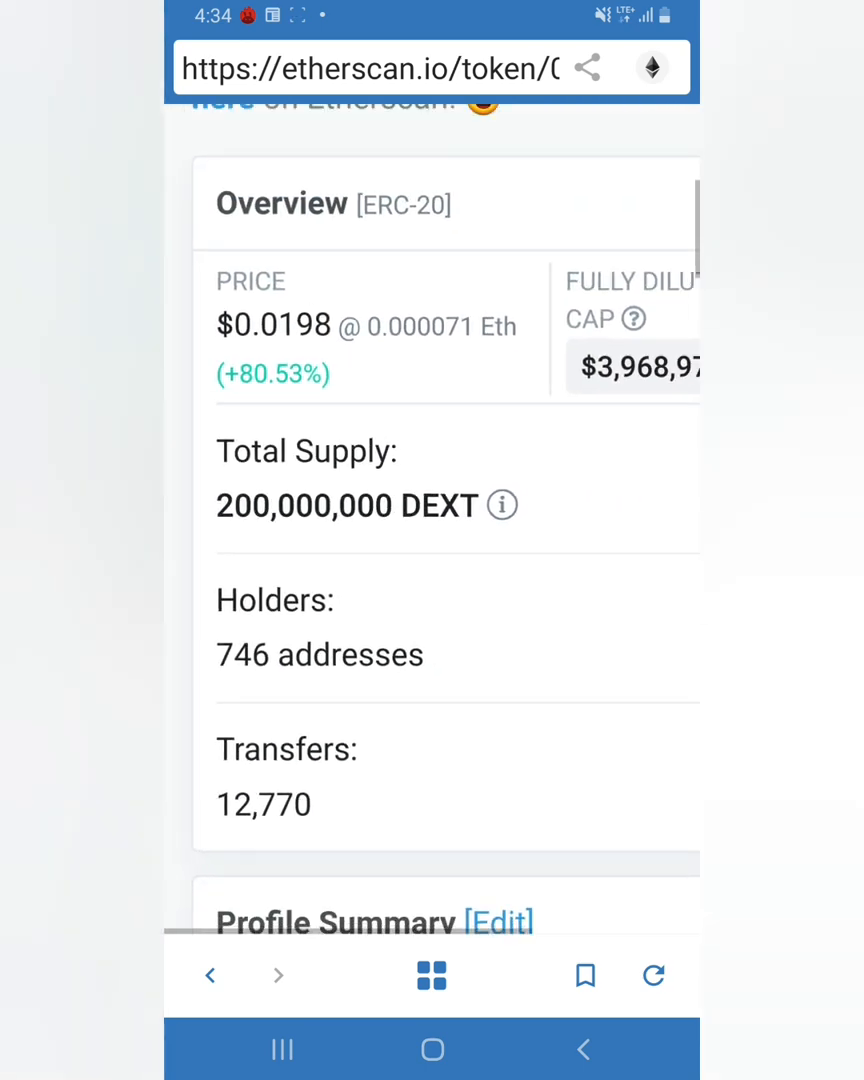
{"action": "scroll", "scroll_direction": "down", "scroll_amount": 3}
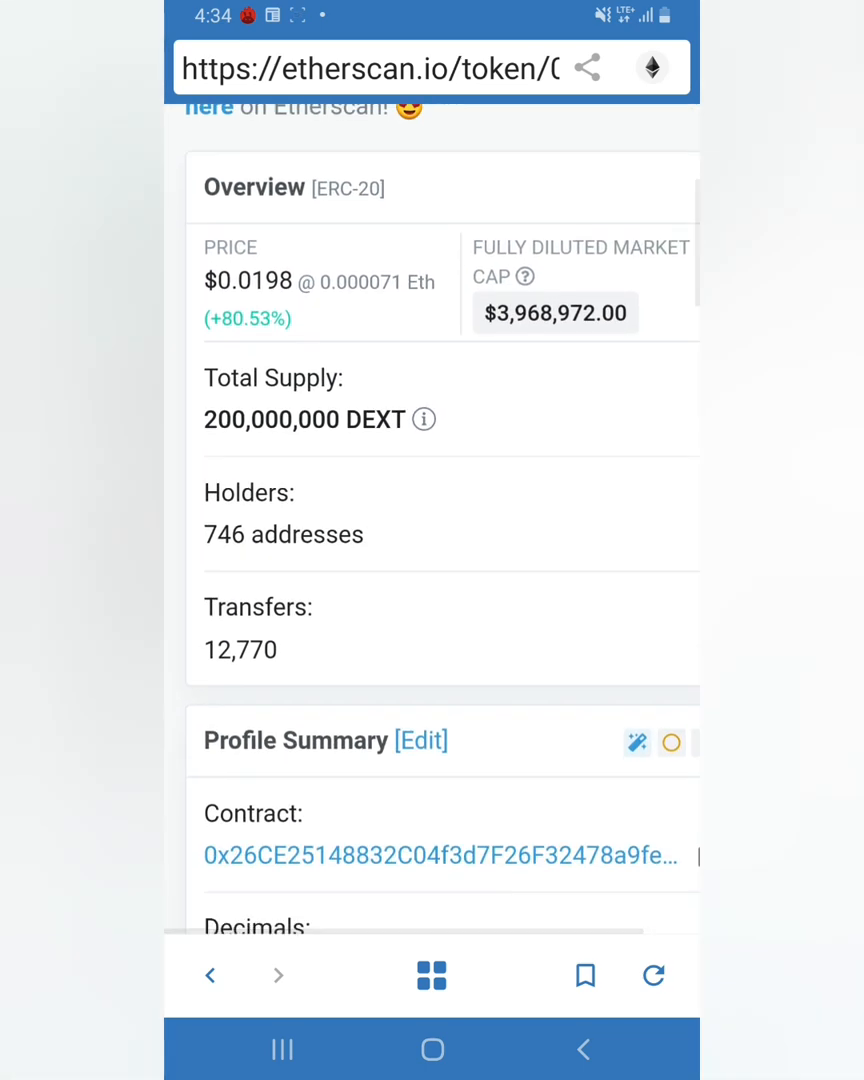
{"action": "scroll", "scroll_direction": "down", "scroll_amount": 3}
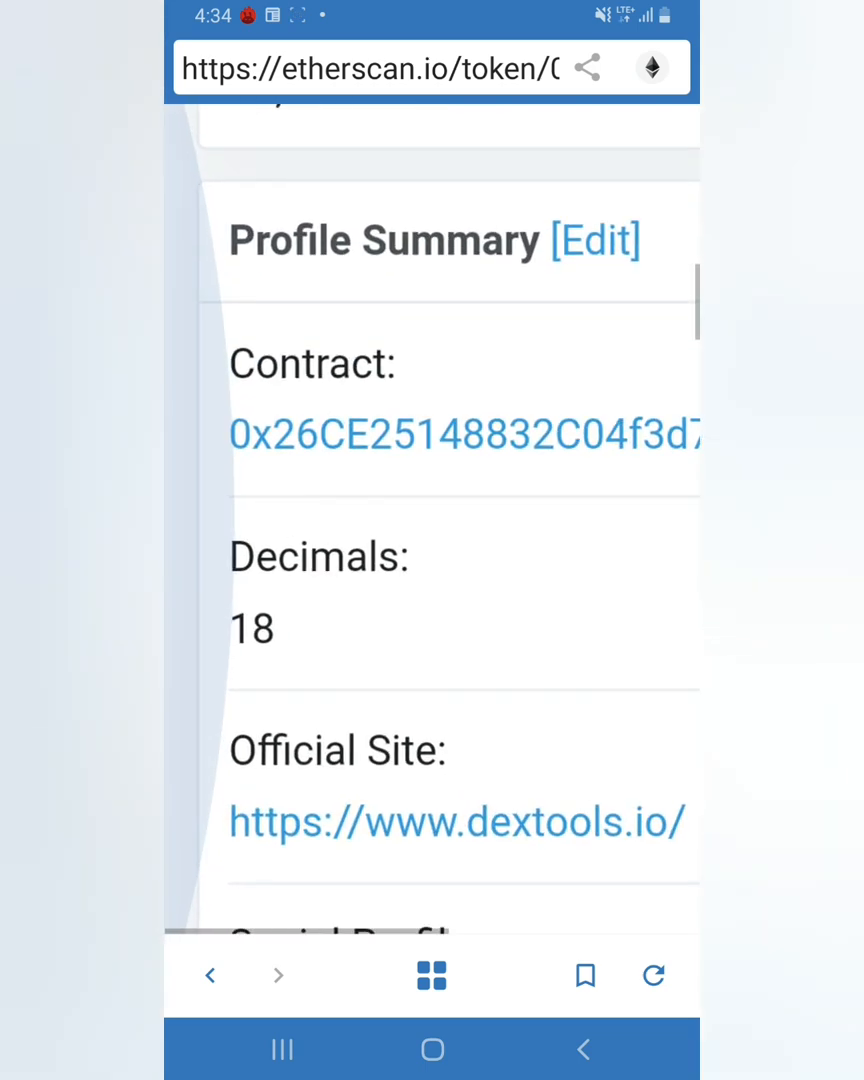
{"action": "scroll", "scroll_direction": "up", "scroll_amount": 3}
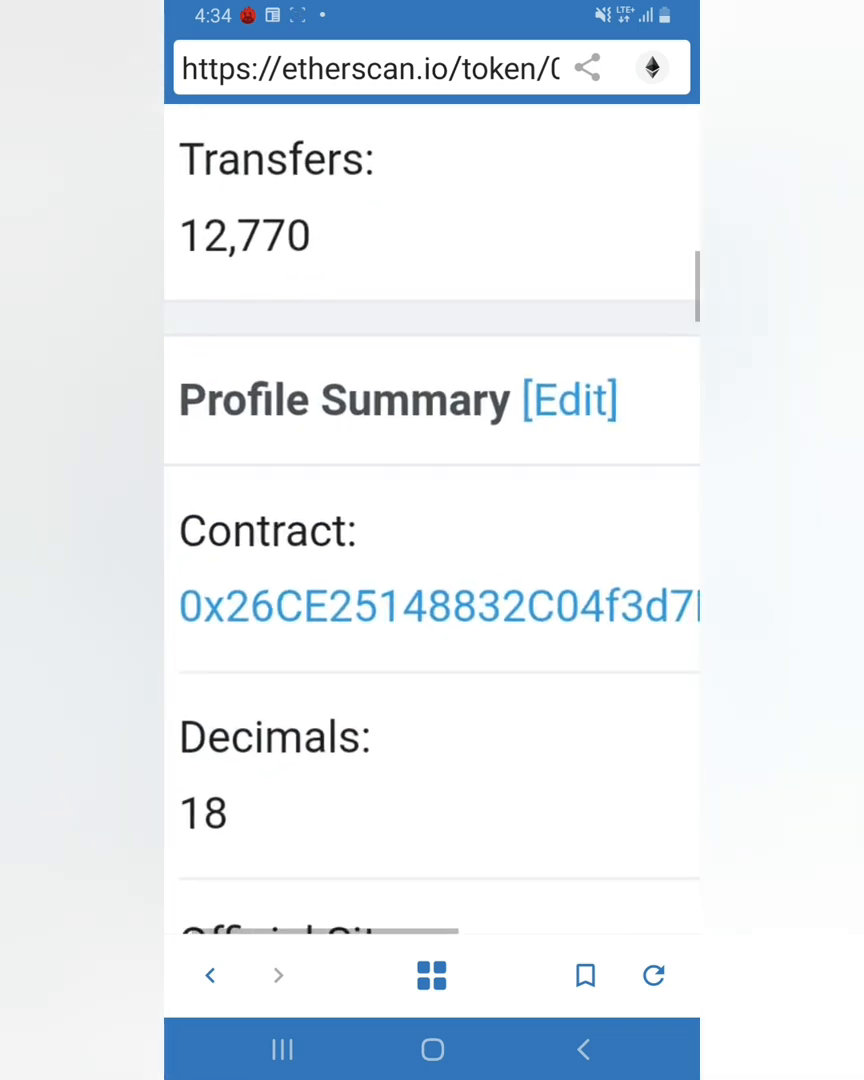
{"action": "scroll", "scroll_direction": "up", "scroll_amount": 3}
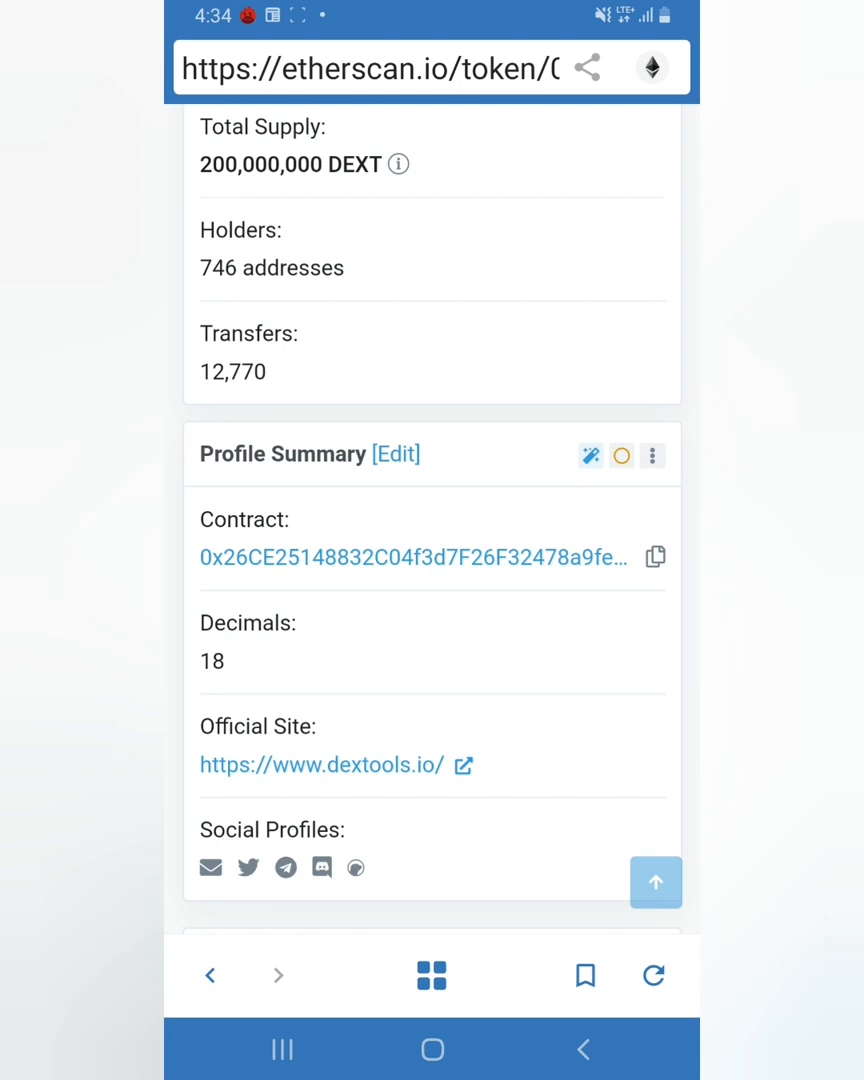
{"action": "left_click", "coordinate": [655, 557]}
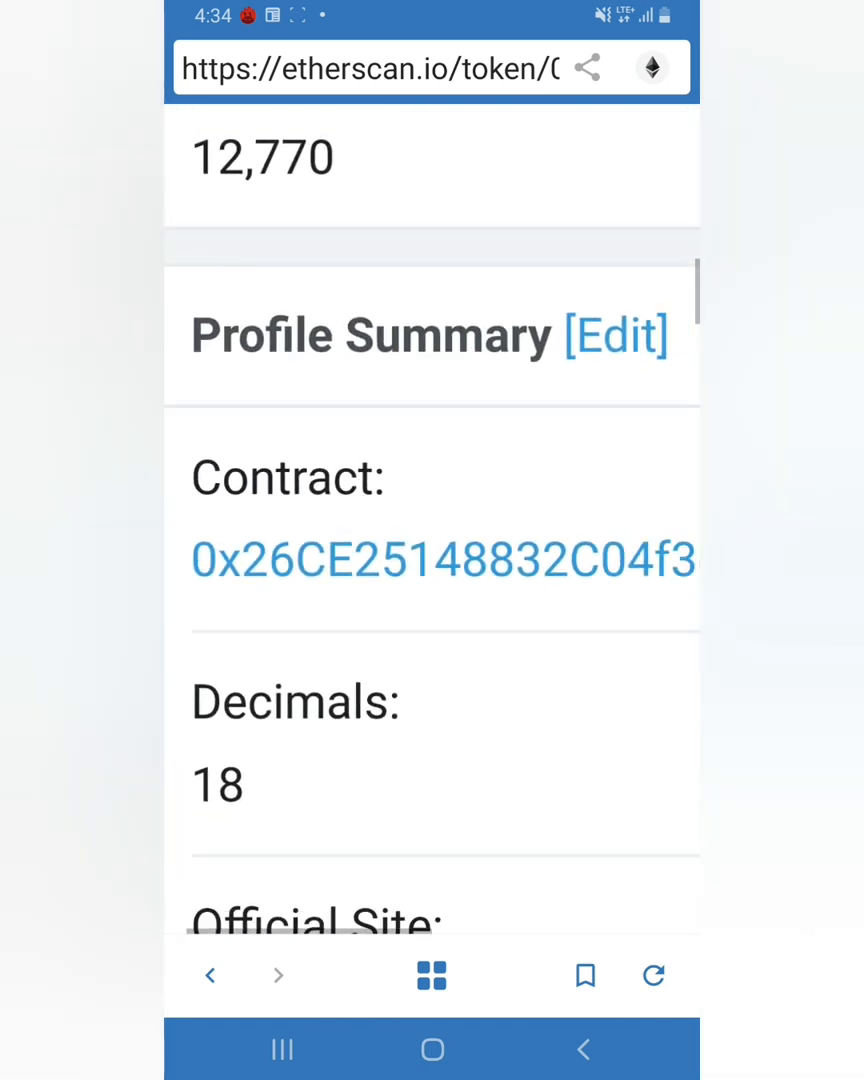
{"action": "left_click", "coordinate": [654, 557]}
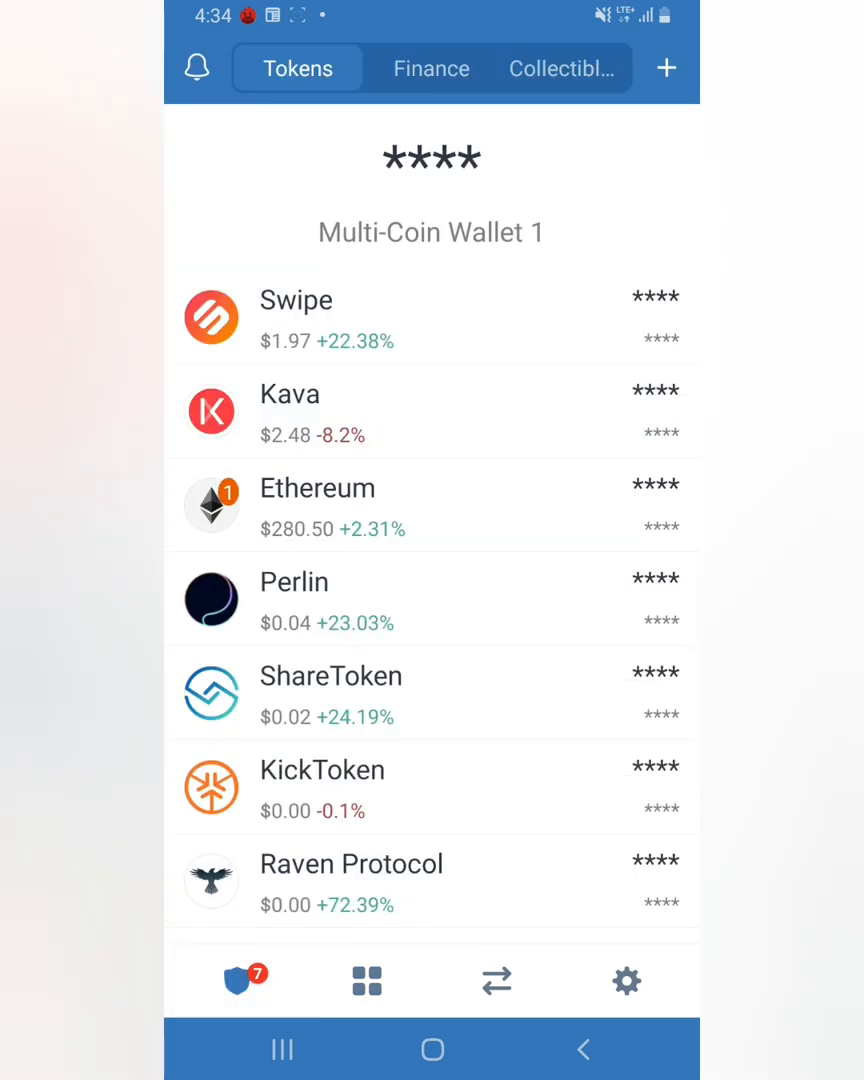
Step: Search the token list for 'dext' and start adding a custom token
{"action": "left_click", "coordinate": [666, 68]}
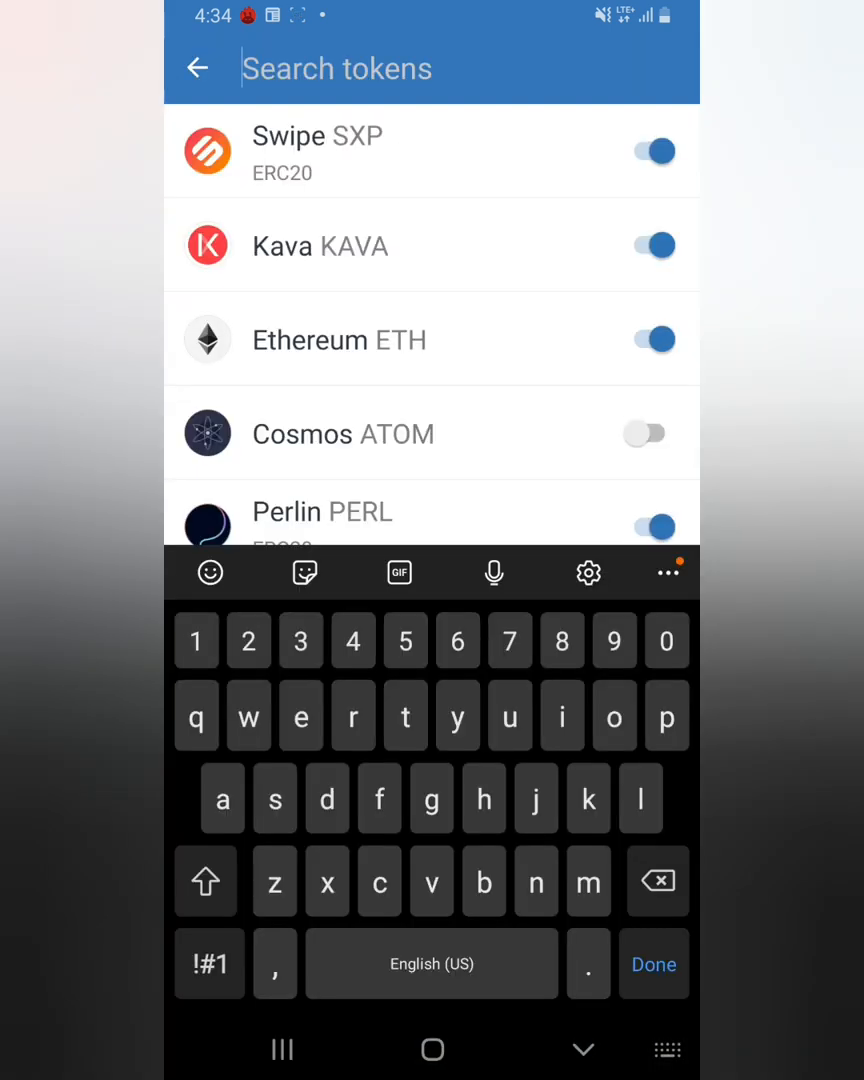
{"action": "type", "text": "de"}
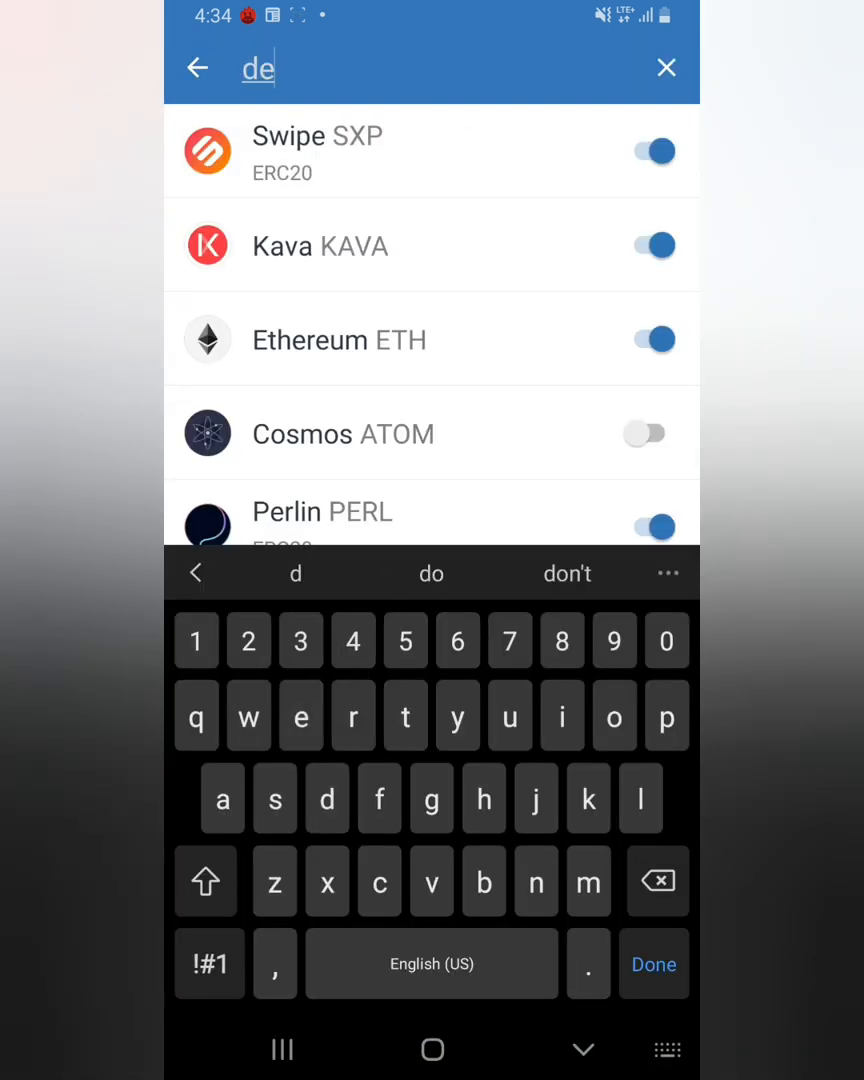
{"action": "type", "text": "xt"}
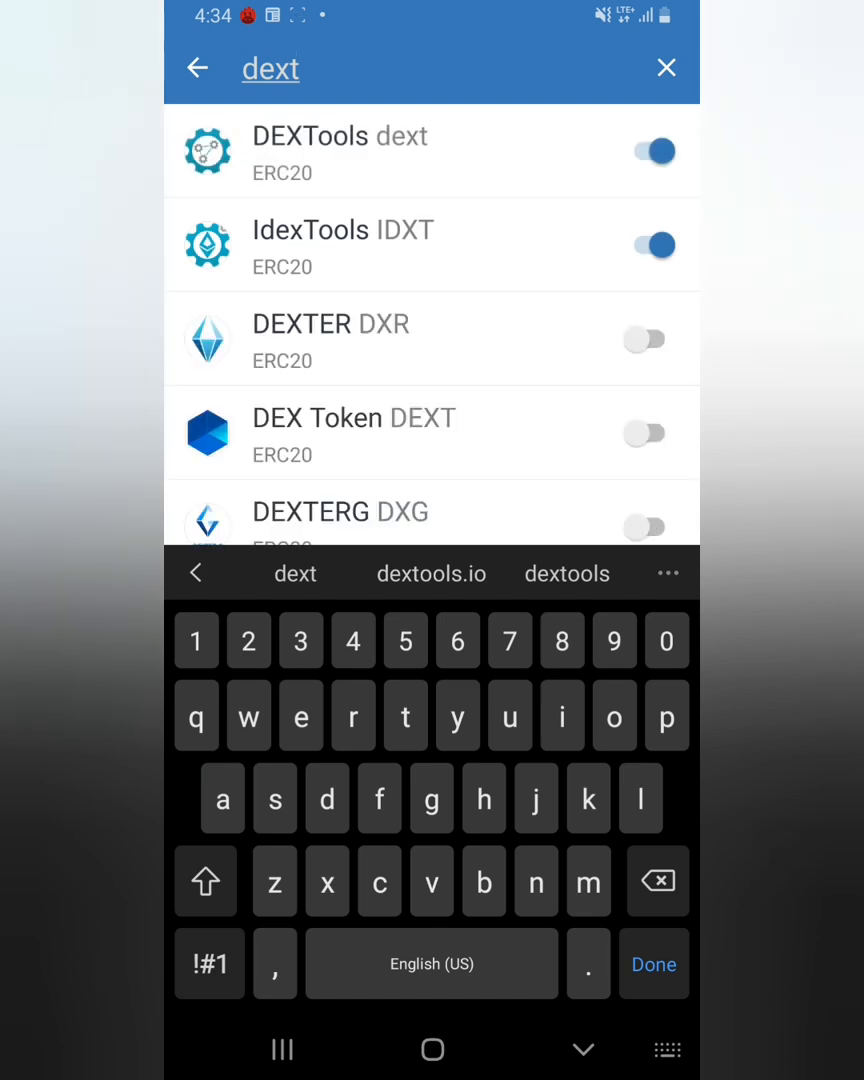
{"action": "left_click", "coordinate": [653, 963]}
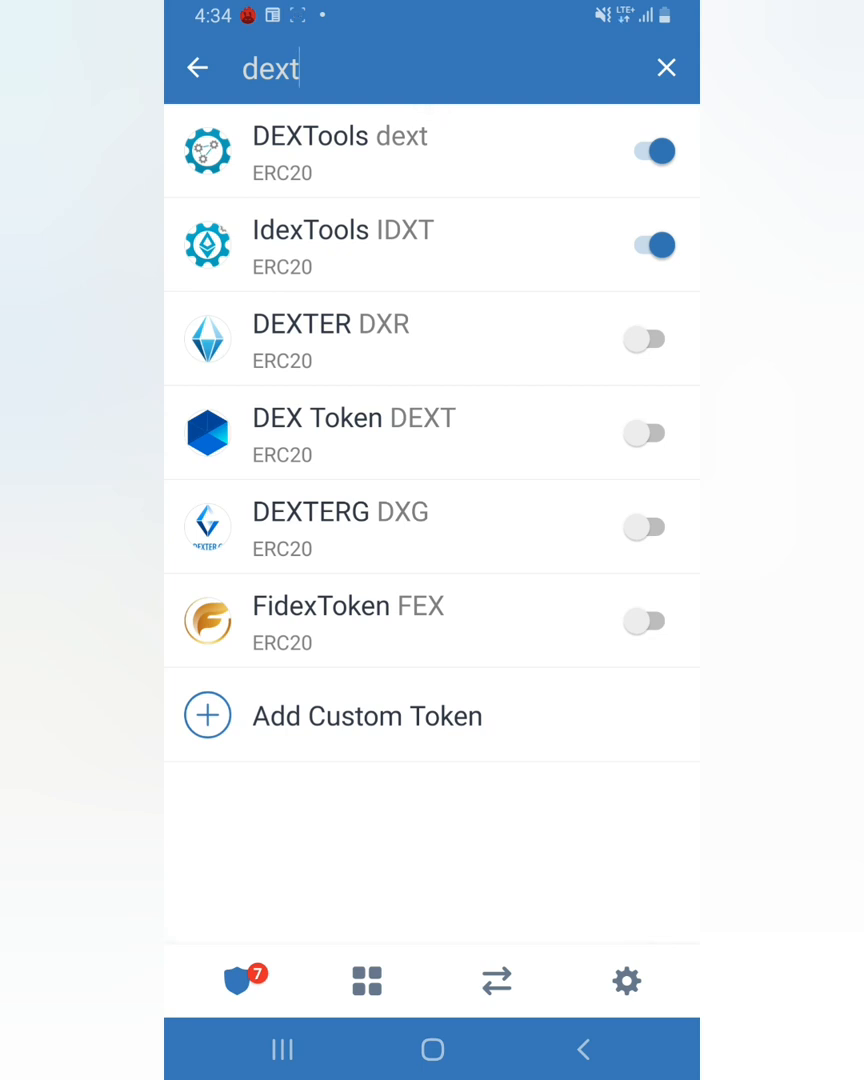
{"action": "left_click", "coordinate": [367, 716]}
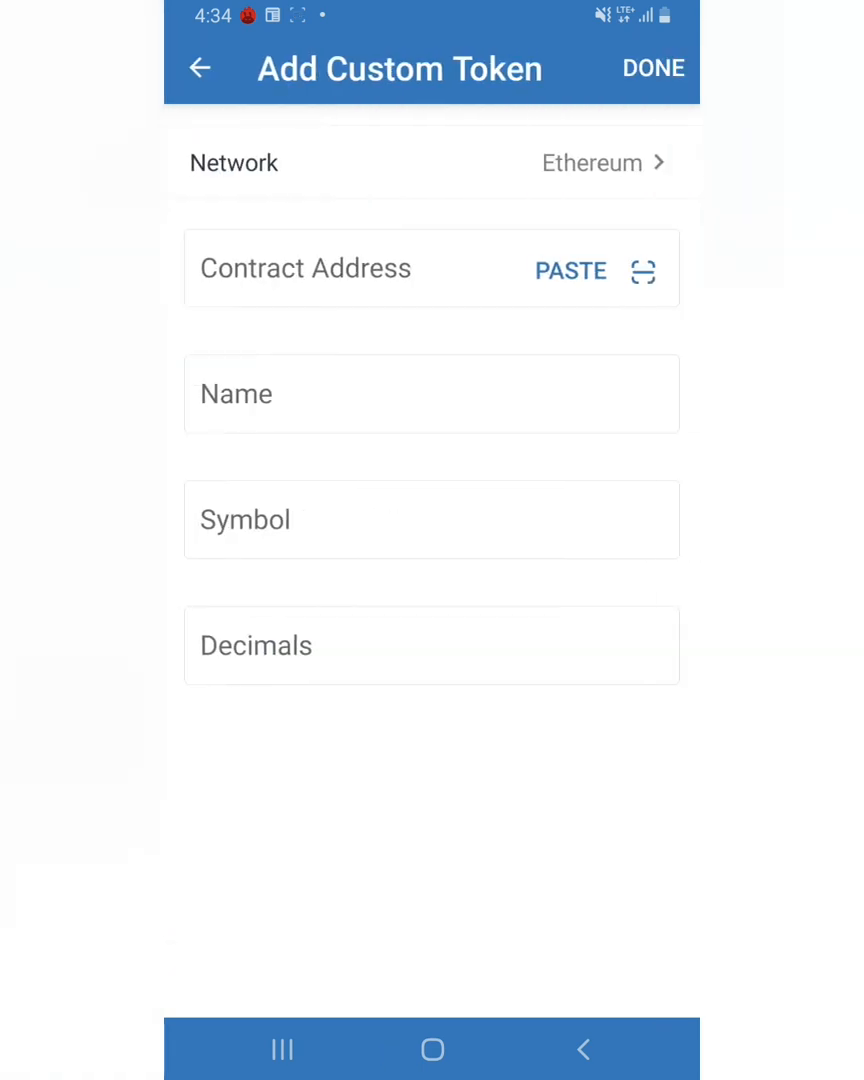
Step: Paste the contract address to autofill DEXTools, DEXT, 18 decimals, and save it
{"action": "left_click", "coordinate": [570, 270]}
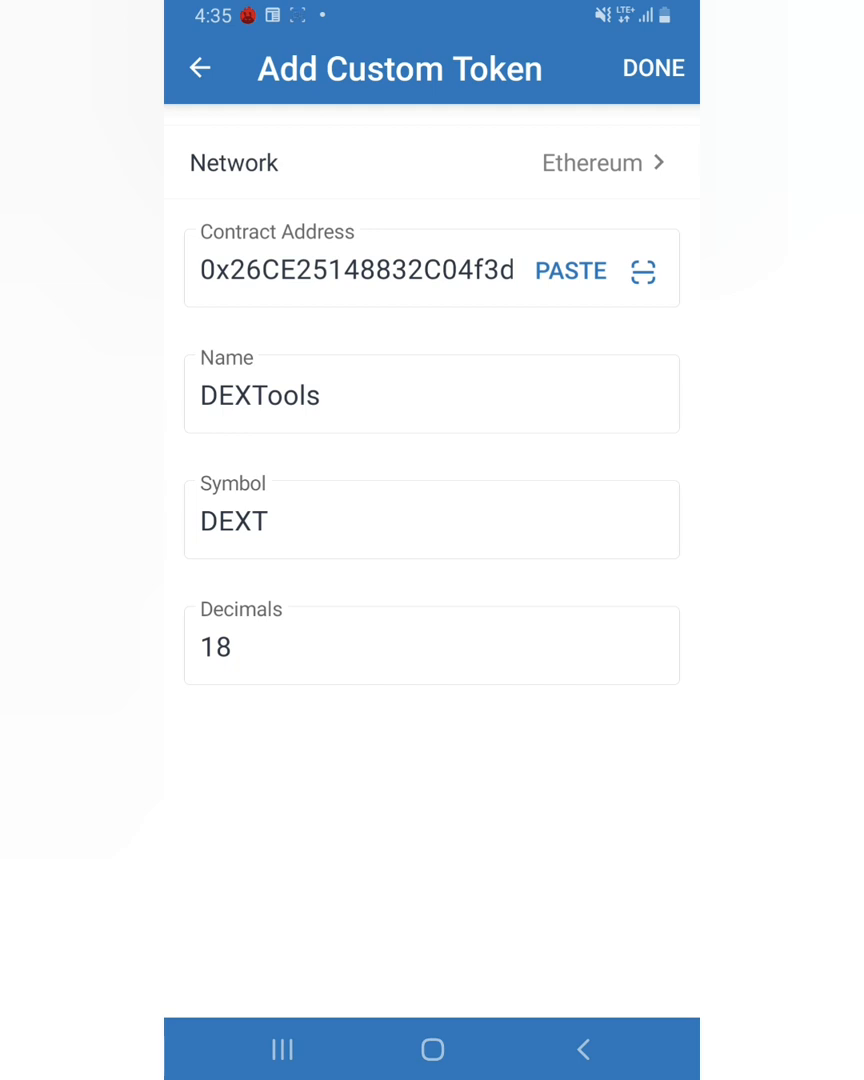
{"action": "left_click", "coordinate": [600, 162]}
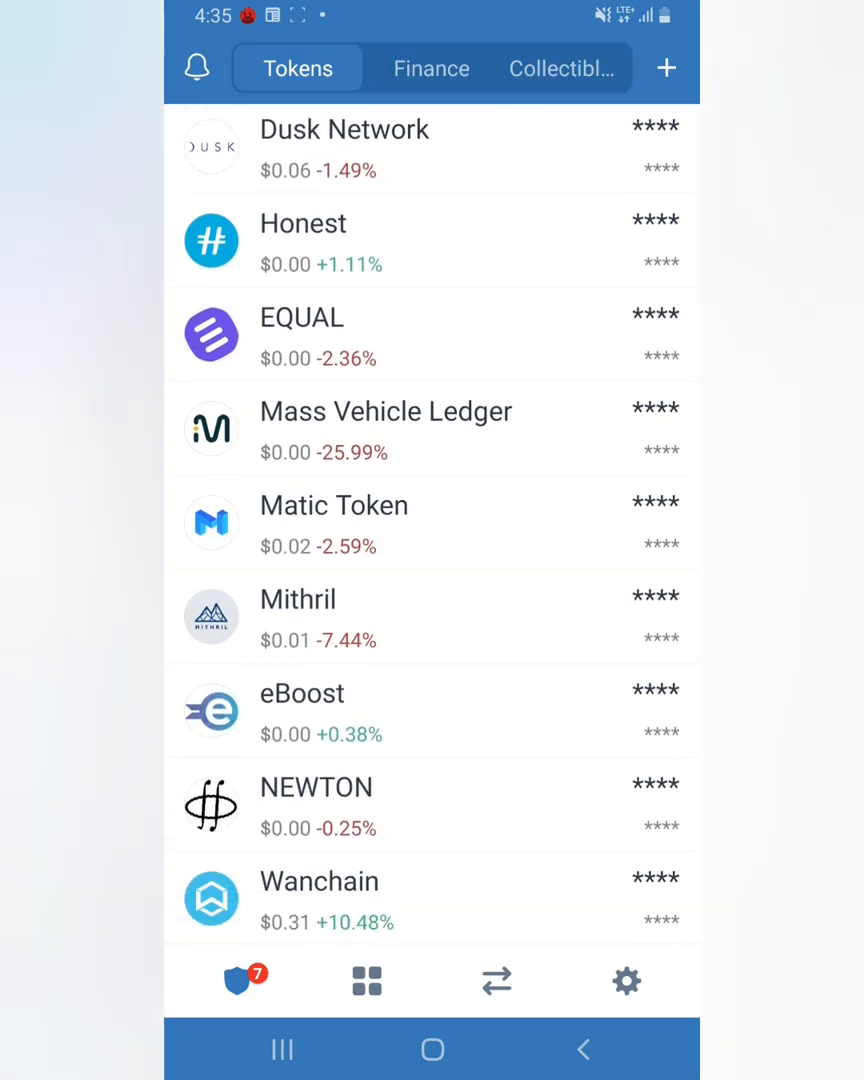
Step: Scroll down through the wallet's Tokens list toward the KyberSwap swap page
{"action": "scroll", "scroll_direction": "down", "scroll_amount": 3}
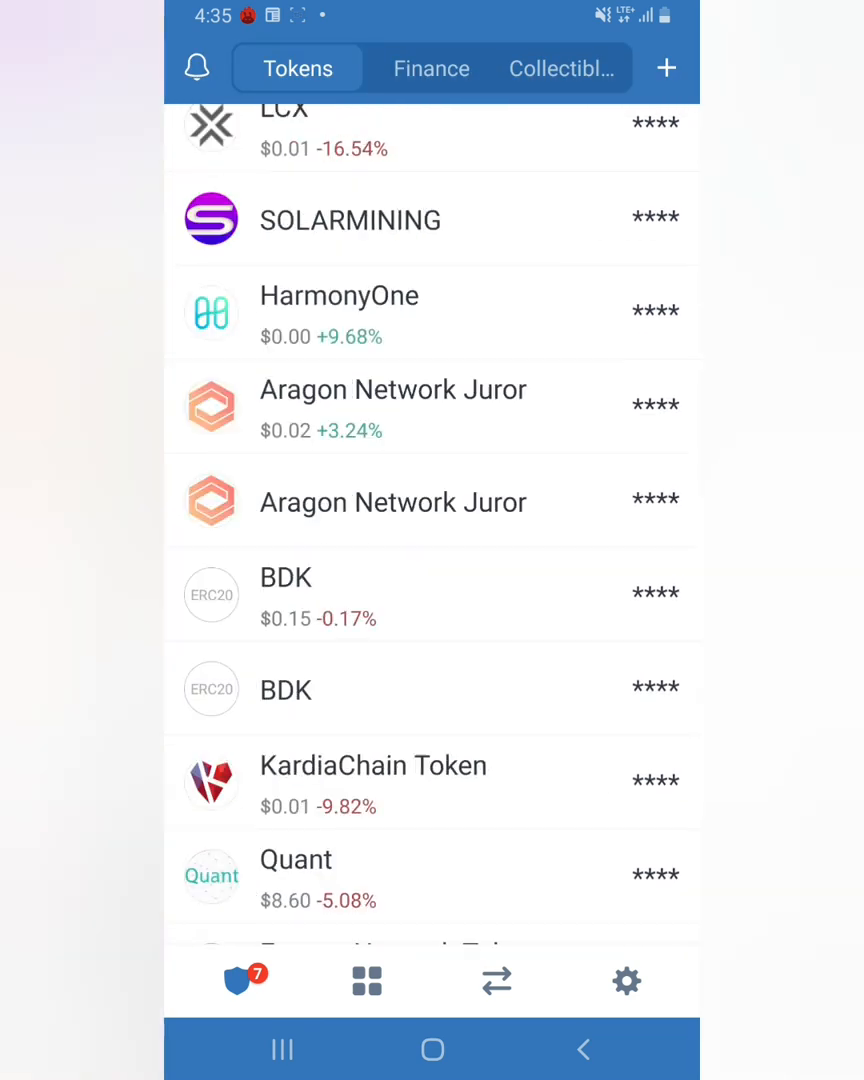
{"action": "scroll", "scroll_direction": "down", "scroll_amount": 3}
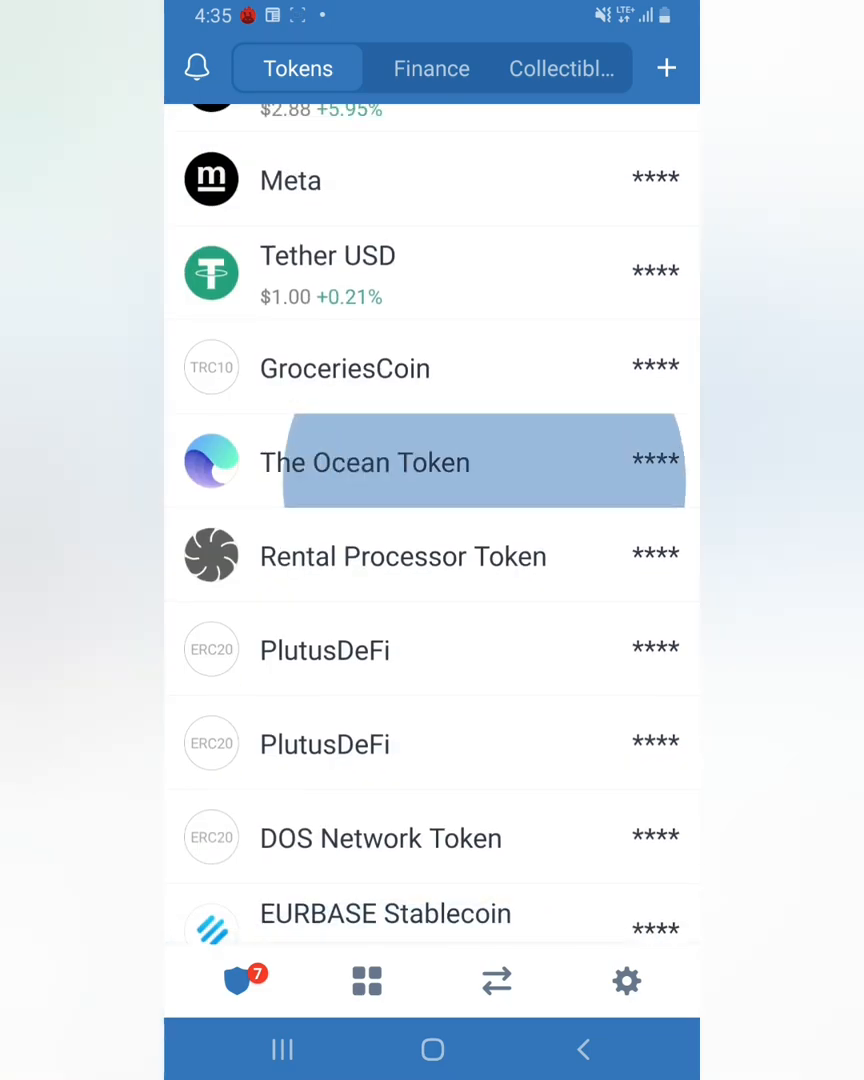
{"action": "scroll", "scroll_direction": "down", "scroll_amount": 3}
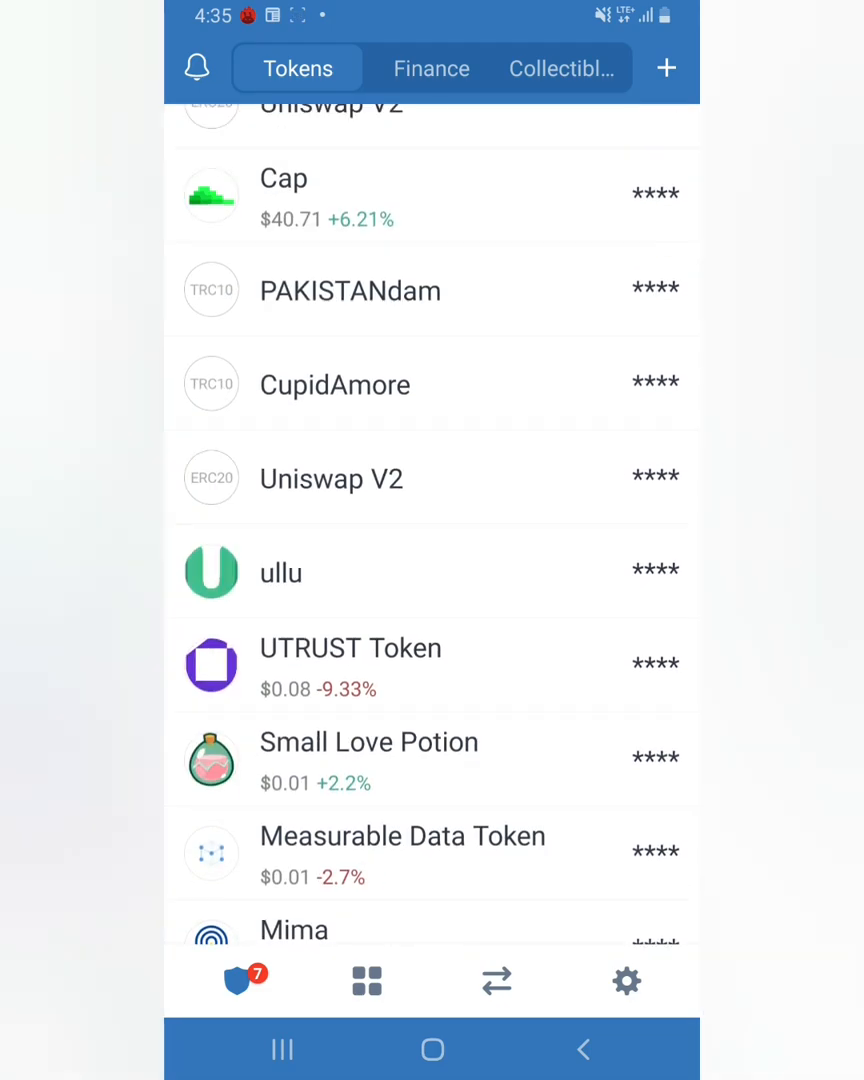
{"action": "scroll", "scroll_direction": "down", "scroll_amount": 3}
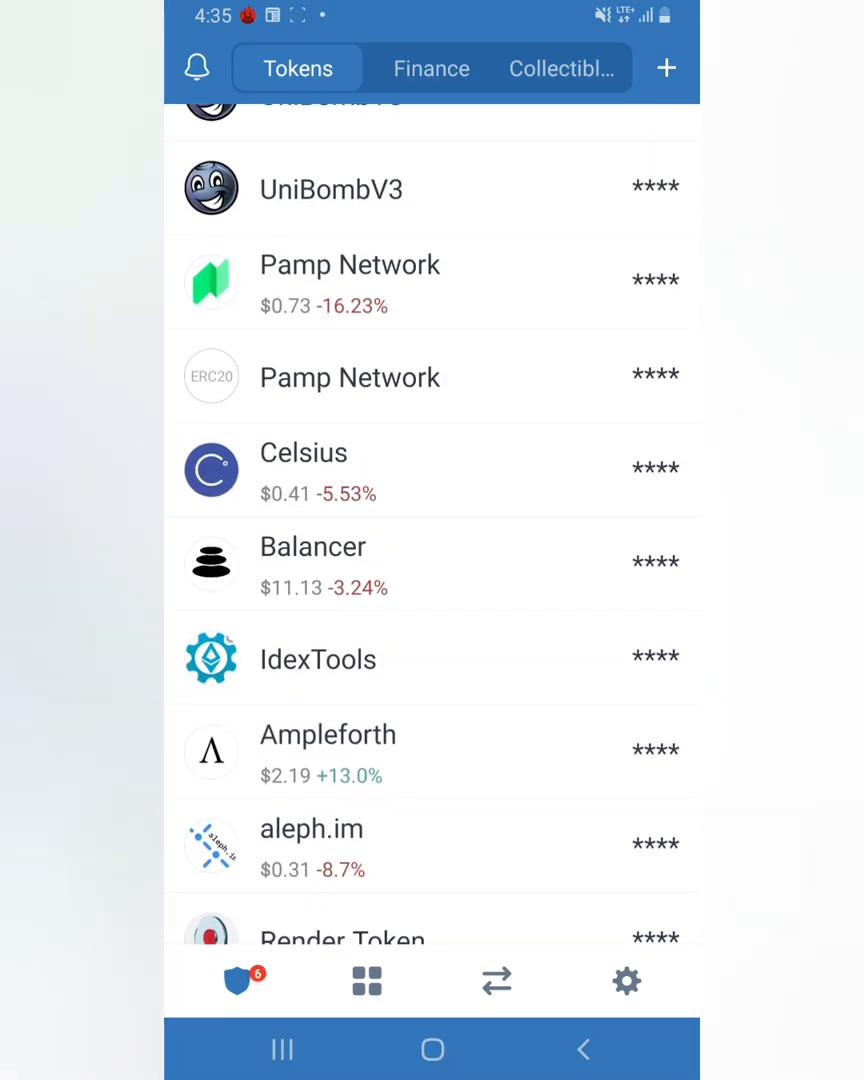
{"action": "scroll", "scroll_direction": "down", "scroll_amount": 3}
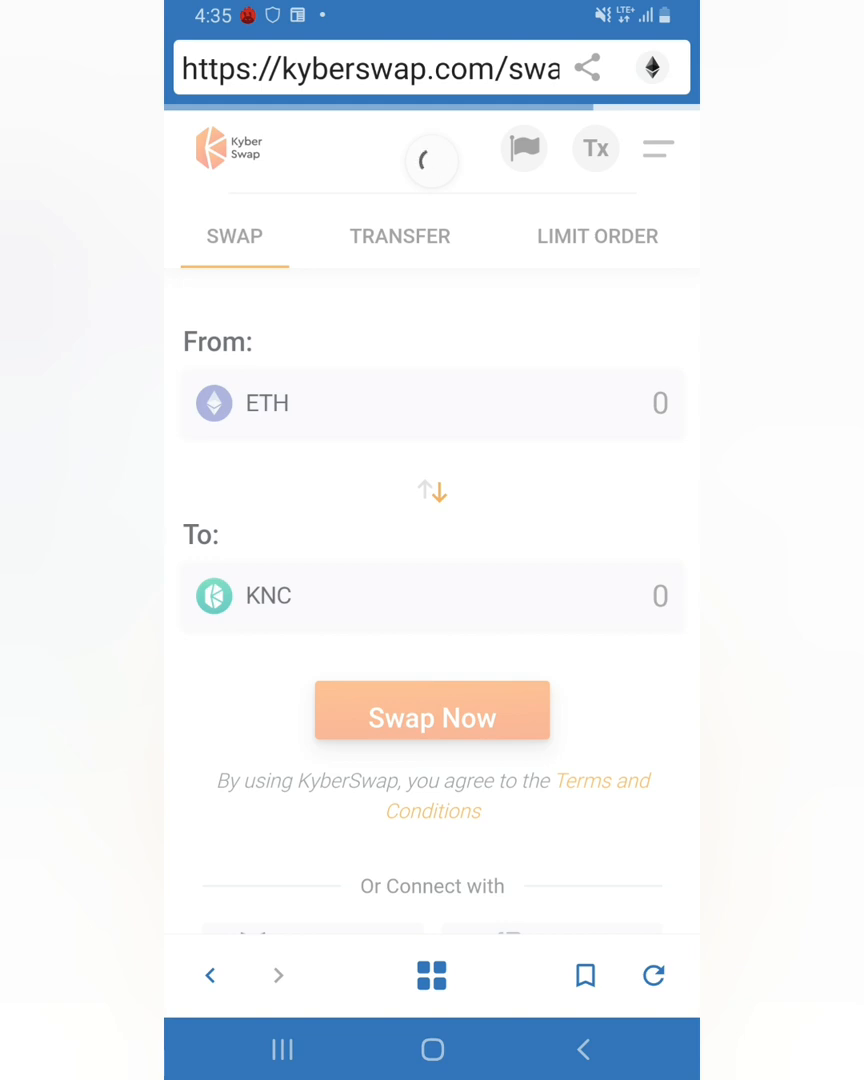
Step: Choose LEND as the receive token, after first picking LINK, and spend 25% of ETH
{"action": "left_click", "coordinate": [432, 710]}
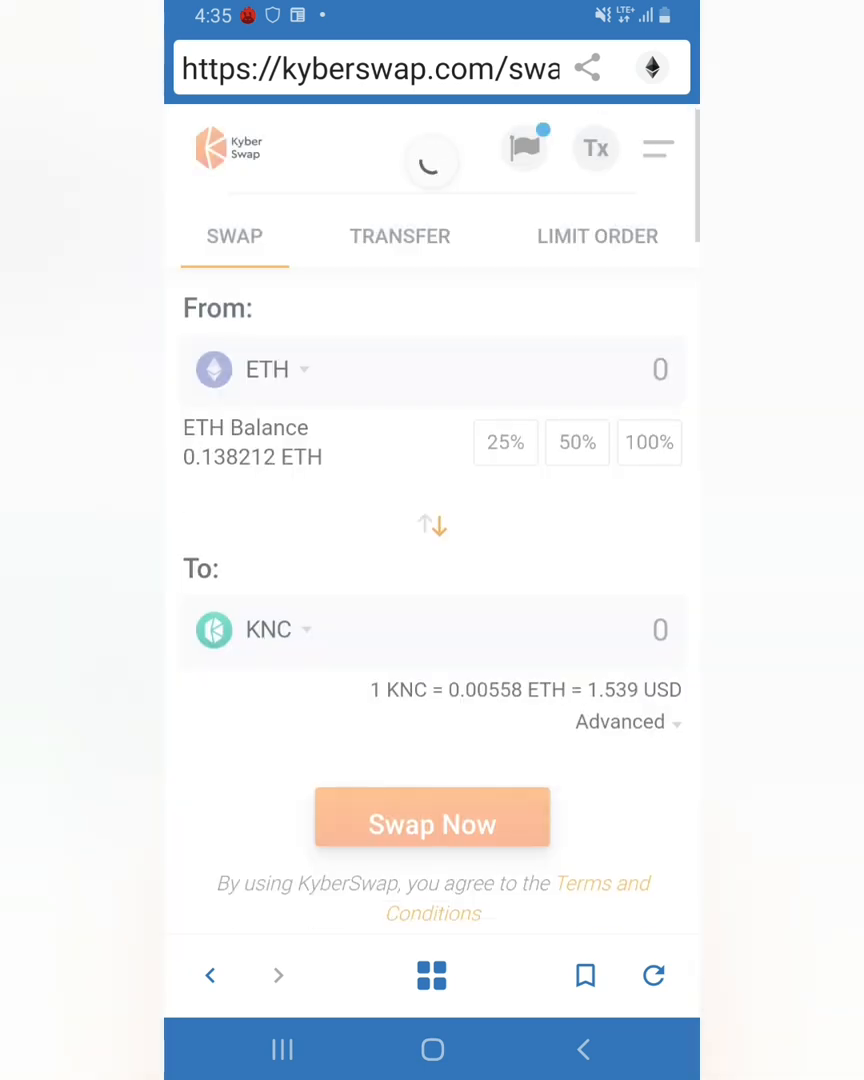
{"action": "left_click", "coordinate": [268, 631]}
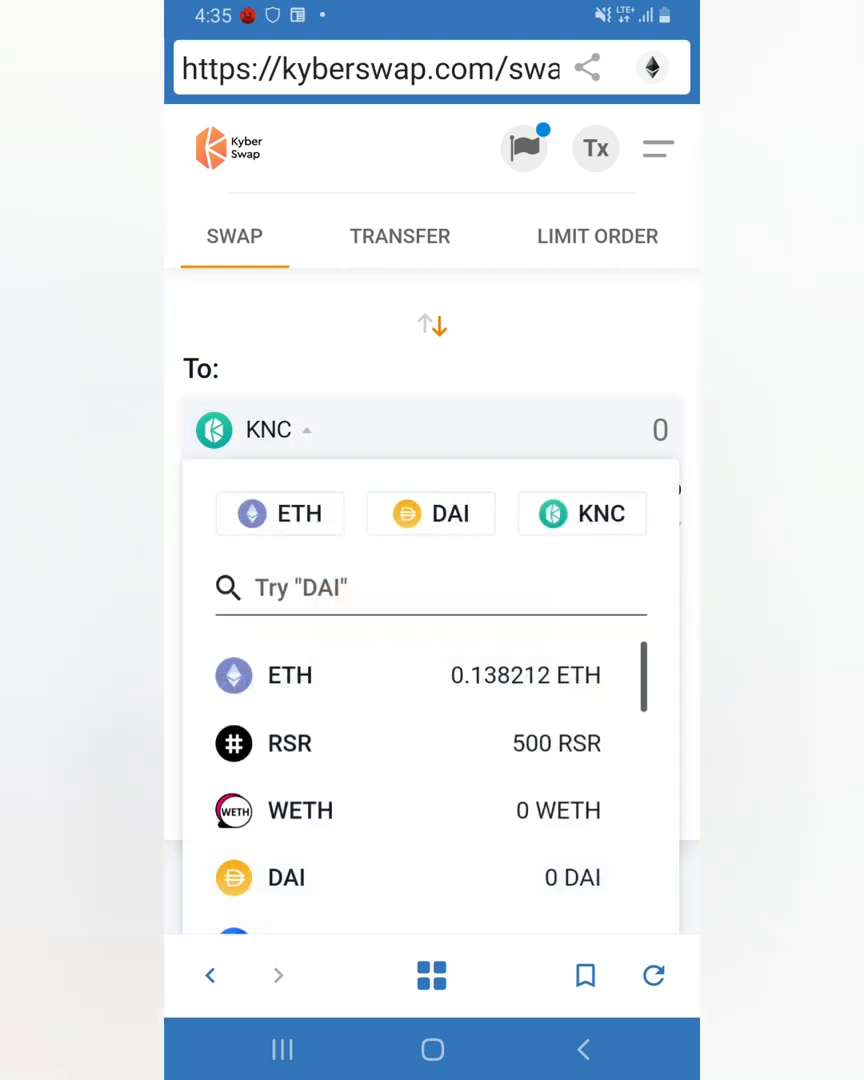
{"action": "scroll", "scroll_direction": "down", "scroll_amount": 3}
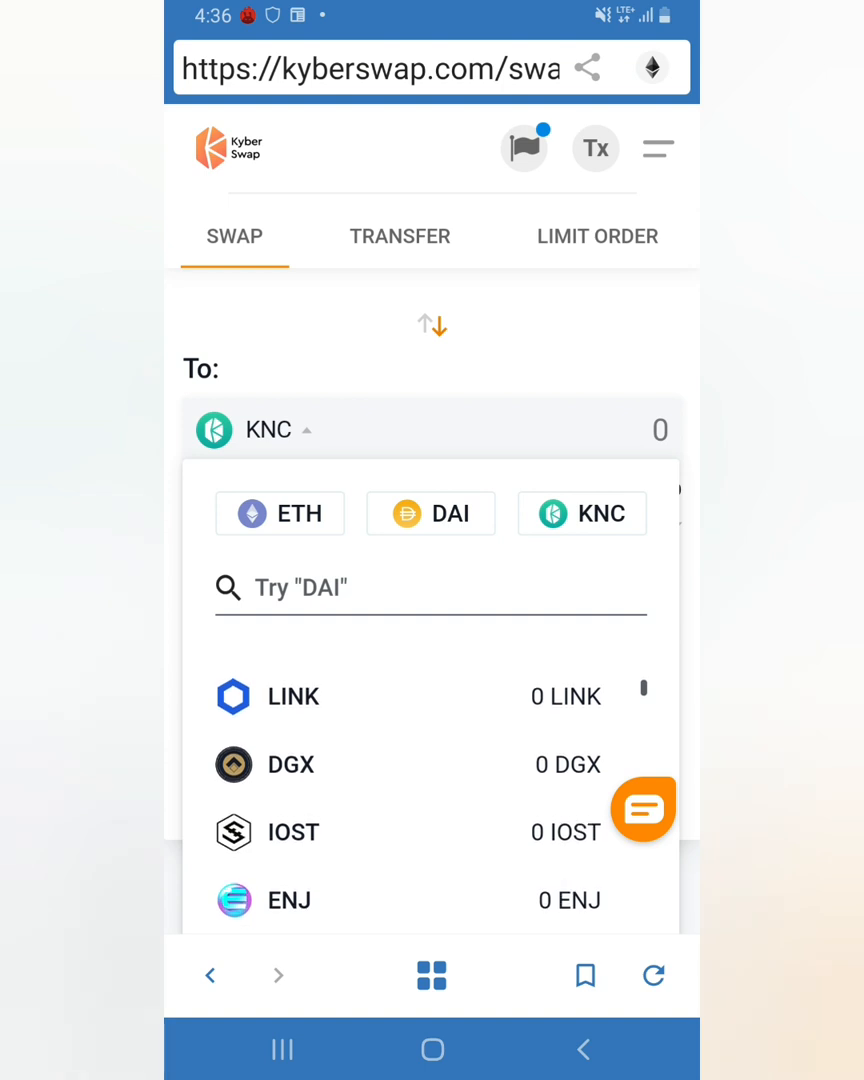
{"action": "left_click", "coordinate": [293, 697]}
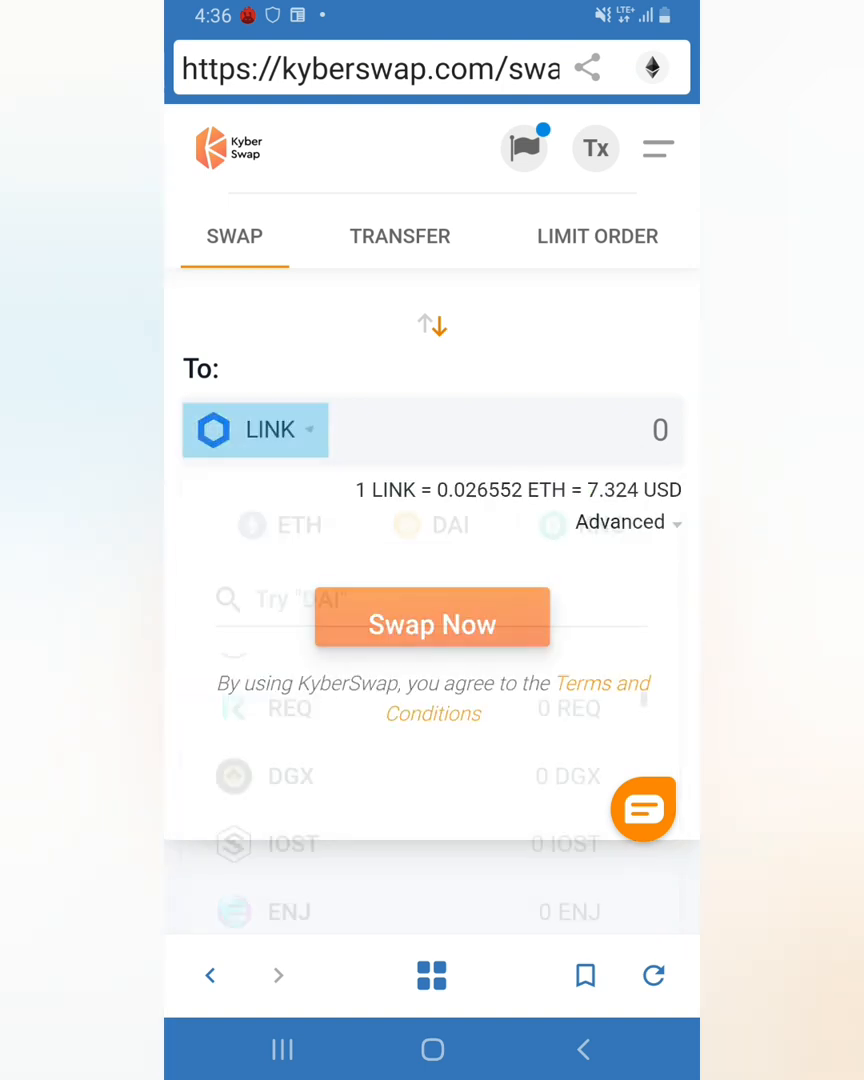
{"action": "left_click", "coordinate": [254, 430]}
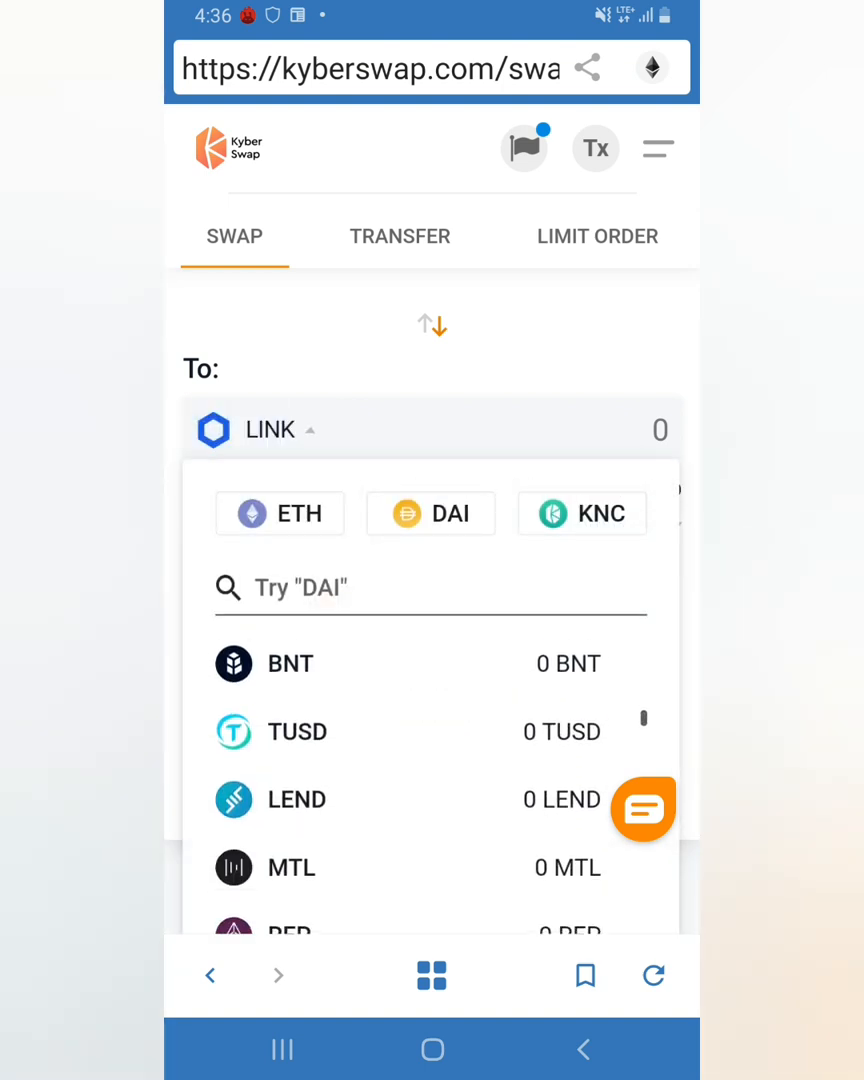
{"action": "left_click", "coordinate": [297, 799]}
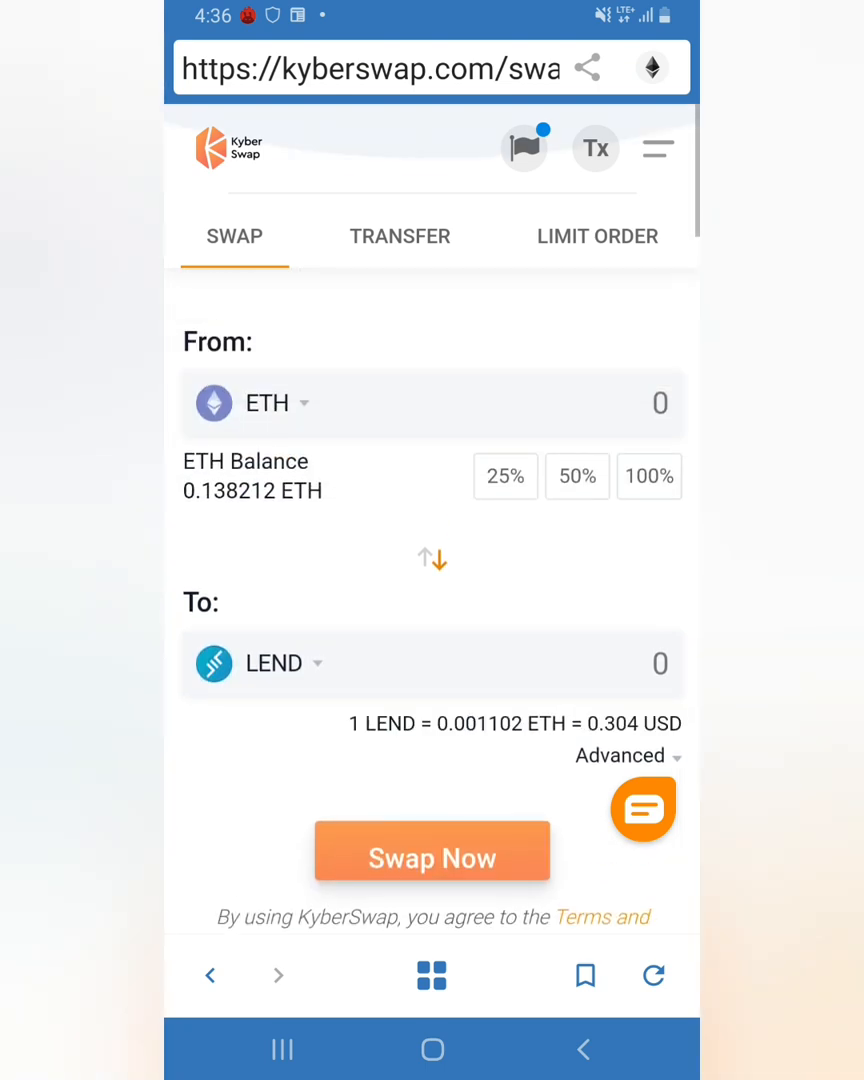
{"action": "left_click", "coordinate": [505, 476]}
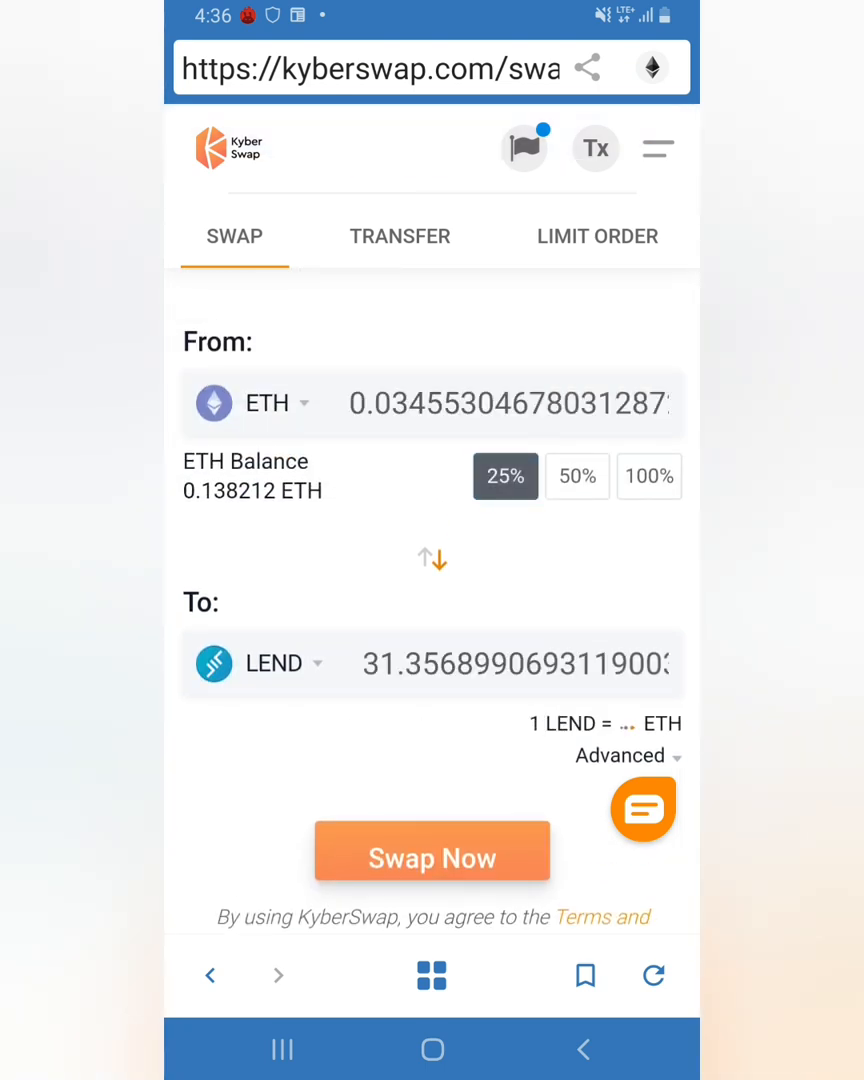
Step: Edit the LEND receive amount to about 10.36, then return to the Exchanges list
{"action": "left_click", "coordinate": [577, 476]}
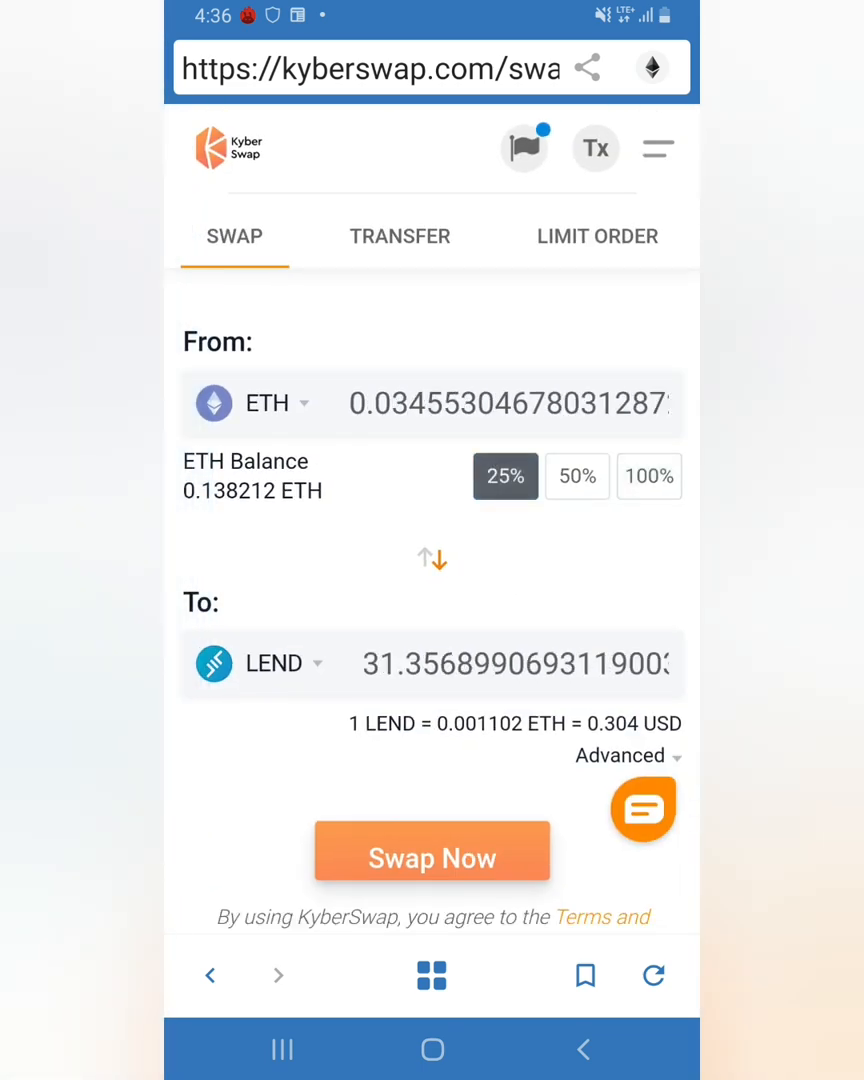
{"action": "left_click", "coordinate": [510, 403]}
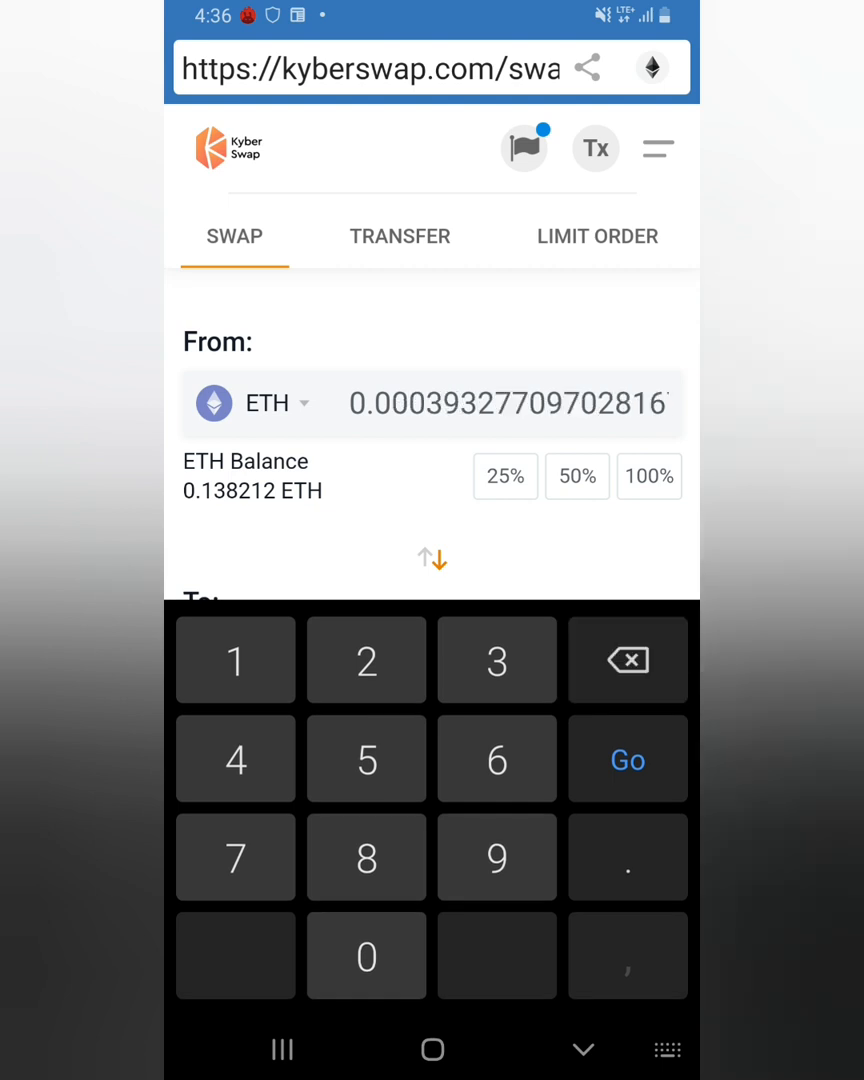
{"action": "scroll", "scroll_direction": "down", "scroll_amount": 3}
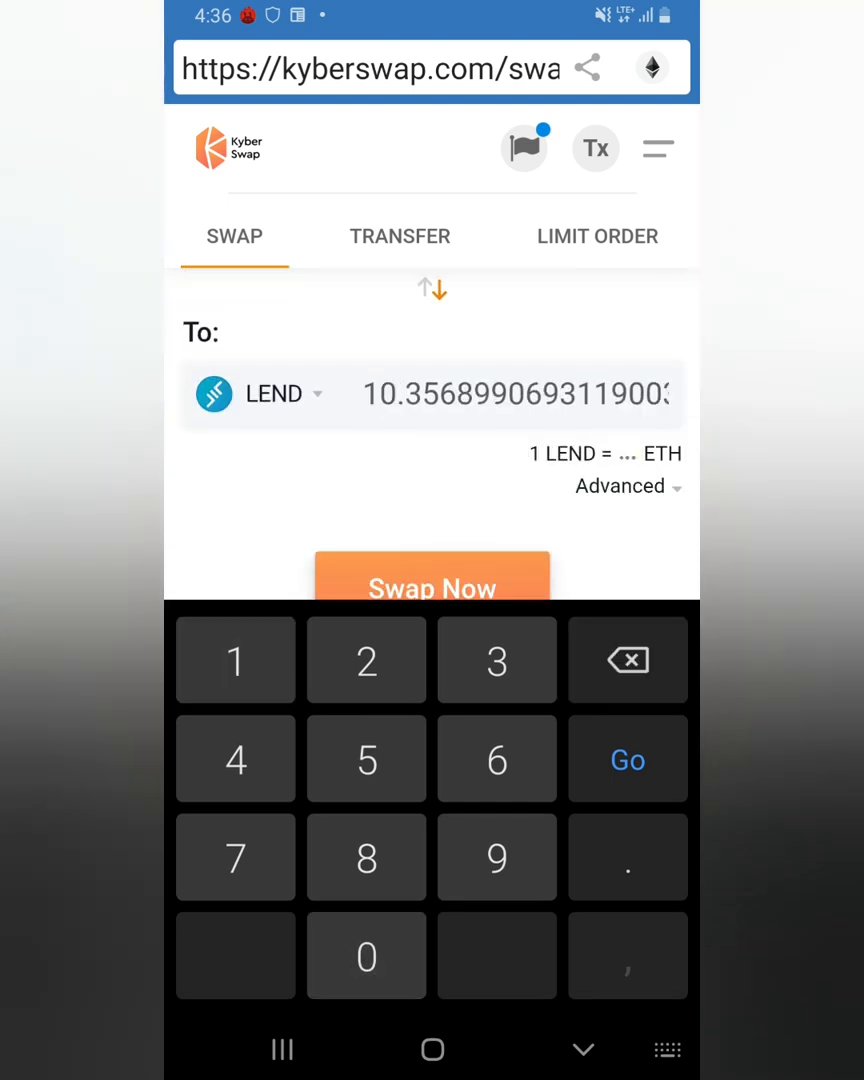
{"action": "scroll", "scroll_direction": "up", "scroll_amount": 3}
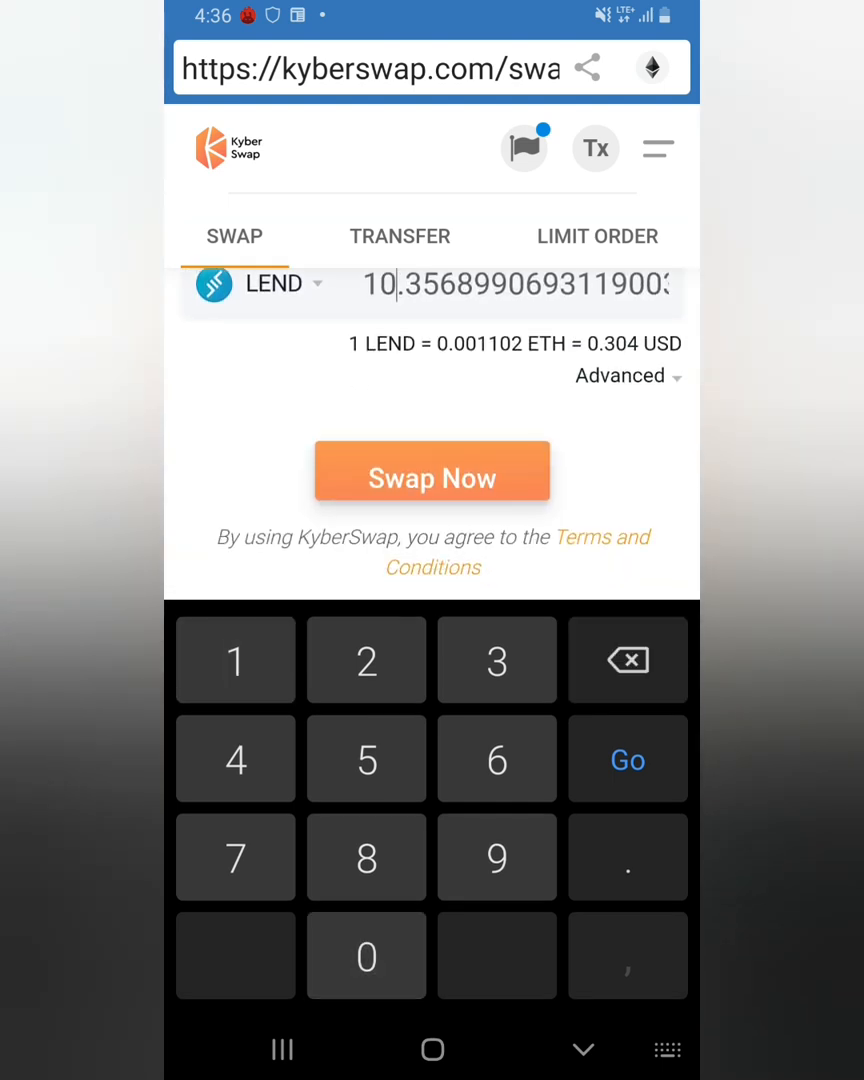
{"action": "left_click", "coordinate": [432, 471]}
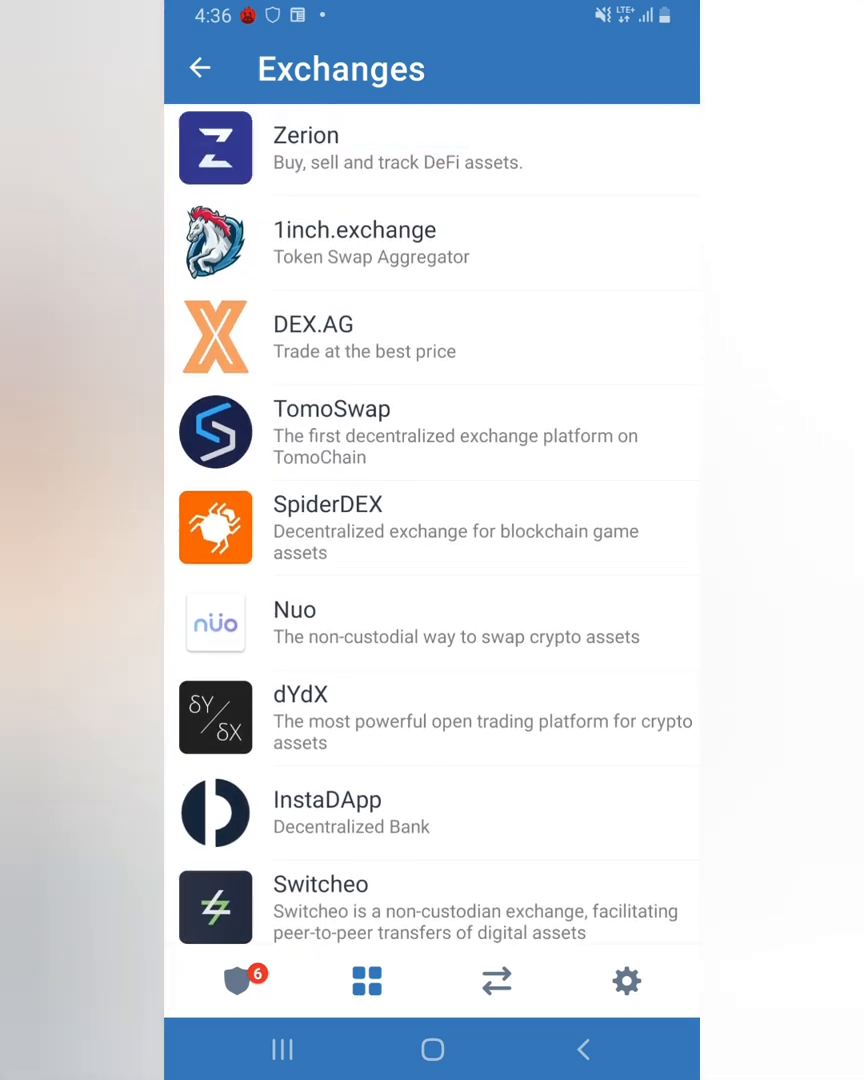
{"action": "scroll", "scroll_direction": "down", "scroll_amount": 3}
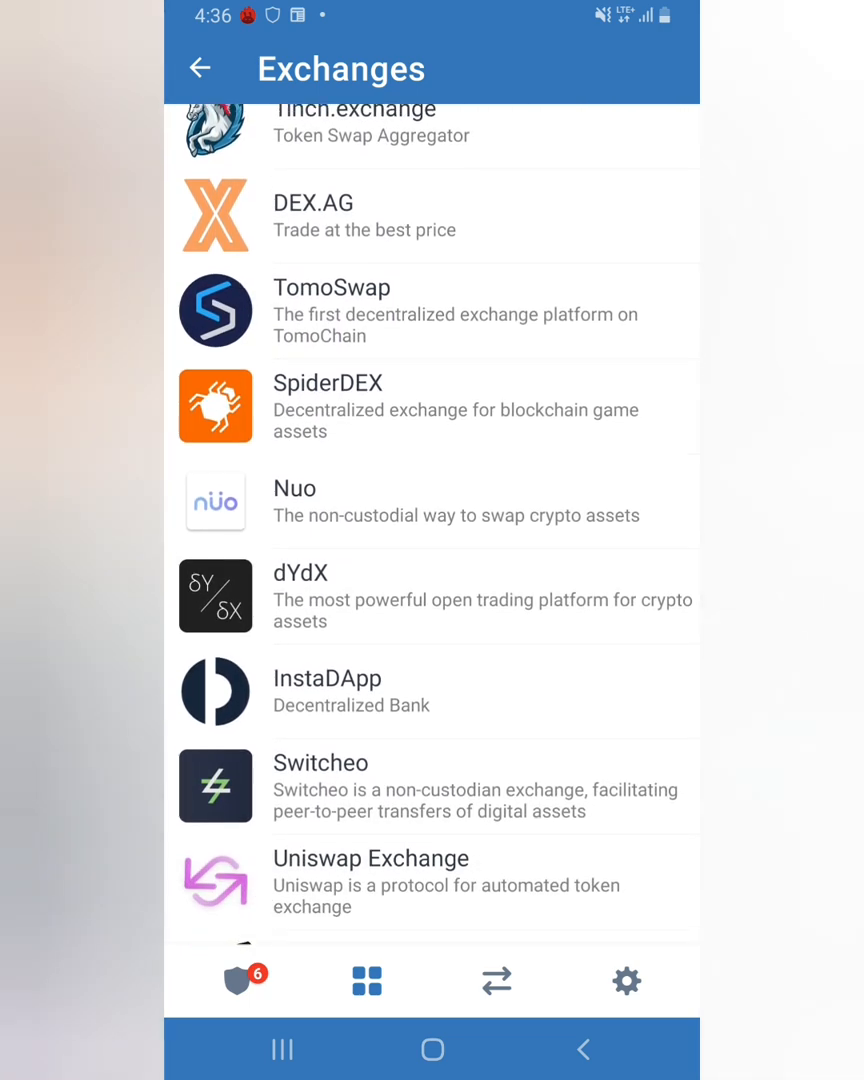
{"action": "scroll", "scroll_direction": "down", "scroll_amount": 3}
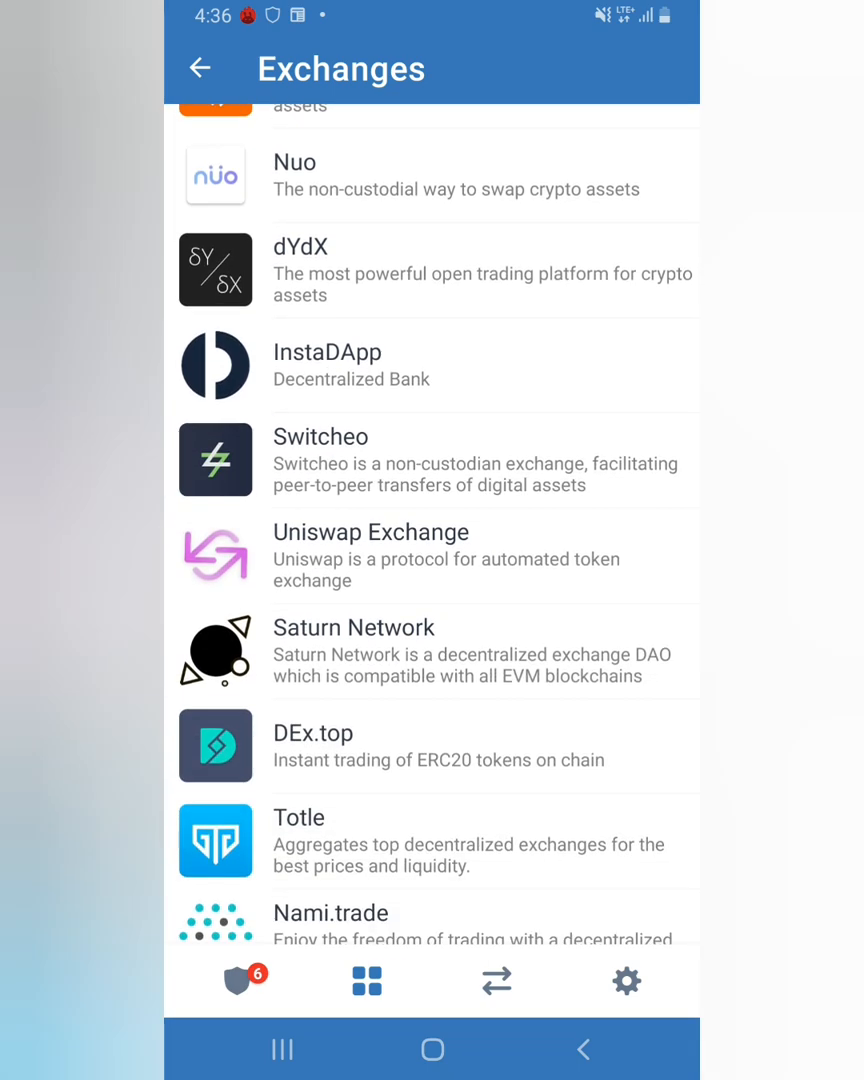
{"action": "scroll", "scroll_direction": "down", "scroll_amount": 3}
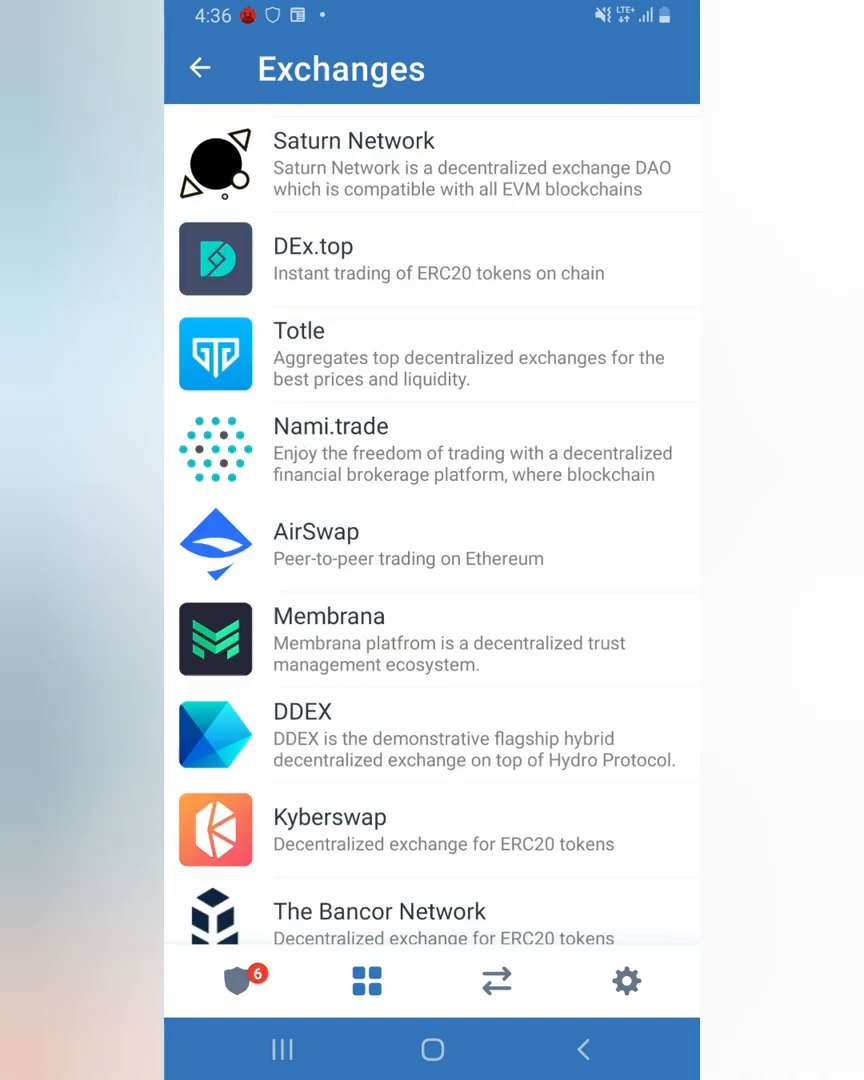
{"action": "scroll", "scroll_direction": "down", "scroll_amount": 3}
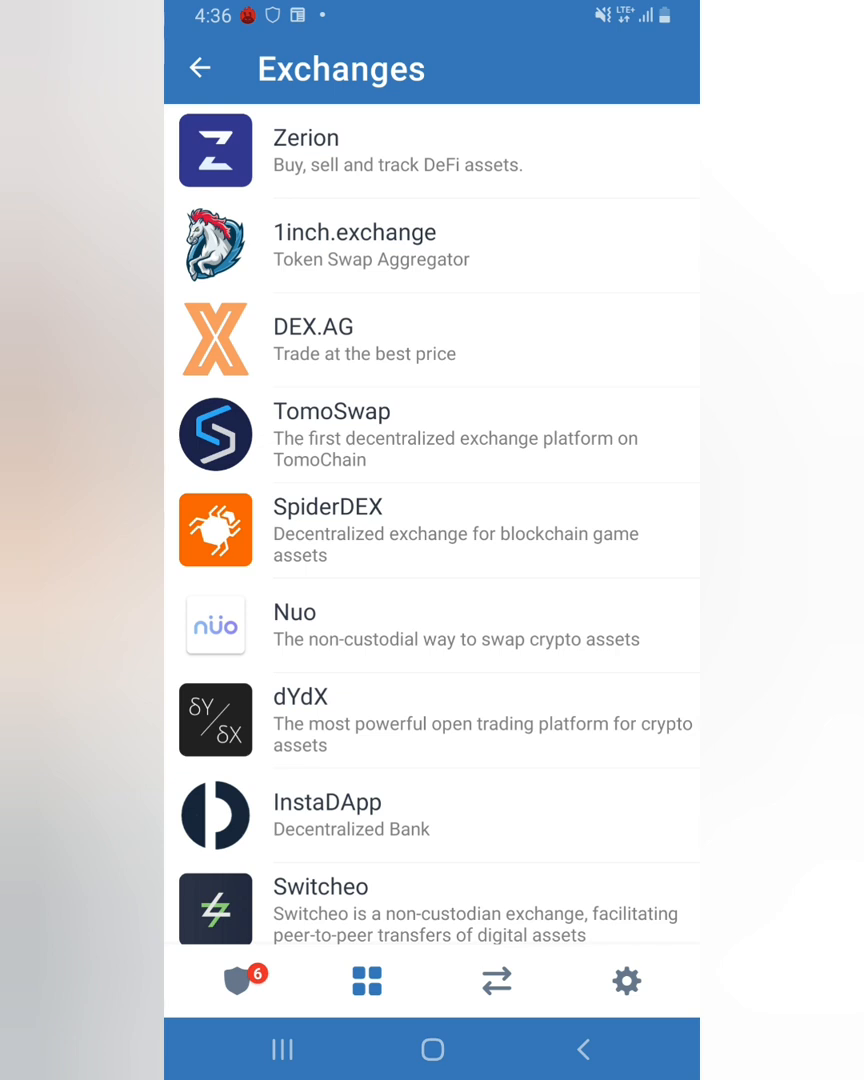